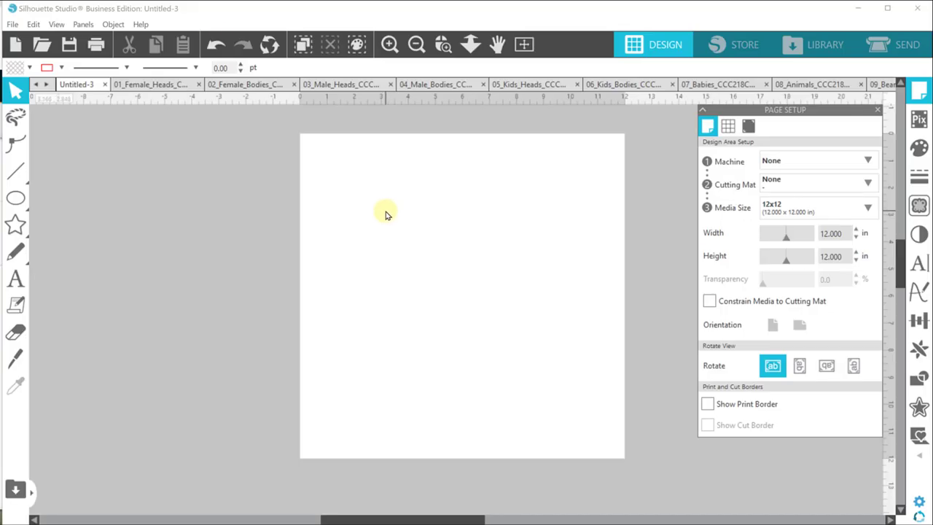
{"action": "mouse_move", "coordinate": [388, 210]}
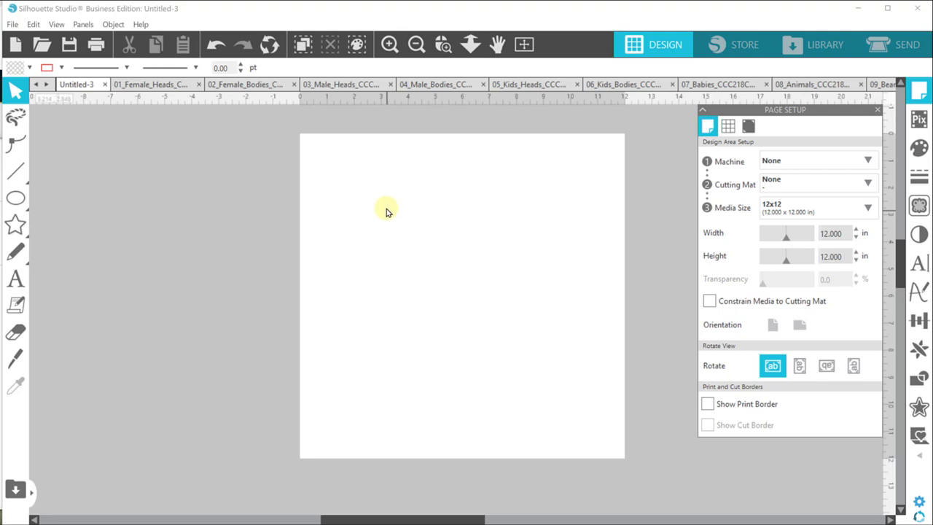
{"action": "mouse_move", "coordinate": [376, 203]}
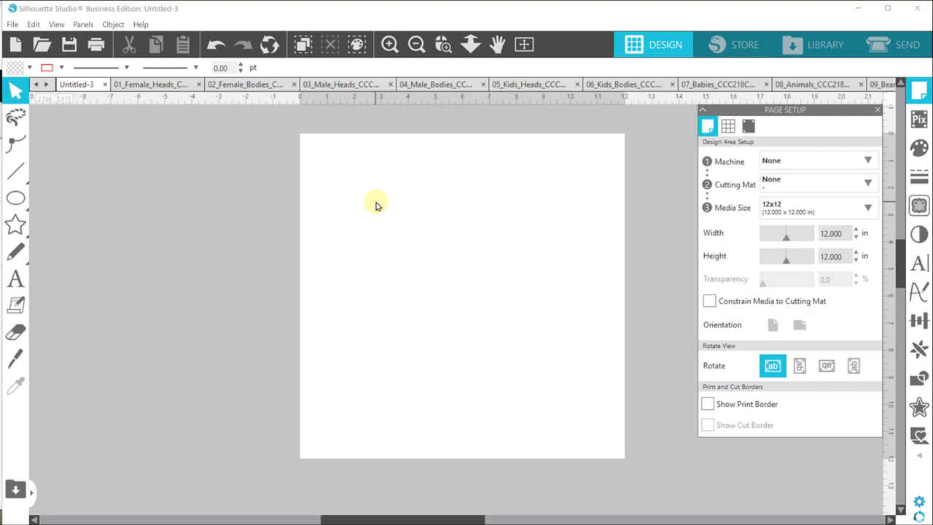
{"action": "mouse_move", "coordinate": [337, 210]}
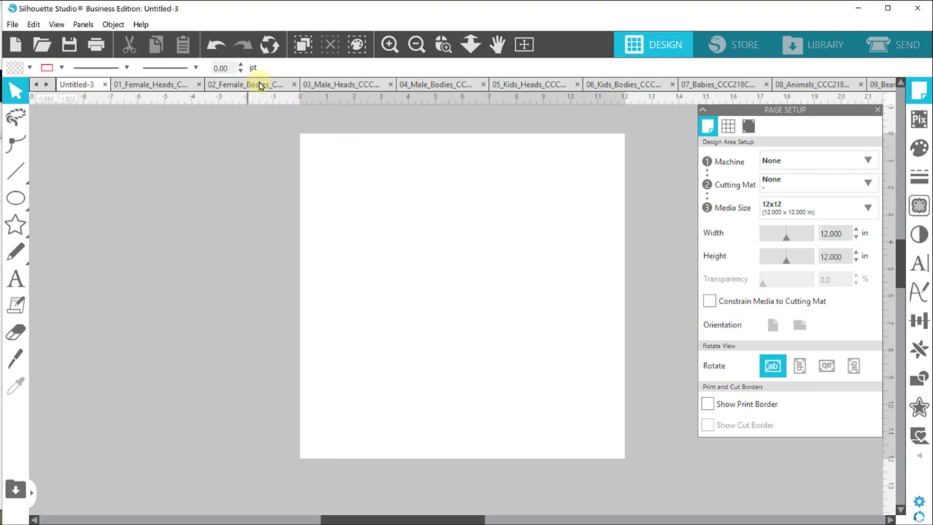
- Copy a woman's head from the 01_Female_Heads design onto the blank Untitled-3 page
{"action": "left_click", "coordinate": [153, 83]}
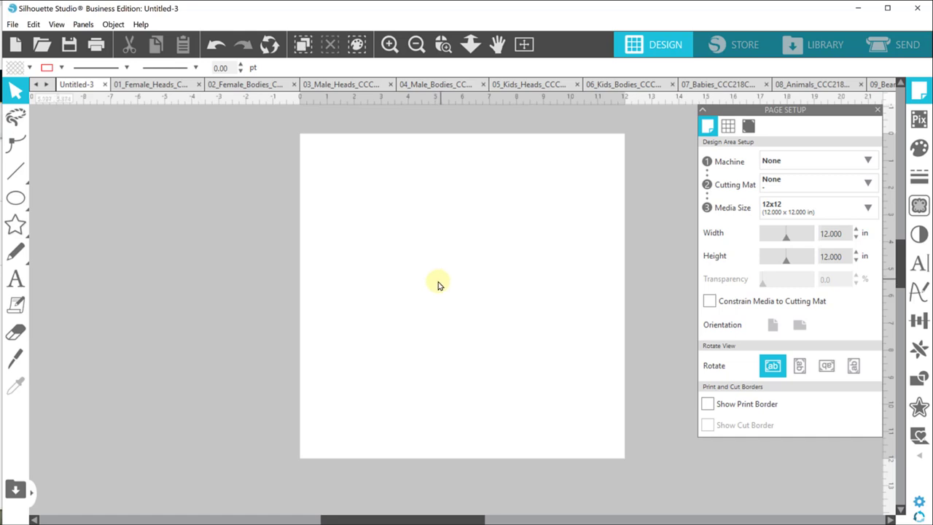
{"action": "mouse_move", "coordinate": [431, 284]}
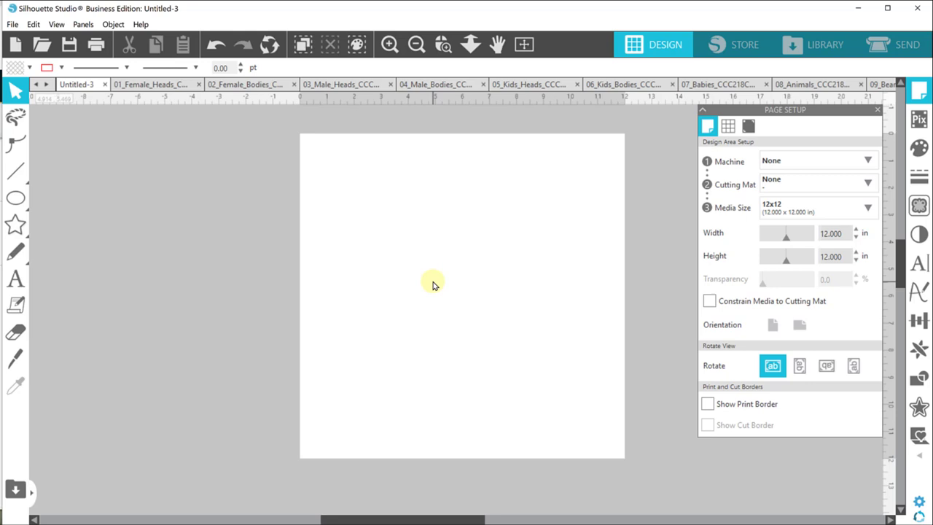
{"action": "mouse_move", "coordinate": [437, 286]}
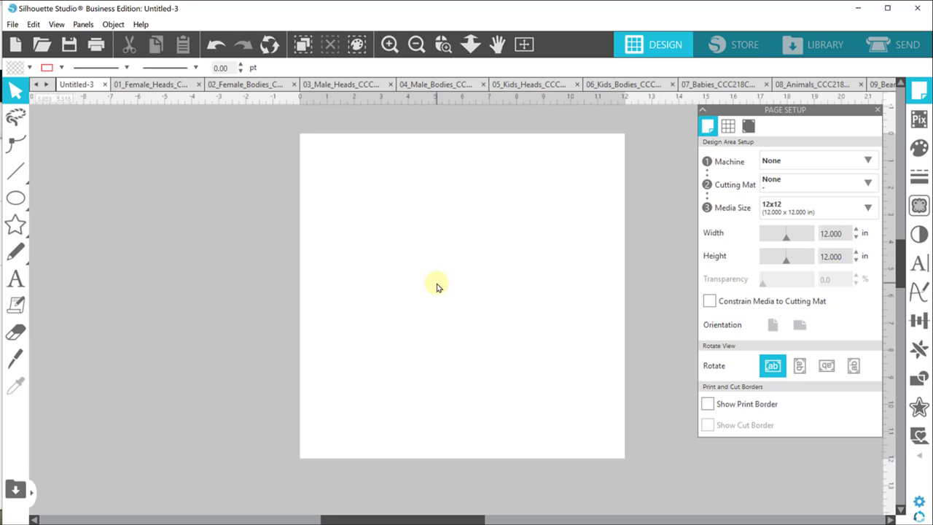
{"action": "mouse_move", "coordinate": [284, 193]}
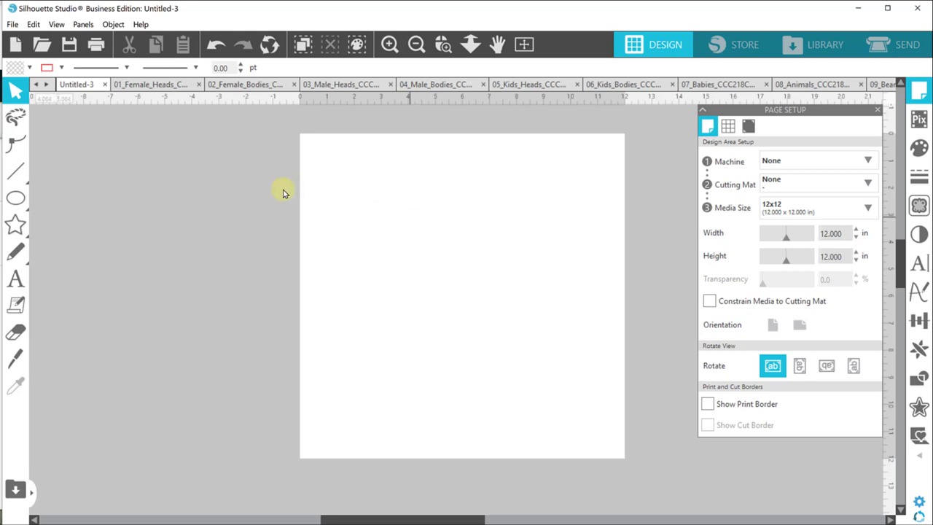
{"action": "left_click", "coordinate": [152, 83]}
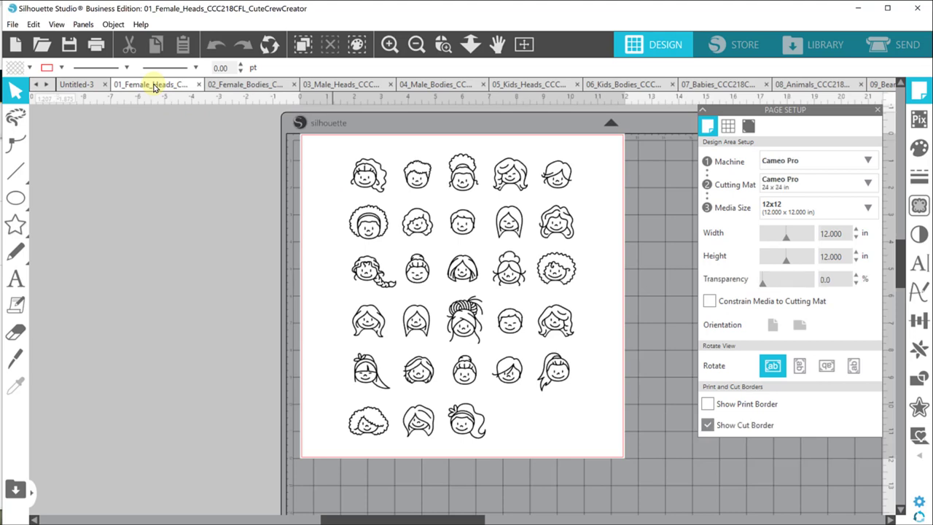
{"action": "mouse_move", "coordinate": [188, 180]}
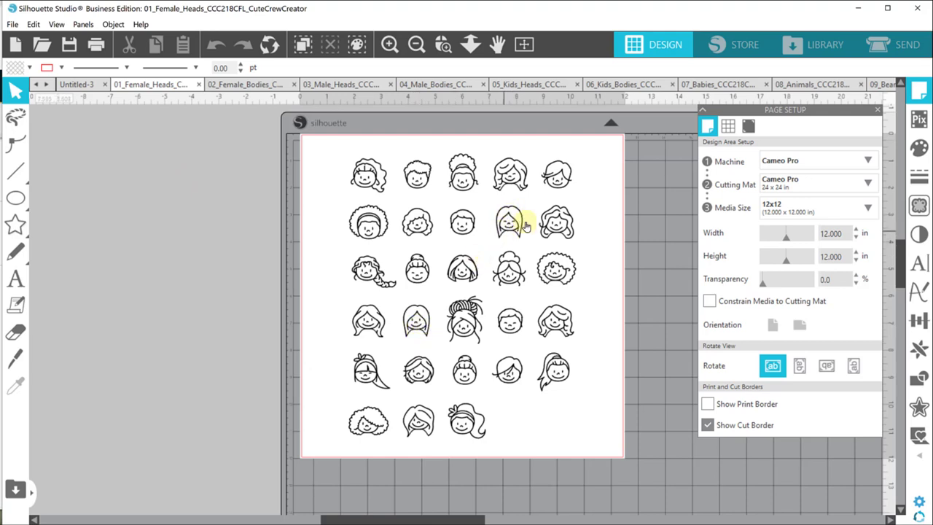
{"action": "mouse_move", "coordinate": [424, 343]}
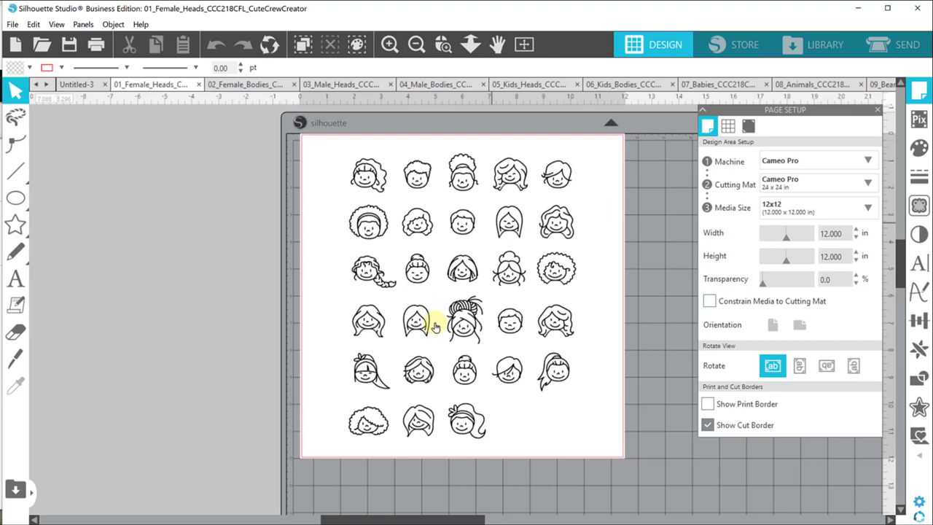
{"action": "mouse_move", "coordinate": [419, 317]}
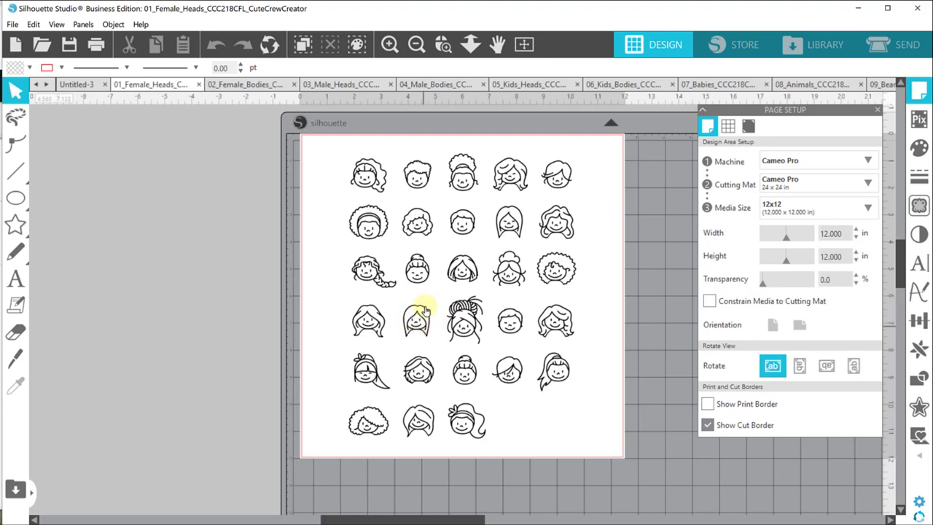
{"action": "left_click", "coordinate": [420, 327]}
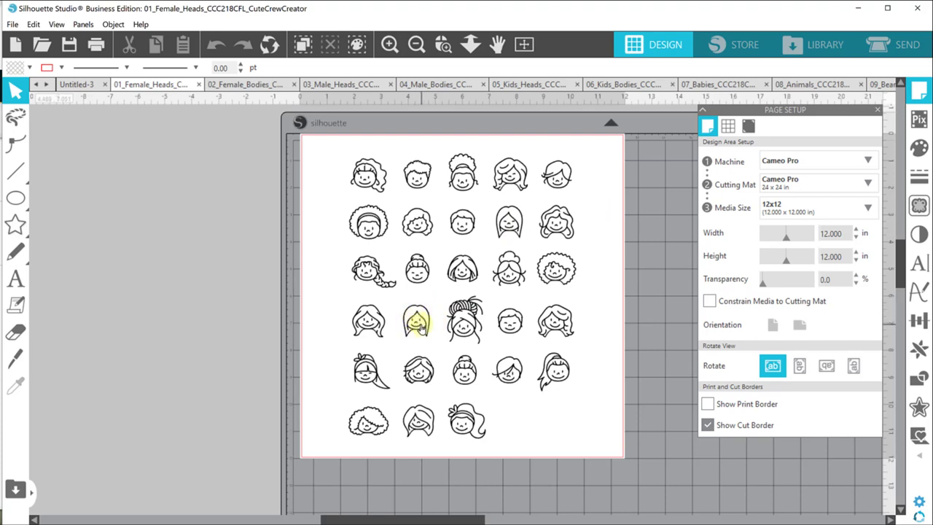
{"action": "left_click", "coordinate": [417, 329]}
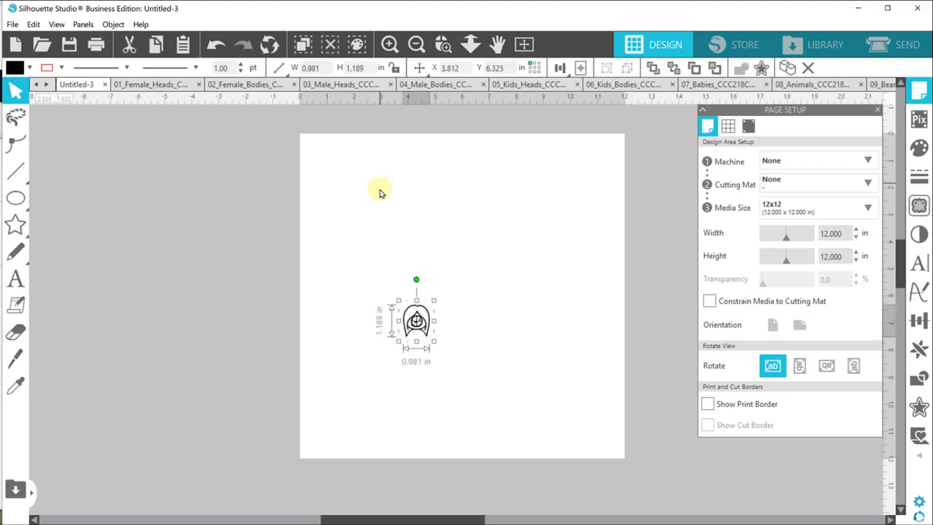
{"action": "mouse_move", "coordinate": [446, 154]}
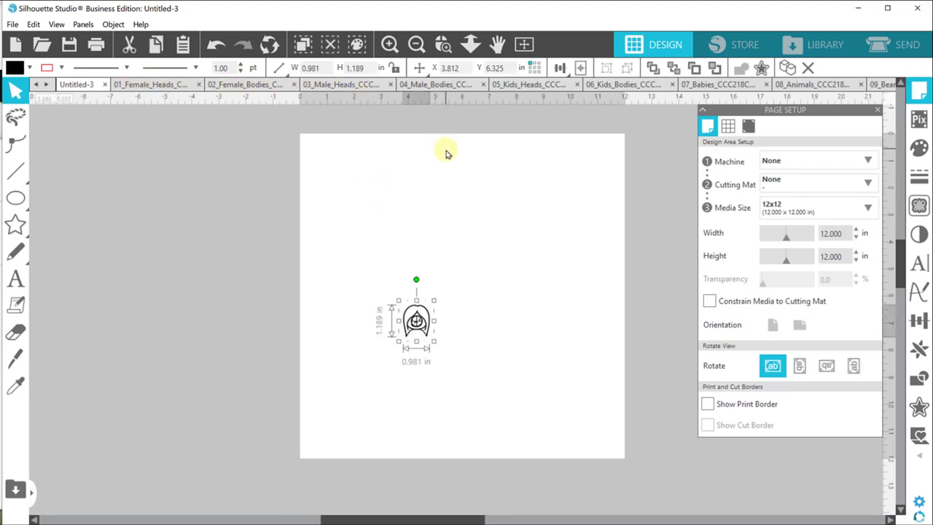
{"action": "mouse_move", "coordinate": [420, 143]}
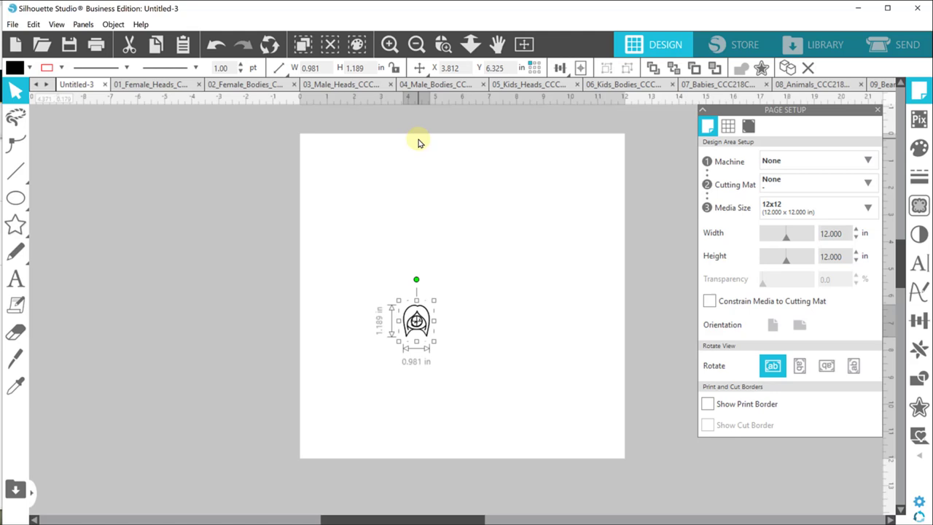
{"action": "mouse_move", "coordinate": [251, 83]}
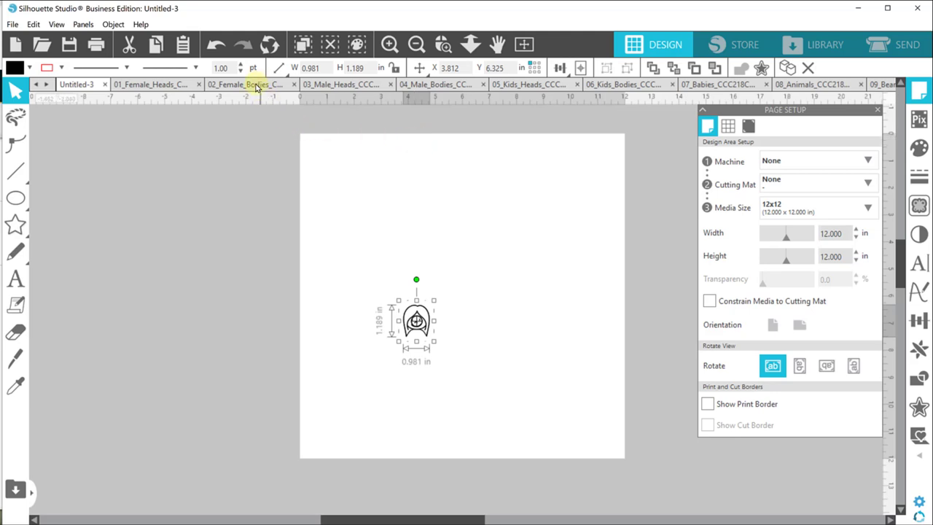
- Copy a body from 02_Female_Bodies and paste it under the head
{"action": "left_click", "coordinate": [245, 83]}
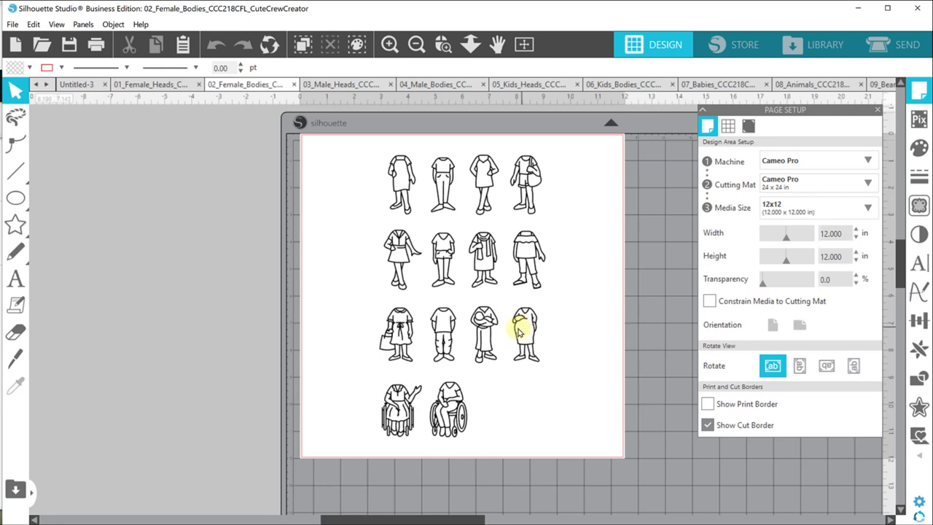
{"action": "left_click", "coordinate": [527, 338]}
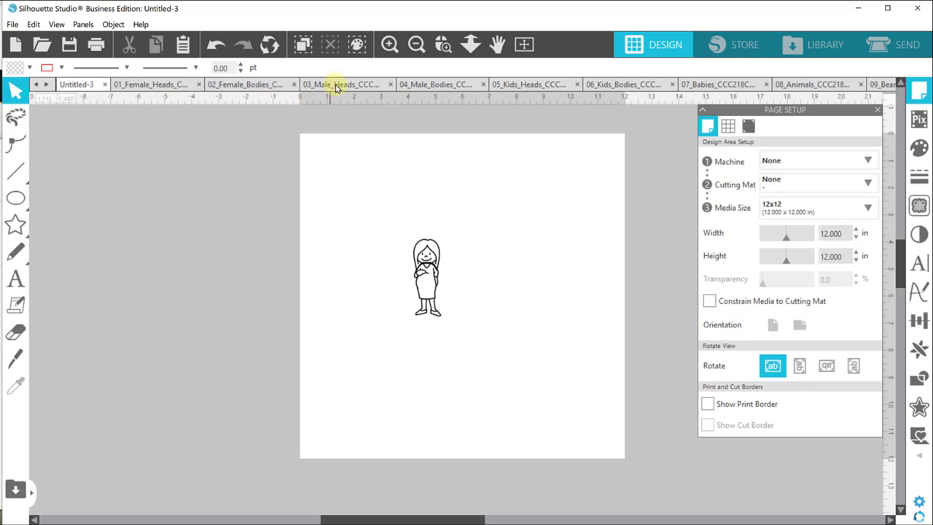
- Copy a male head from 03_Male_Heads and paste it beside the woman figure
{"action": "left_click", "coordinate": [337, 83]}
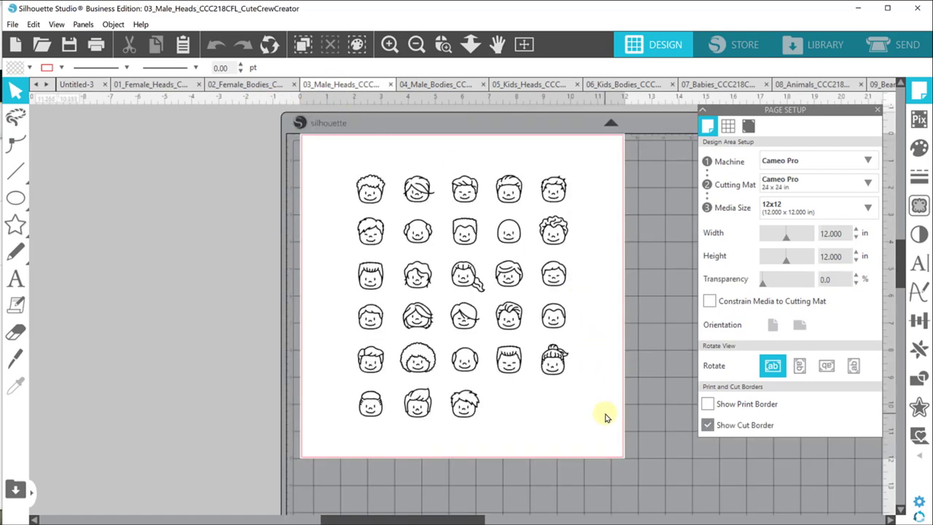
{"action": "mouse_move", "coordinate": [603, 411]}
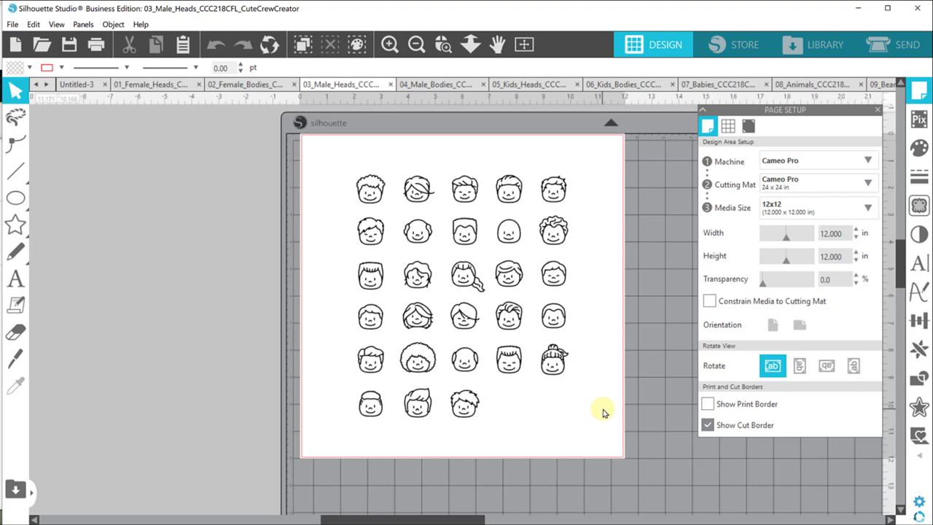
{"action": "mouse_move", "coordinate": [600, 367]}
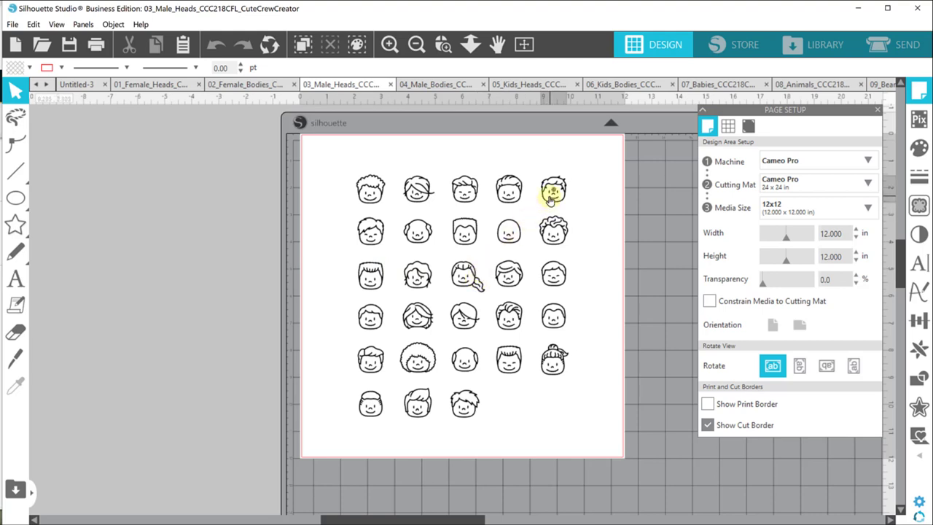
{"action": "left_click", "coordinate": [551, 190]}
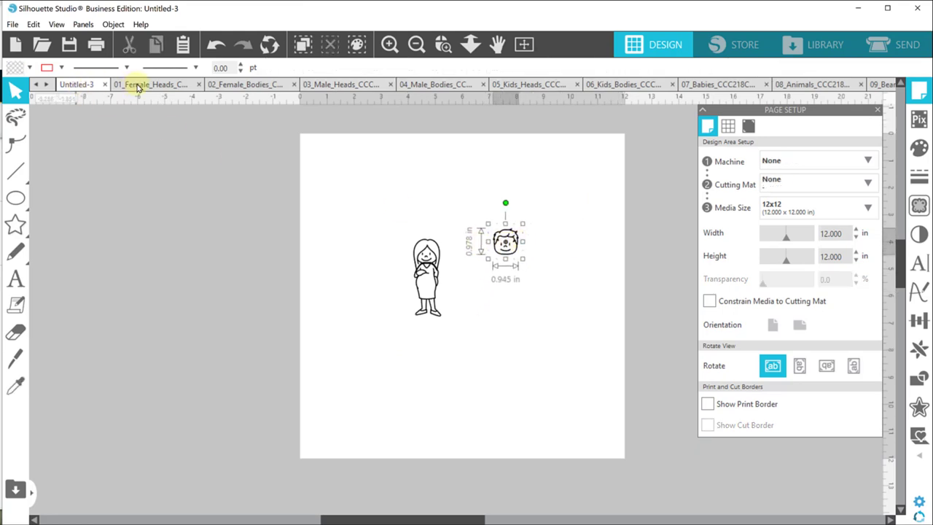
- Close the female heads, female bodies and male heads designs without saving
{"action": "left_click", "coordinate": [199, 83]}
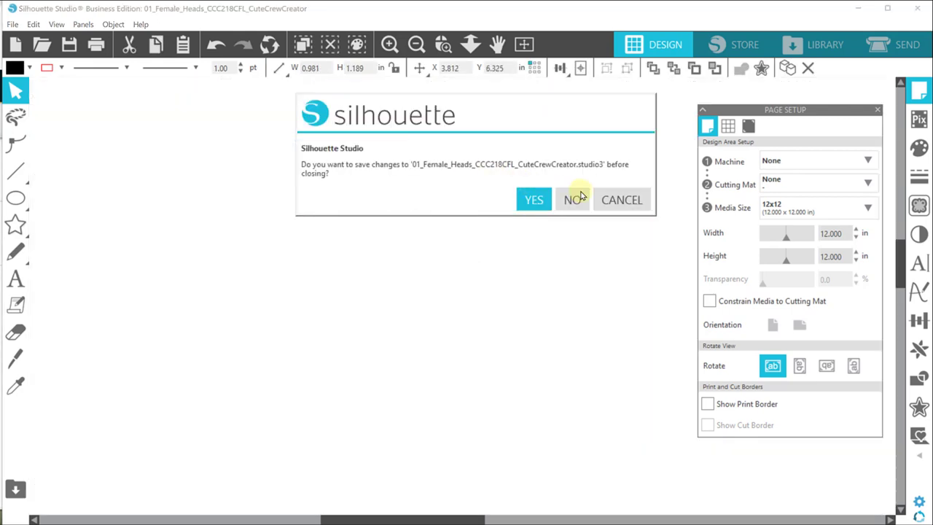
{"action": "left_click", "coordinate": [571, 200]}
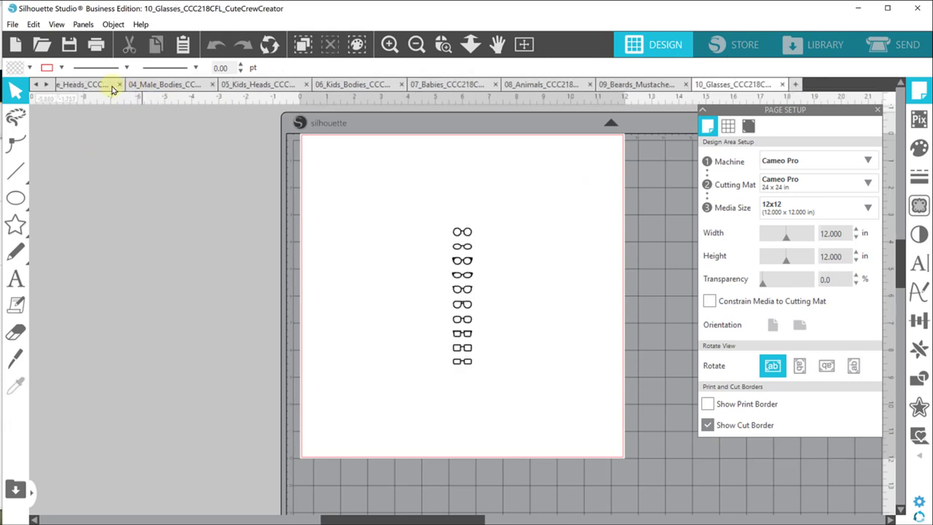
{"action": "mouse_move", "coordinate": [38, 87]}
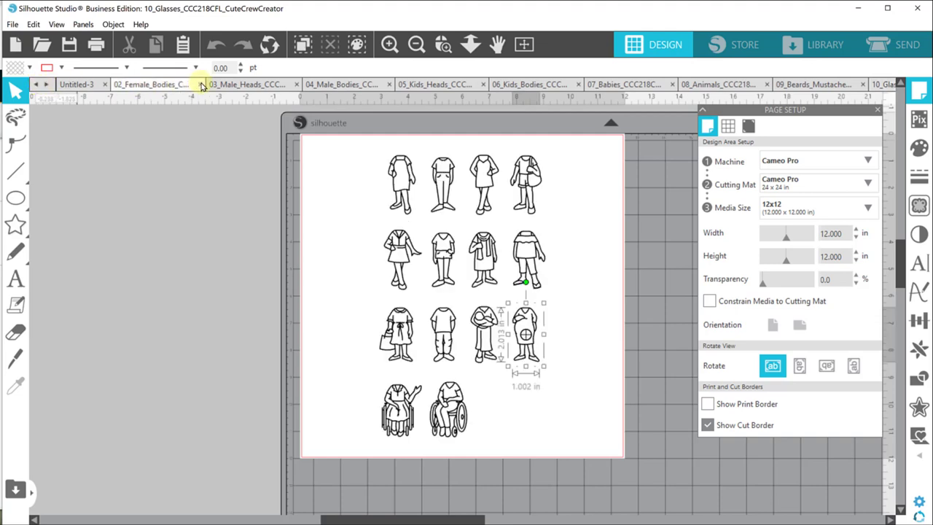
{"action": "left_click", "coordinate": [153, 83]}
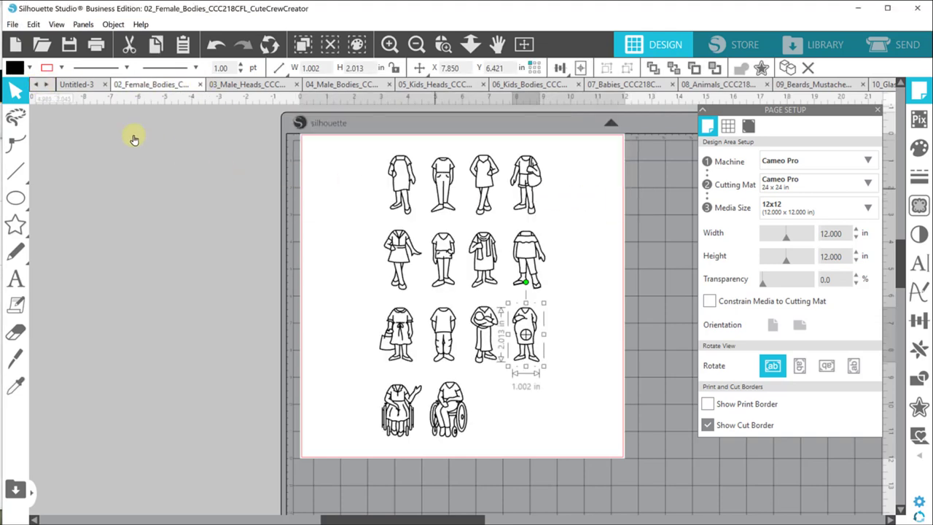
{"action": "mouse_move", "coordinate": [197, 87]}
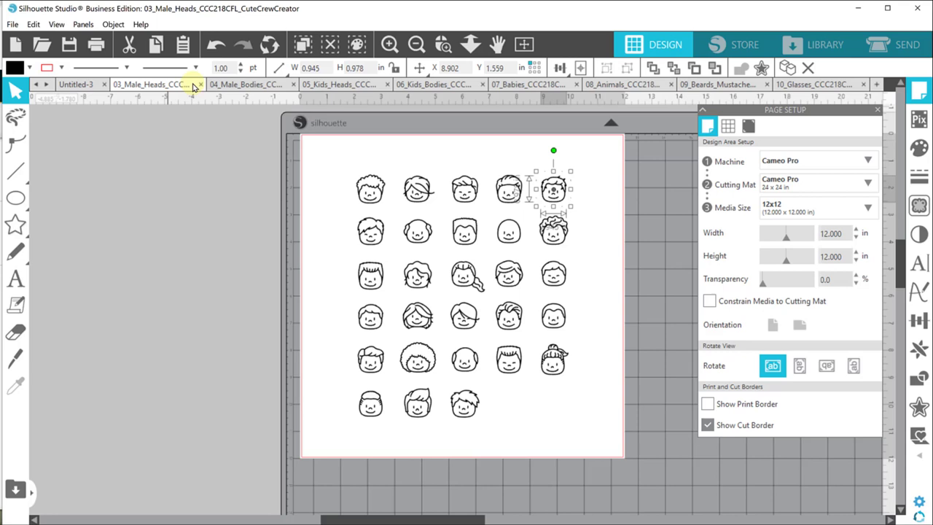
{"action": "left_click", "coordinate": [198, 83]}
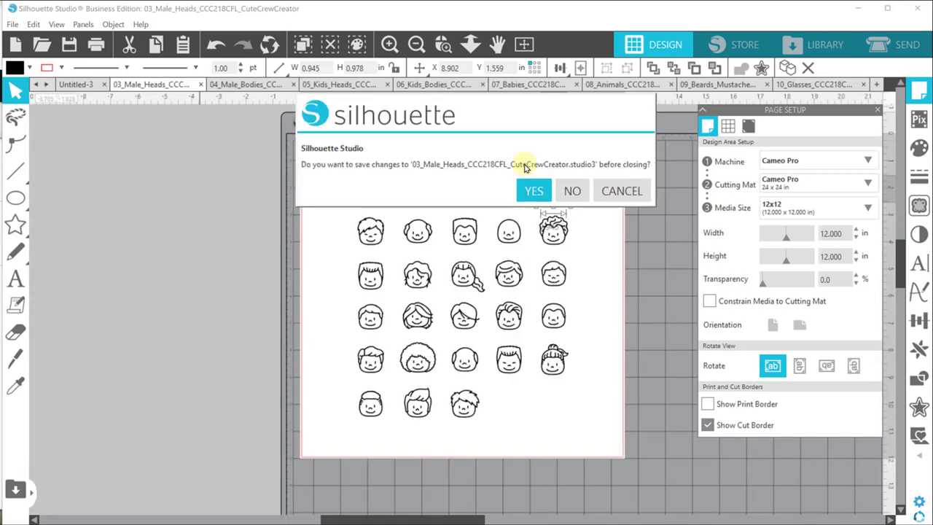
{"action": "left_click", "coordinate": [571, 189]}
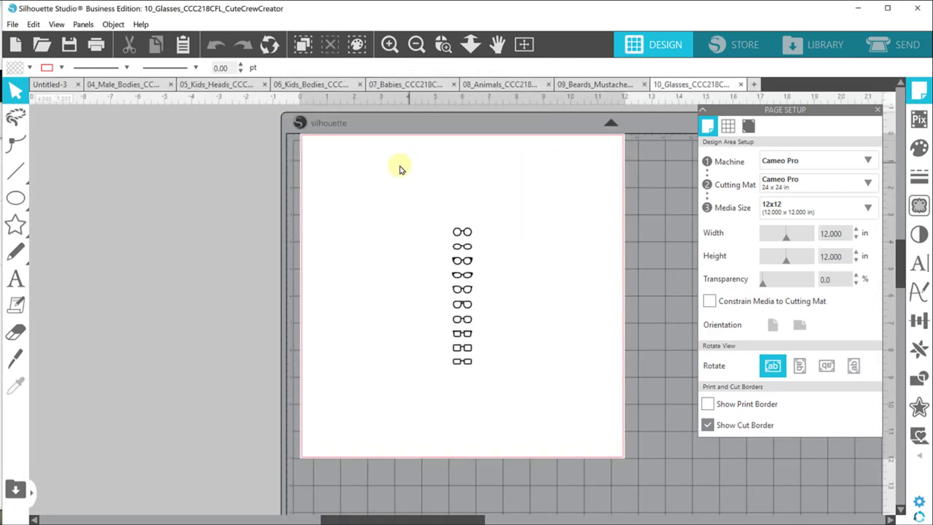
- Pick the jacketed male body, then close 04_Male_Bodies without saving
{"action": "left_click", "coordinate": [117, 83]}
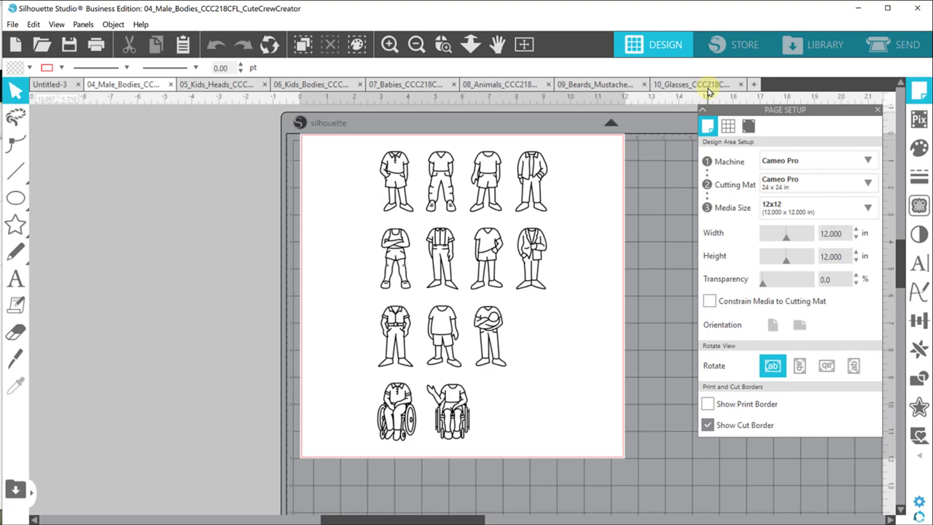
{"action": "mouse_move", "coordinate": [694, 108]}
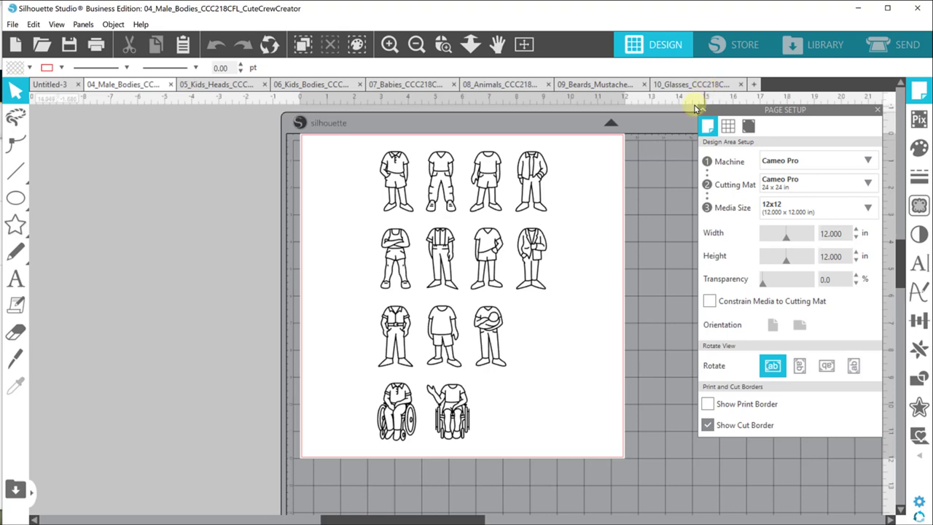
{"action": "mouse_move", "coordinate": [630, 221]}
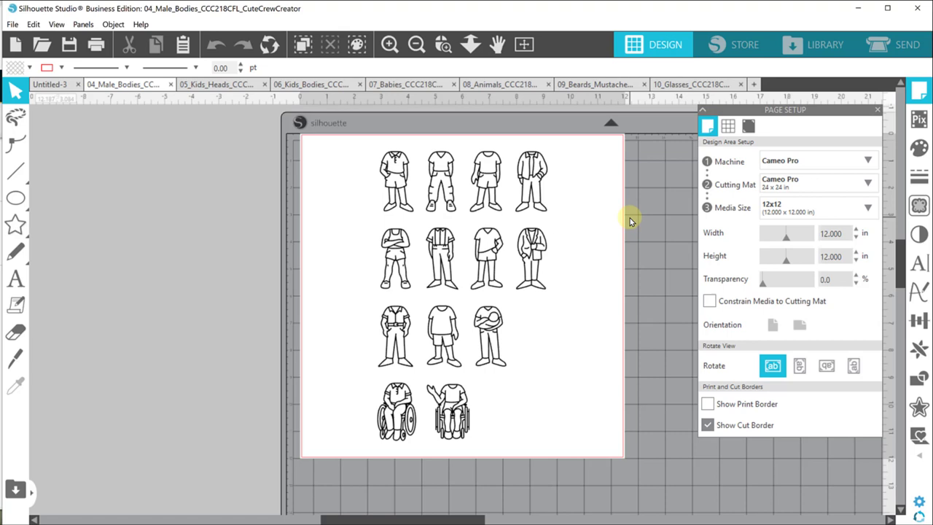
{"action": "mouse_move", "coordinate": [626, 219]}
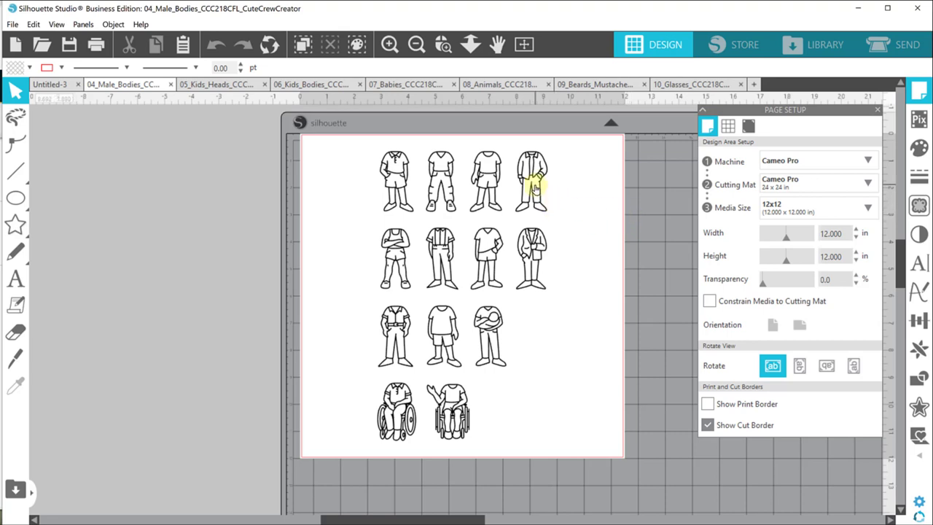
{"action": "left_click", "coordinate": [534, 181]}
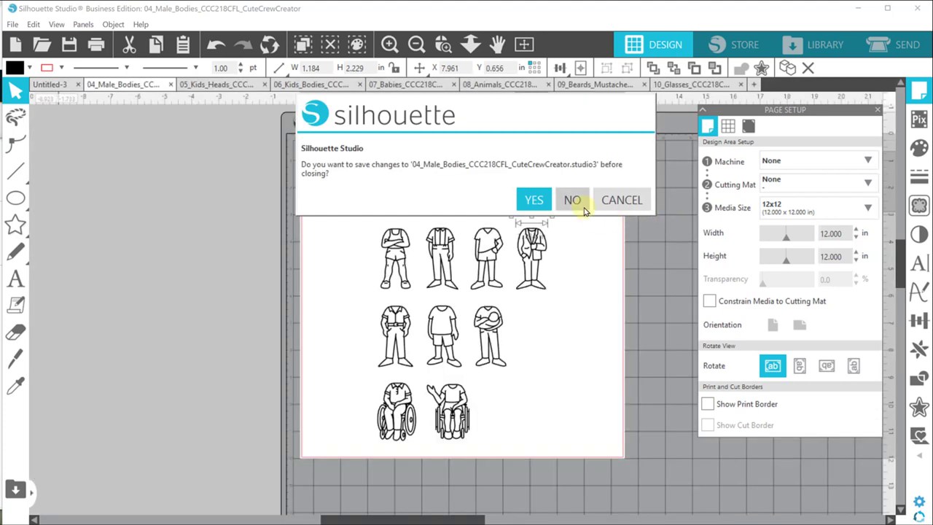
{"action": "left_click", "coordinate": [571, 198]}
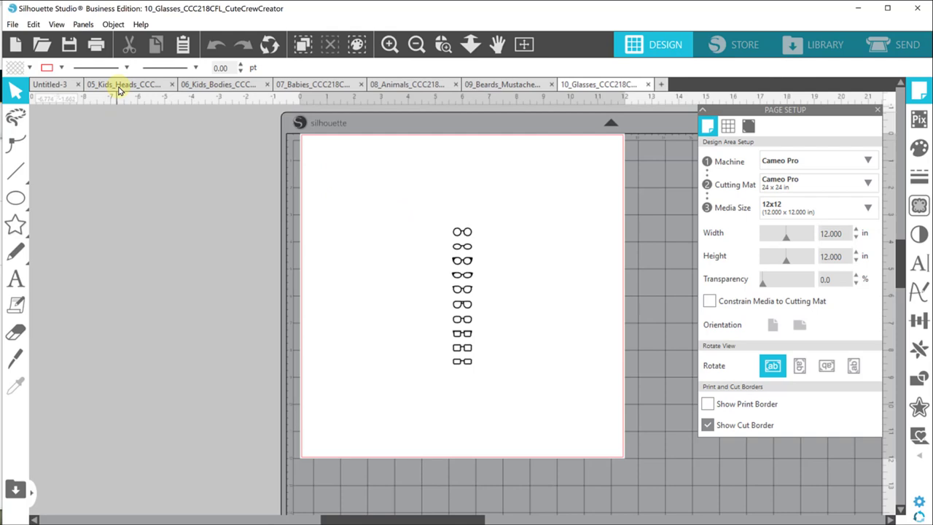
- Close the 05_Kids_Heads and 06_Kids_Bodies designs without saving
{"action": "left_click", "coordinate": [119, 83]}
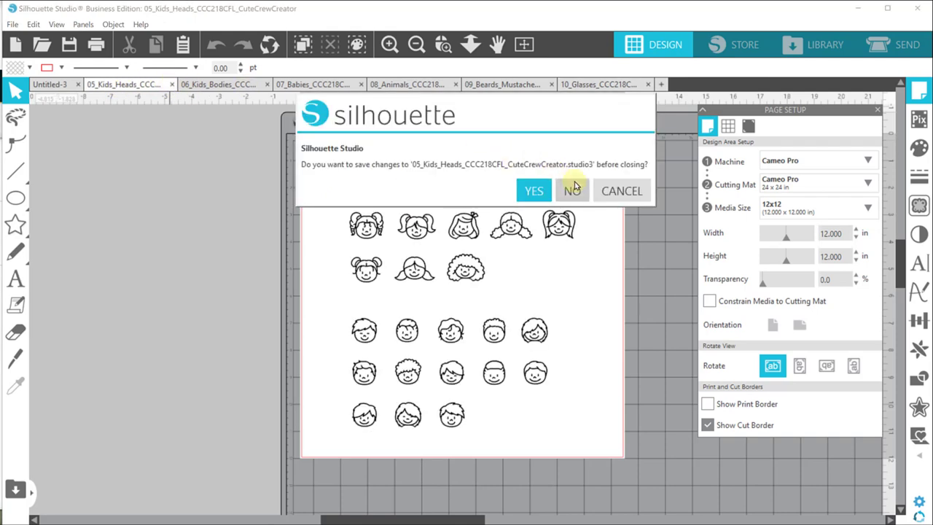
{"action": "left_click", "coordinate": [571, 189]}
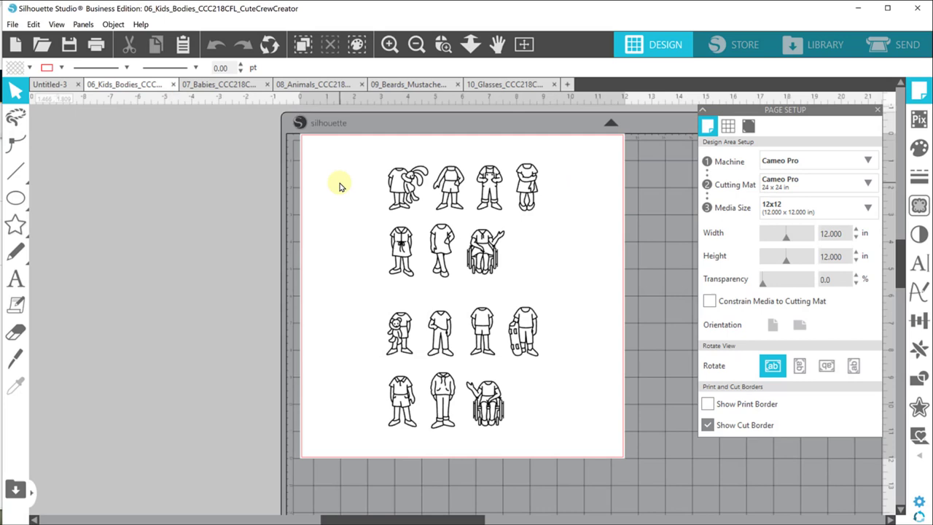
{"action": "left_click", "coordinate": [123, 83]}
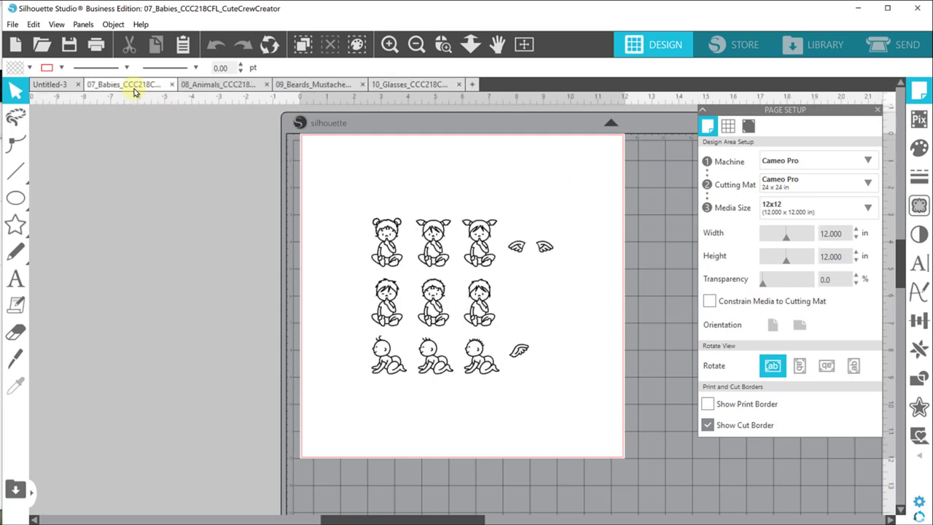
{"action": "mouse_move", "coordinate": [187, 144]}
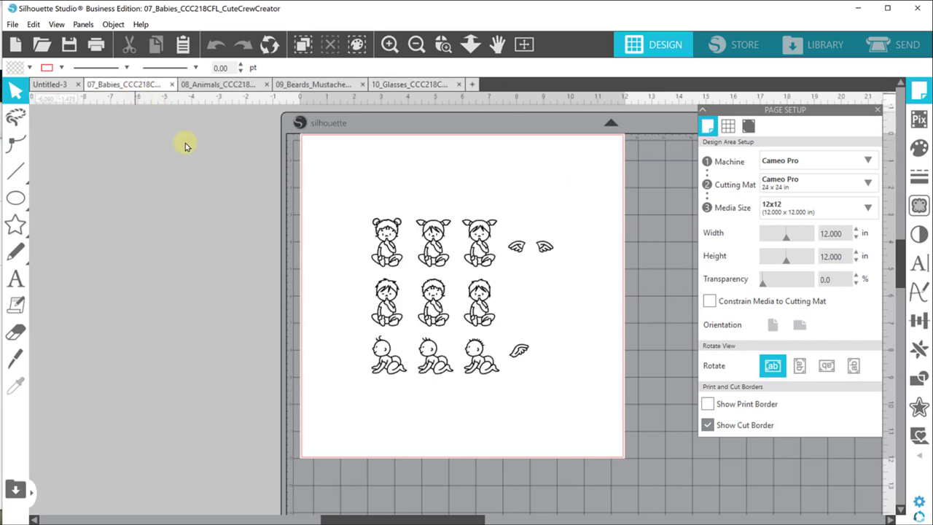
{"action": "mouse_move", "coordinate": [550, 280]}
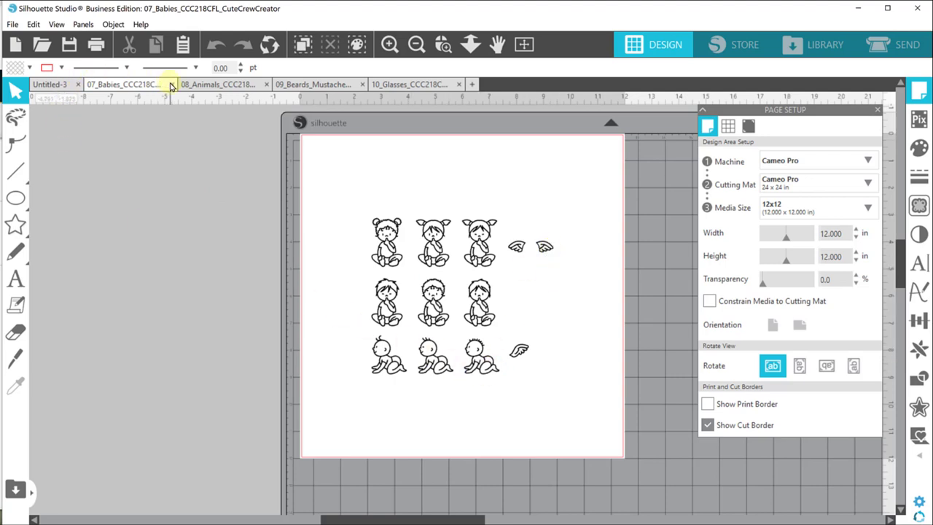
{"action": "mouse_move", "coordinate": [575, 195]}
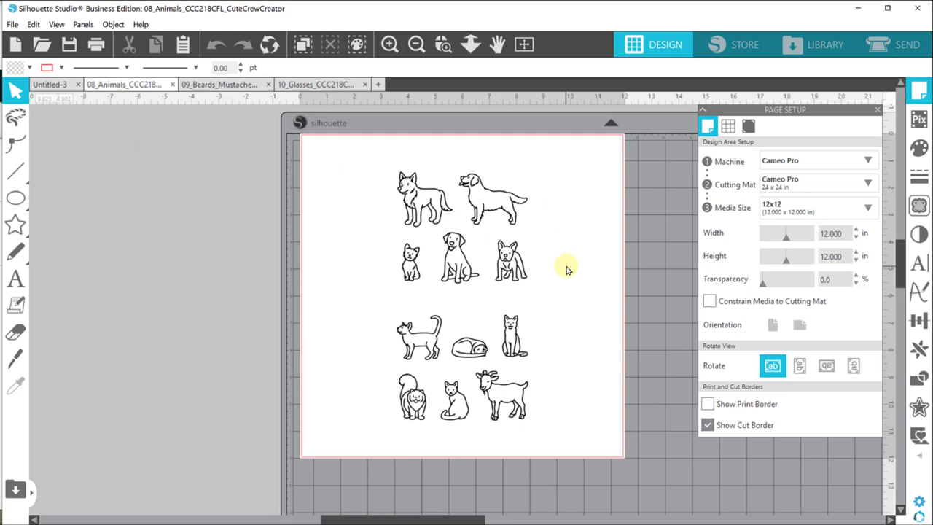
{"action": "mouse_move", "coordinate": [525, 219]}
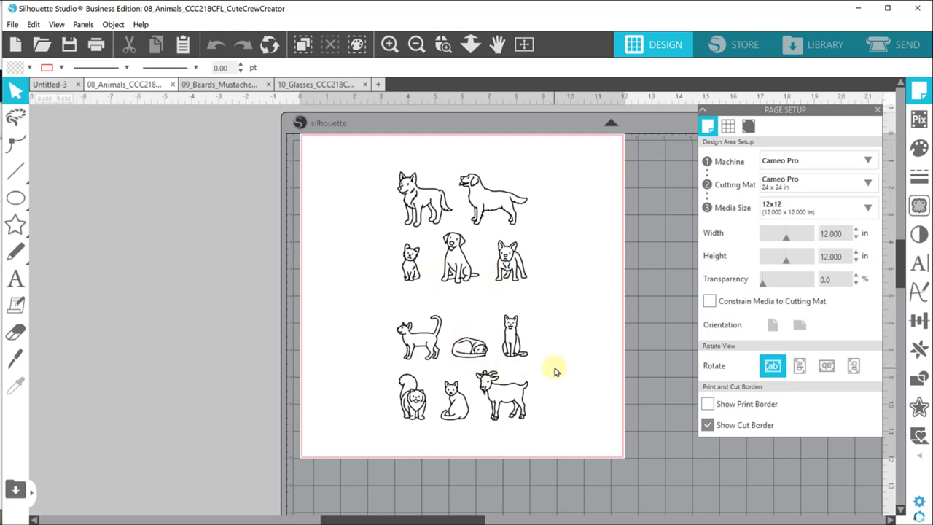
{"action": "mouse_move", "coordinate": [555, 359]}
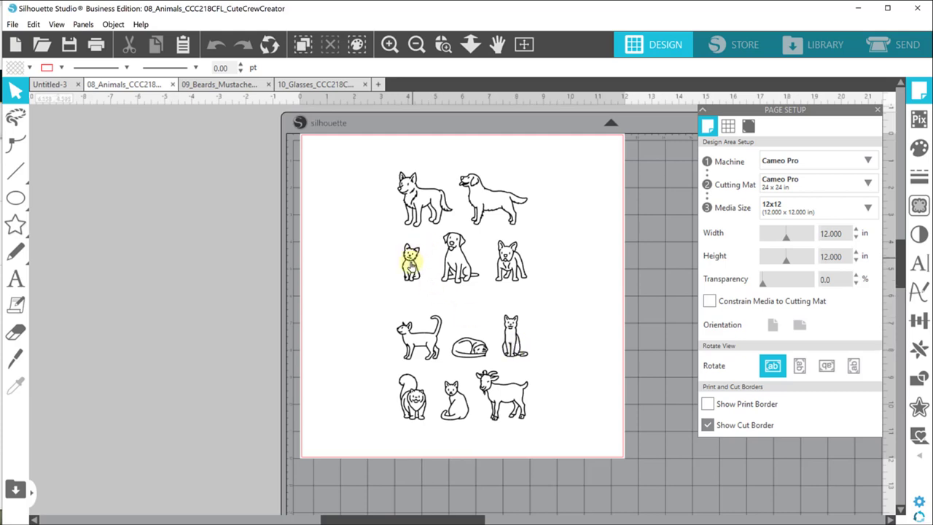
- Copy the small sitting cat from 08_Animals and place it below the family figures
{"action": "left_click", "coordinate": [411, 271]}
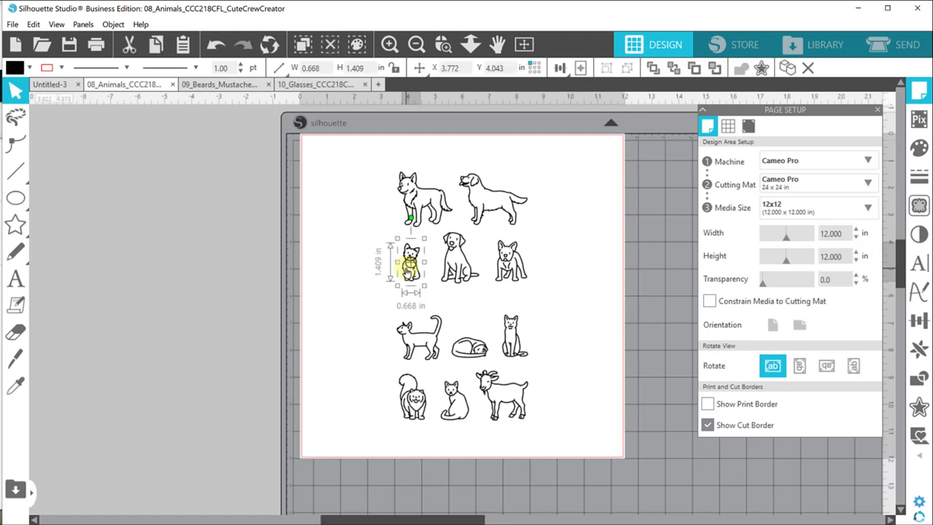
{"action": "mouse_move", "coordinate": [217, 134]}
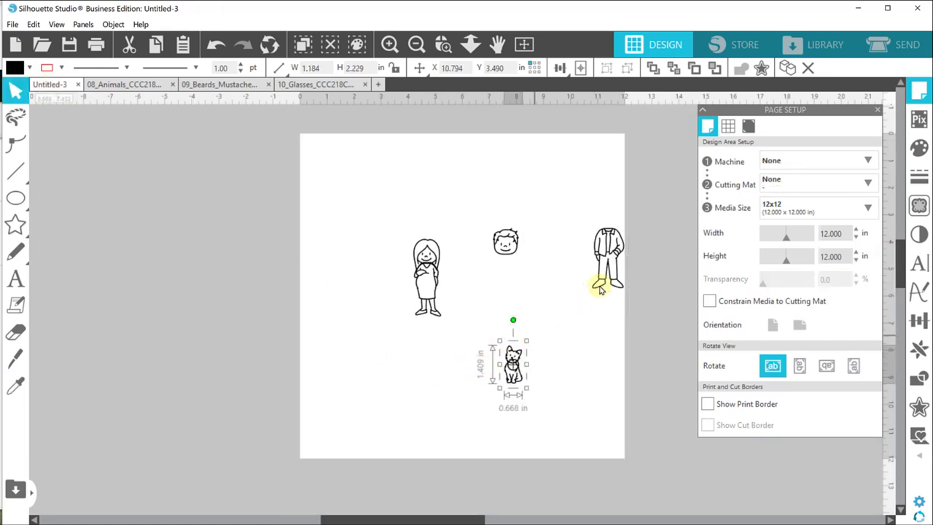
{"action": "left_click_drag", "start_coordinate": [609, 259], "coordinate": [502, 289]}
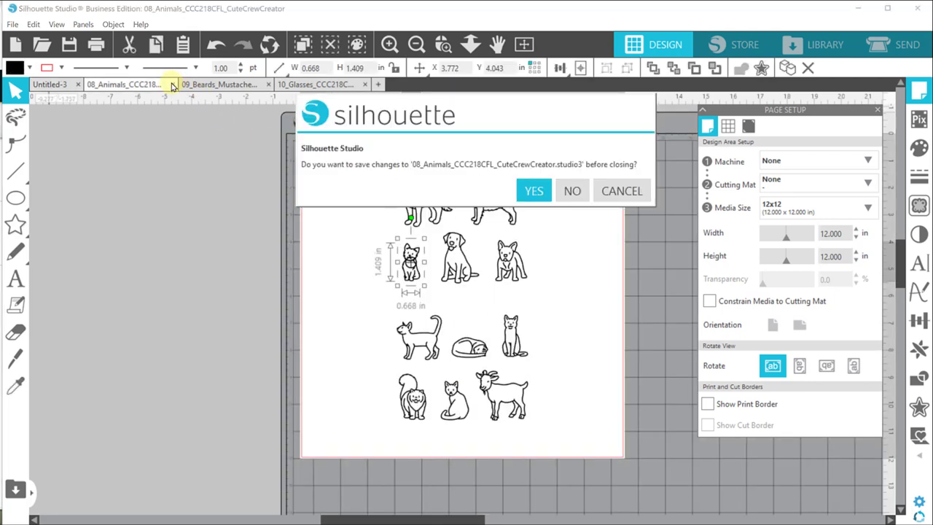
- Close the animals, beards-mustaches and glasses designs, declining to save each
{"action": "left_click", "coordinate": [571, 190]}
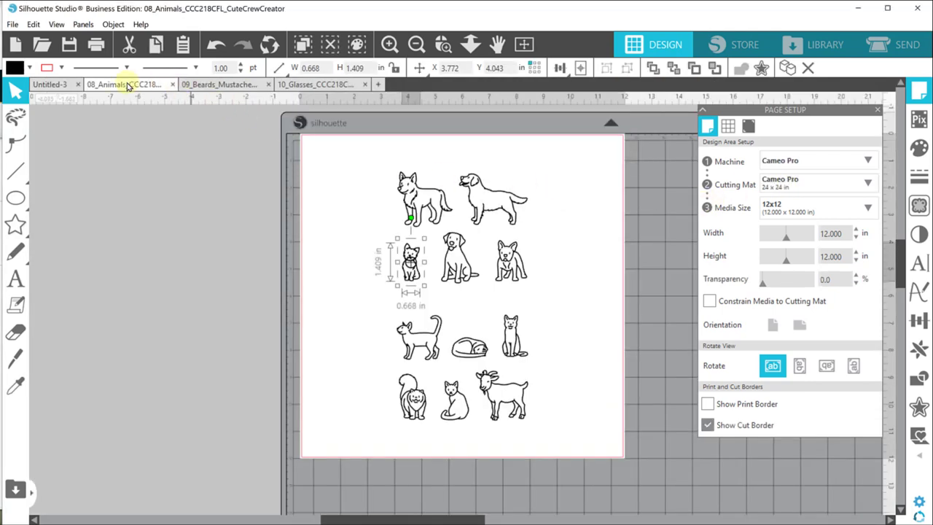
{"action": "mouse_move", "coordinate": [173, 88]}
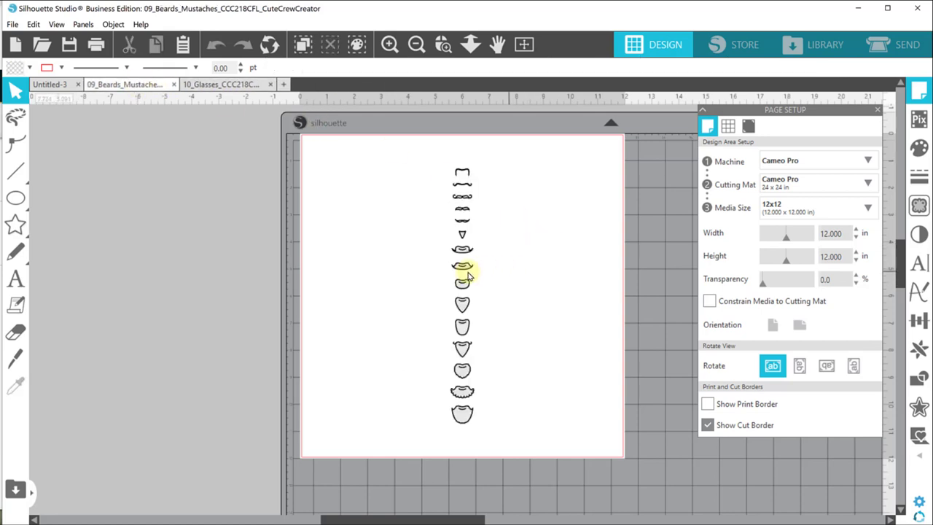
{"action": "mouse_move", "coordinate": [466, 426]}
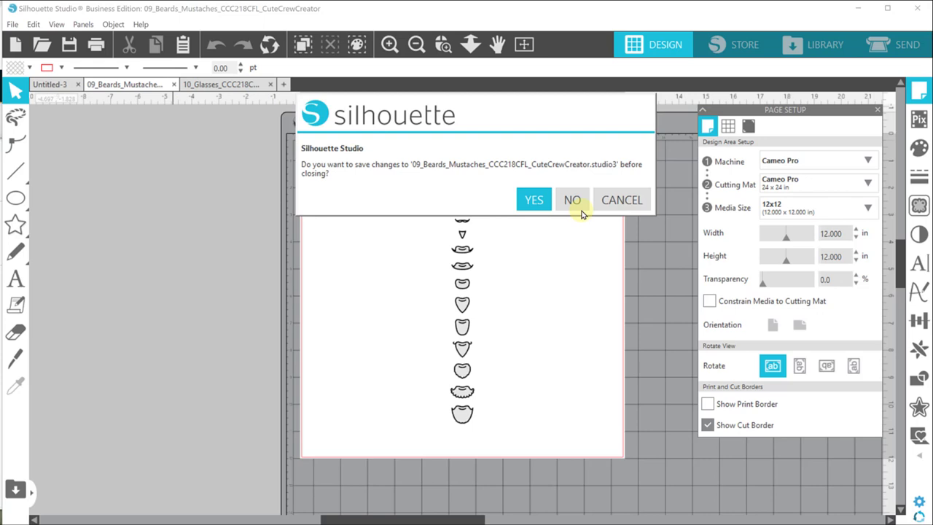
{"action": "left_click", "coordinate": [571, 199]}
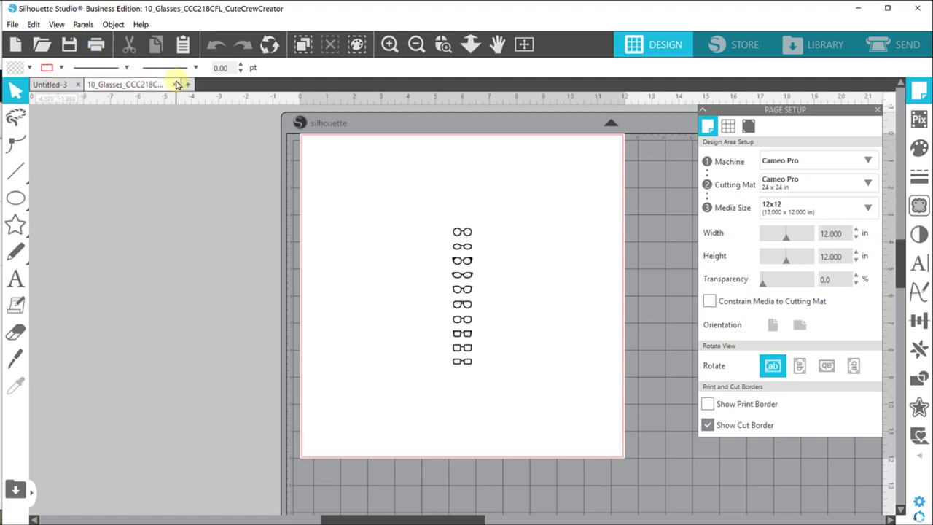
{"action": "left_click", "coordinate": [178, 83]}
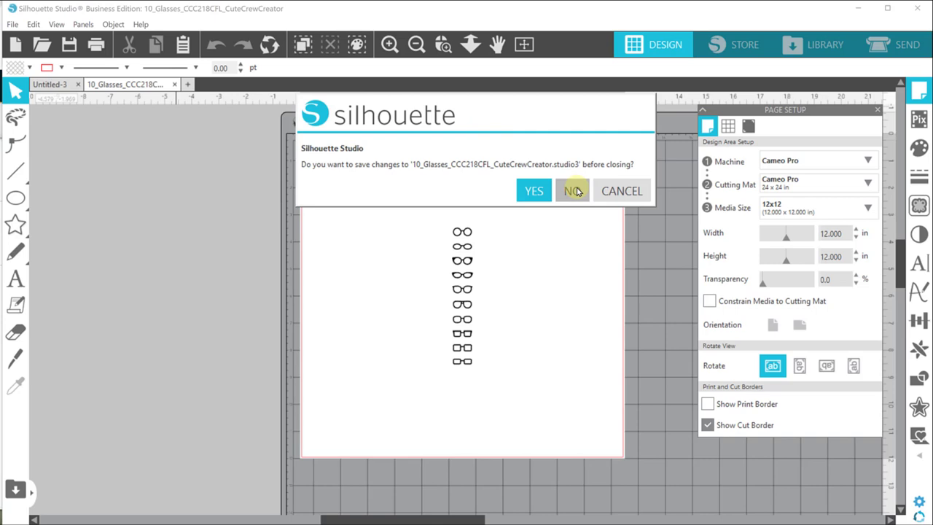
{"action": "left_click", "coordinate": [573, 189]}
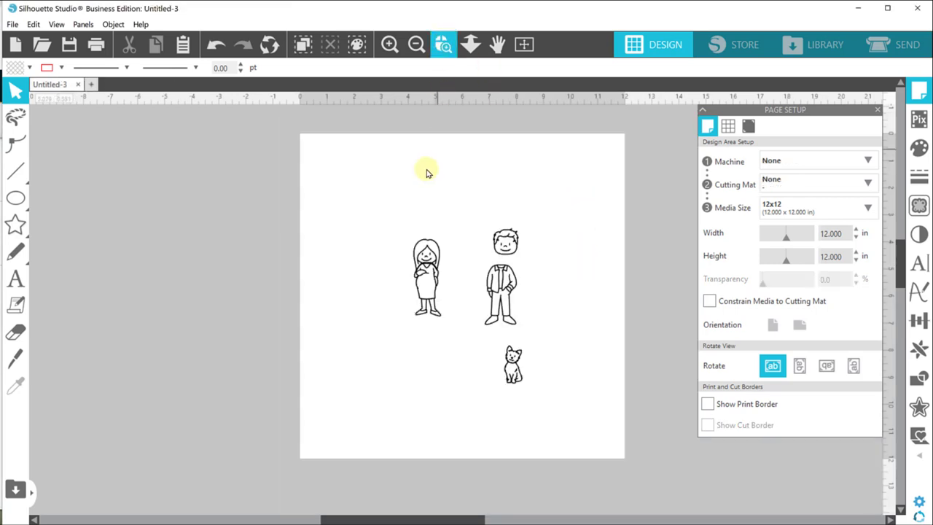
- Zoom in, select the man's head and body and center-align them as one figure
{"action": "left_click", "coordinate": [391, 44]}
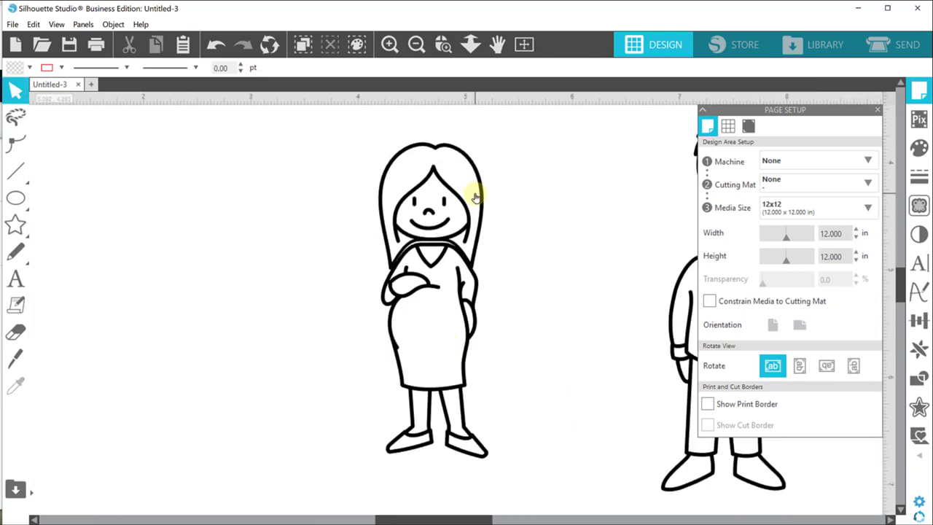
{"action": "left_click", "coordinate": [428, 204]}
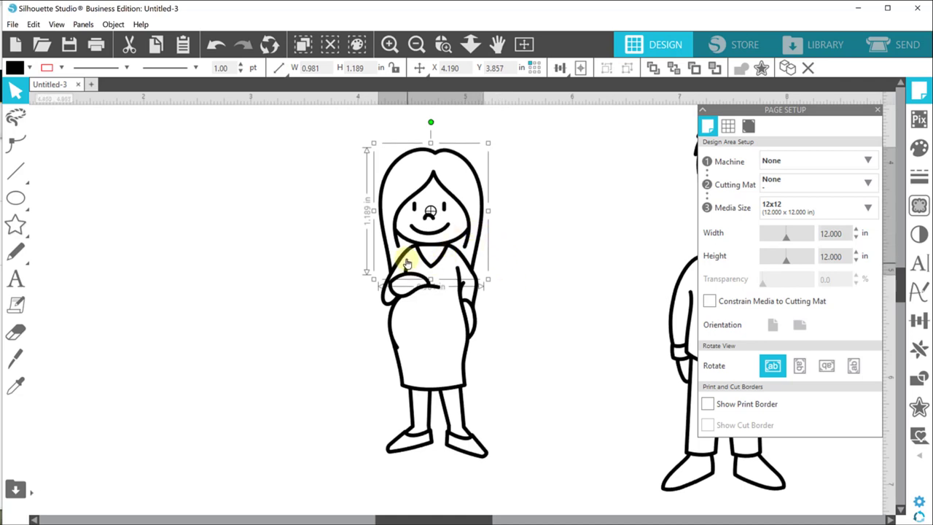
{"action": "mouse_move", "coordinate": [322, 280]}
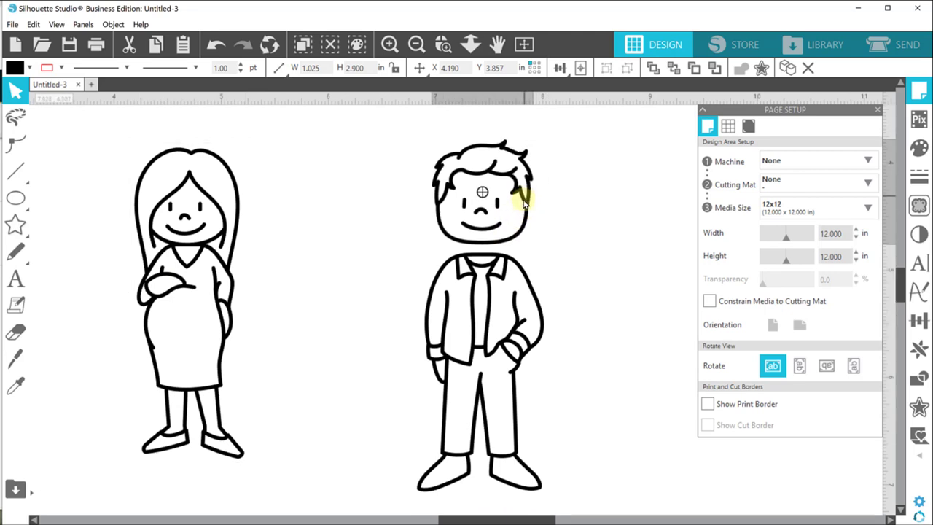
{"action": "left_click", "coordinate": [480, 191]}
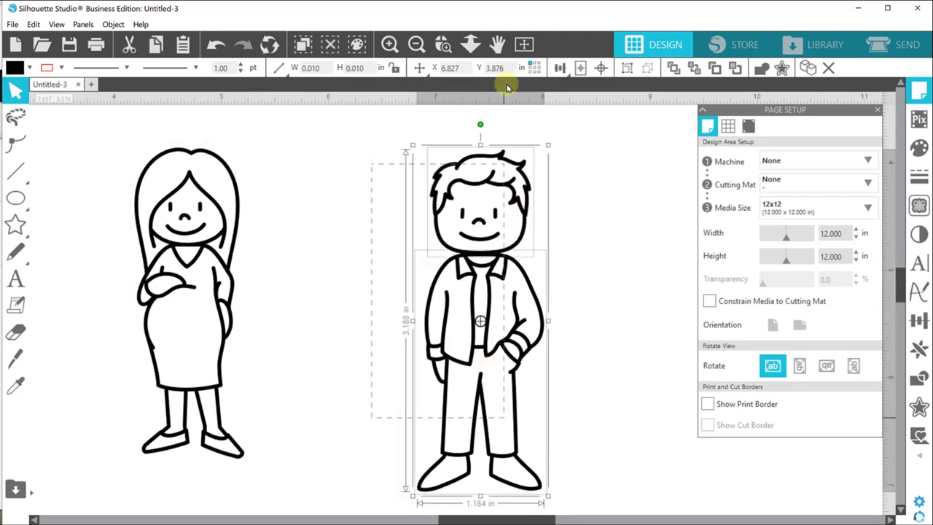
{"action": "left_click", "coordinate": [566, 69]}
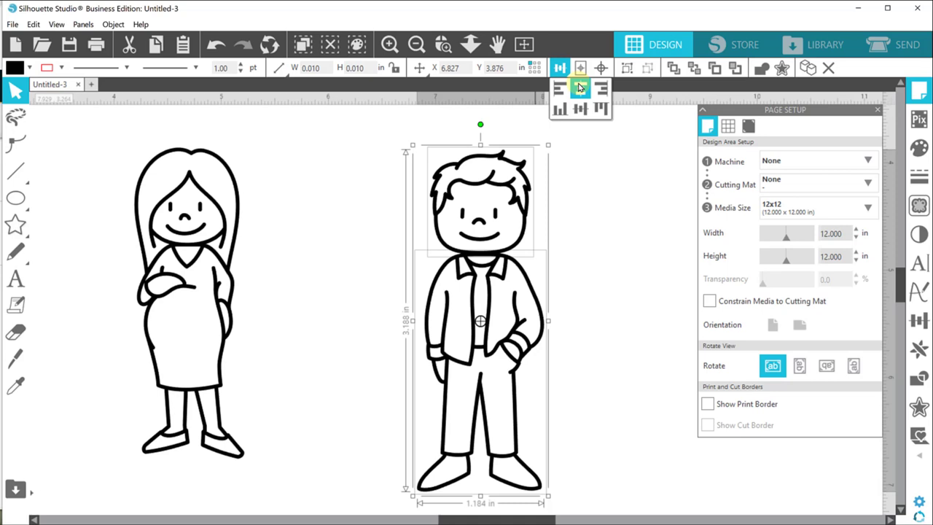
{"action": "mouse_move", "coordinate": [618, 231]}
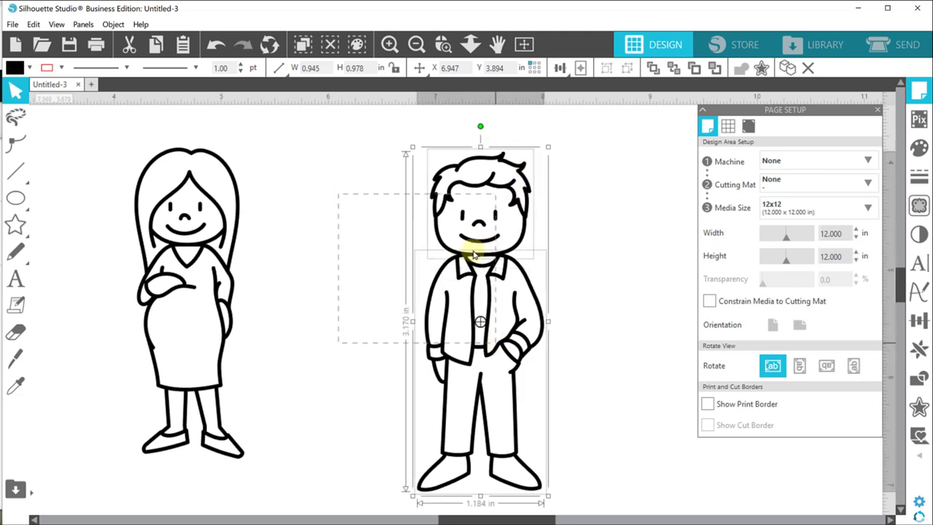
{"action": "right_click", "coordinate": [475, 253]}
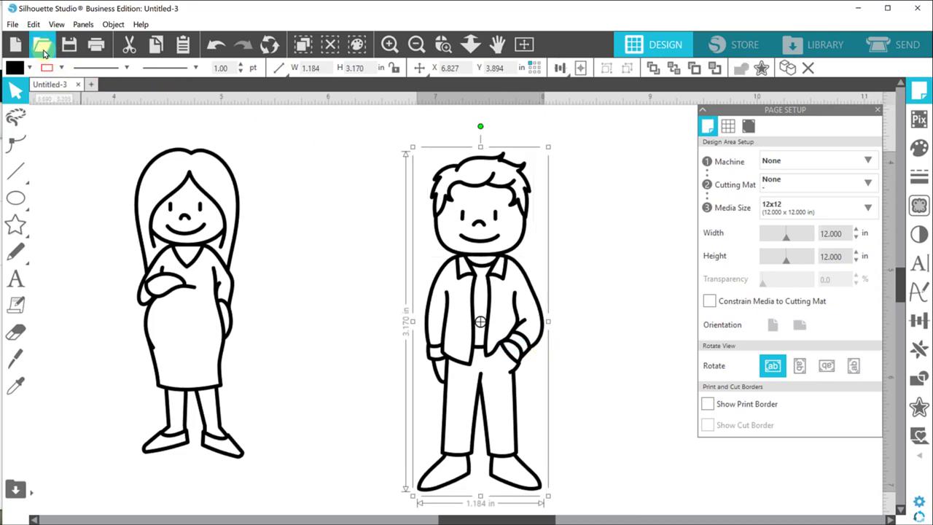
- Reopen the beards-mustaches file and bring a small mustache onto the family page
{"action": "left_click", "coordinate": [38, 45]}
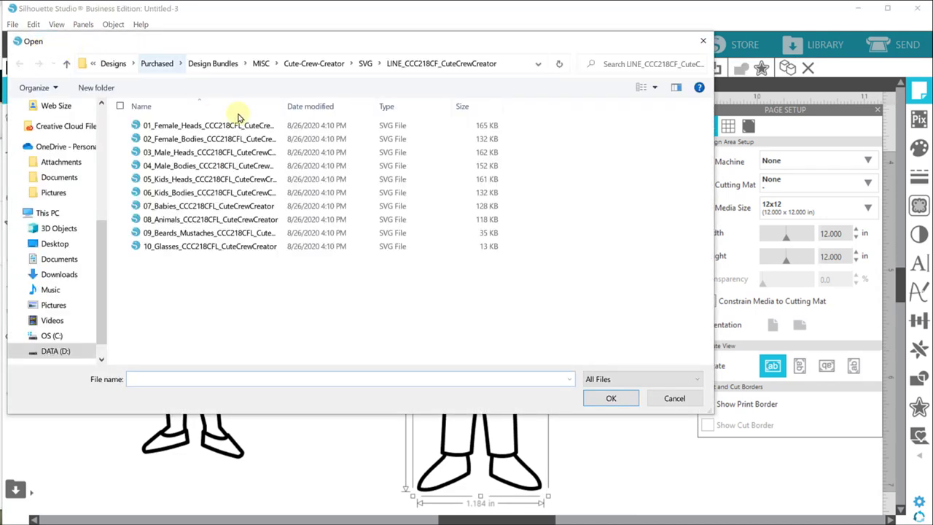
{"action": "left_click", "coordinate": [610, 398]}
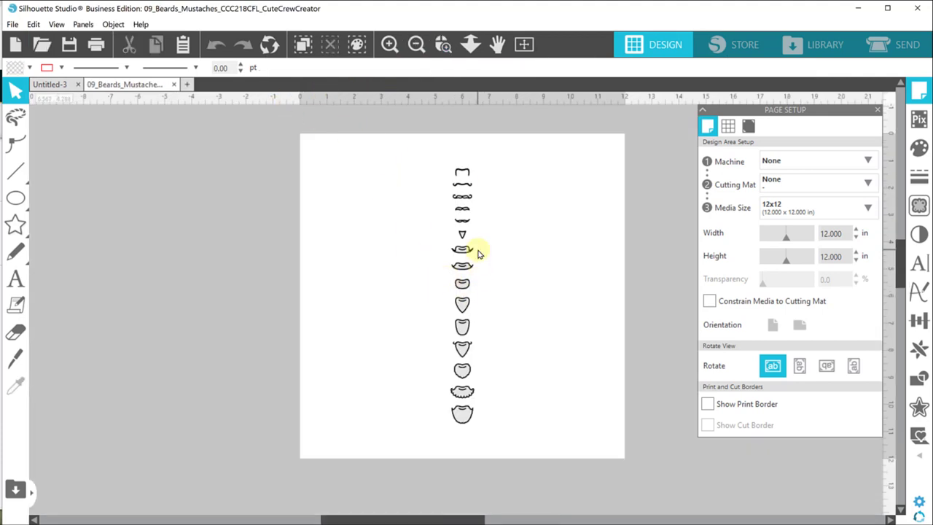
{"action": "left_click", "coordinate": [462, 251]}
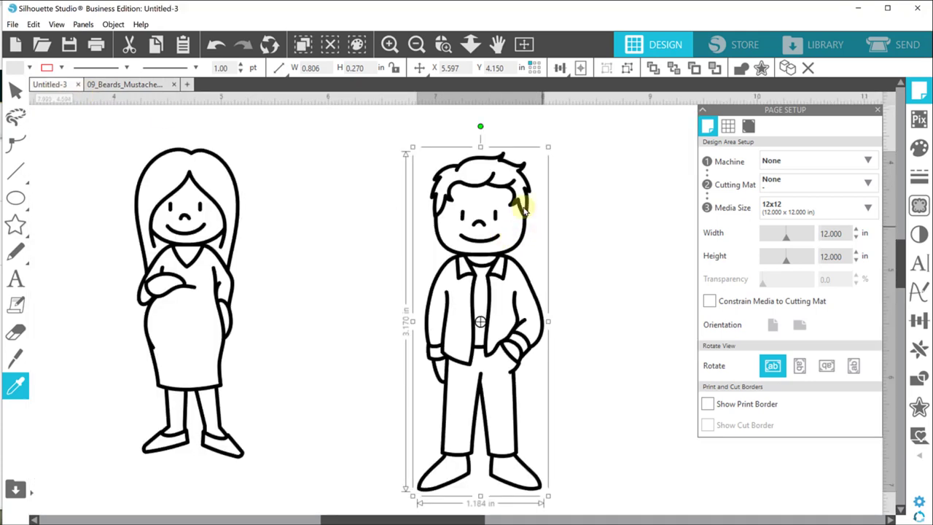
{"action": "left_click", "coordinate": [417, 44]}
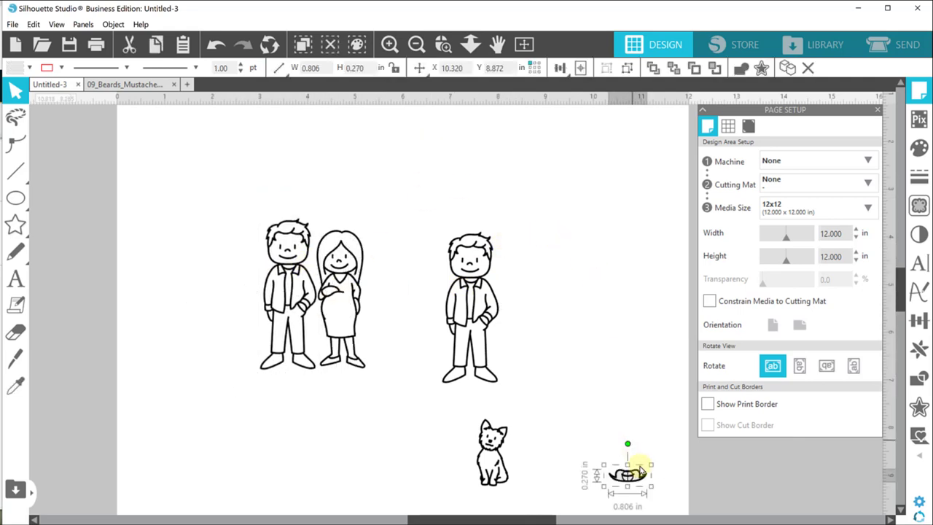
- Move the mustache up beside the man's face and ready the Eraser for trimming
{"action": "left_click_drag", "start_coordinate": [626, 474], "coordinate": [472, 259]}
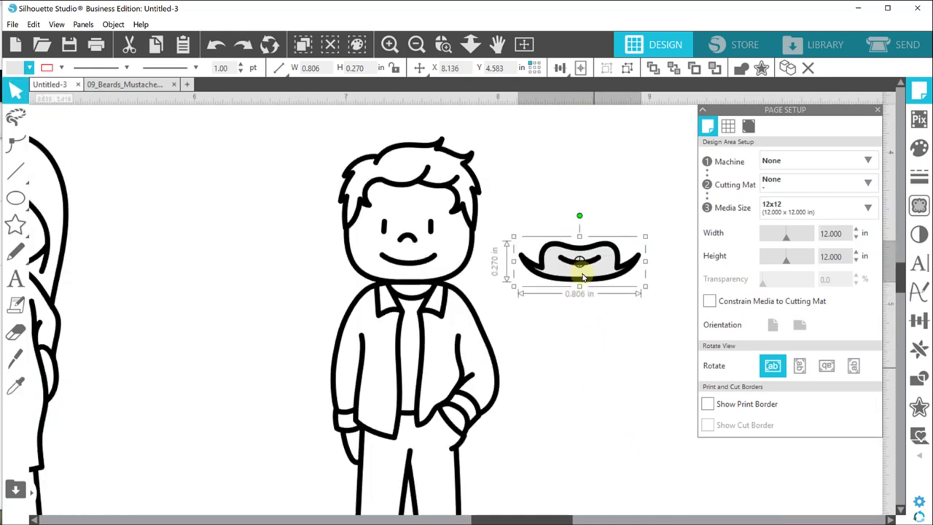
{"action": "mouse_move", "coordinate": [615, 261]}
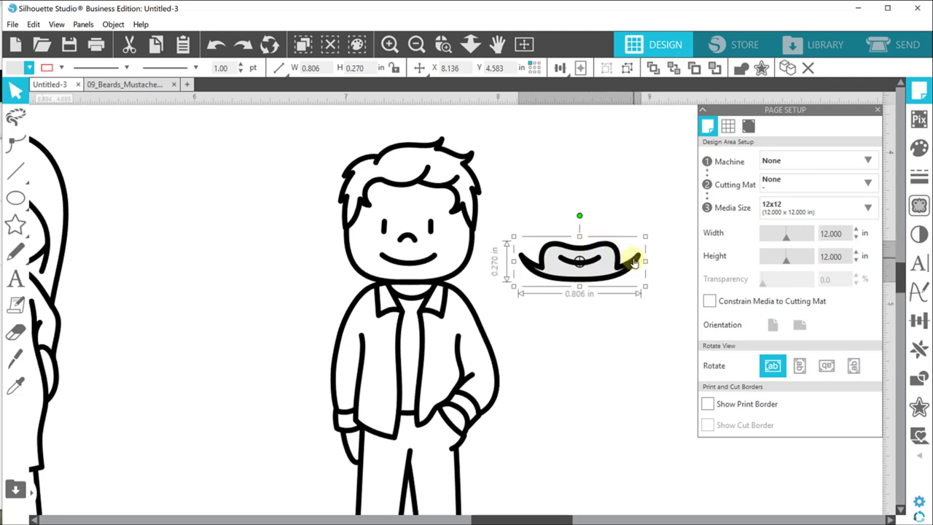
{"action": "left_click_drag", "start_coordinate": [580, 261], "coordinate": [420, 260]}
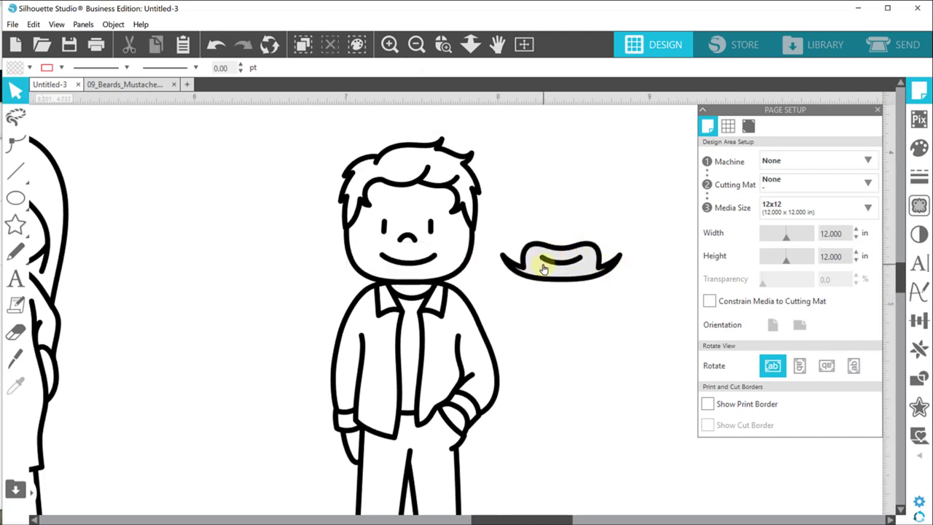
{"action": "right_click", "coordinate": [539, 263]}
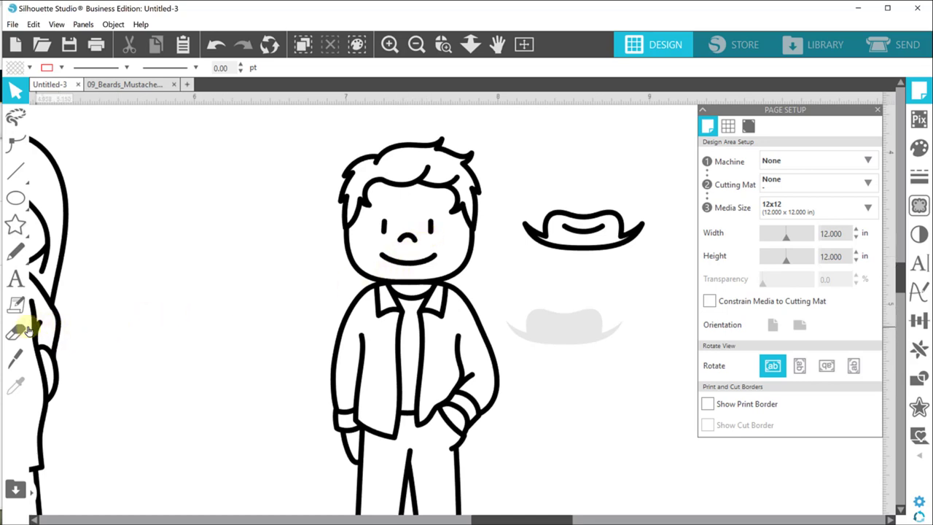
{"action": "left_click", "coordinate": [15, 331]}
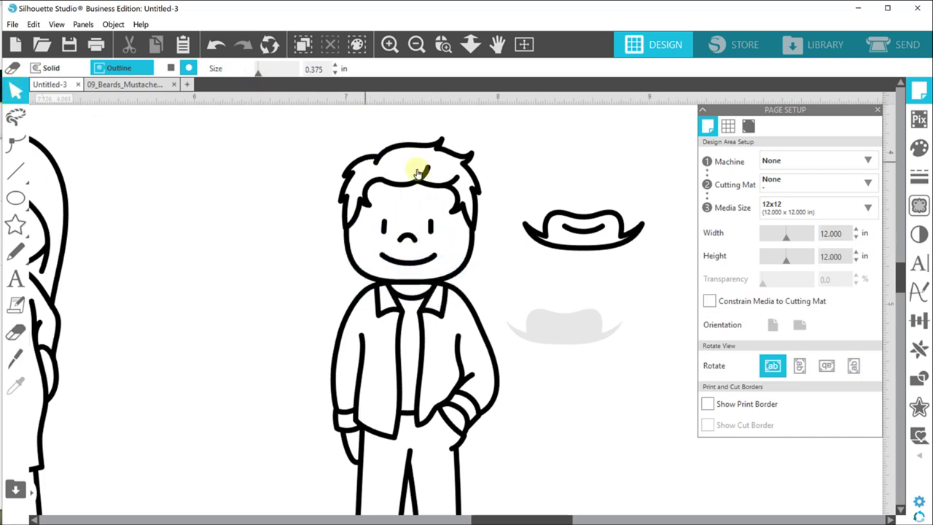
- Release the man figure's compound path into separate pieces and zoom out to view it
{"action": "right_click", "coordinate": [397, 172]}
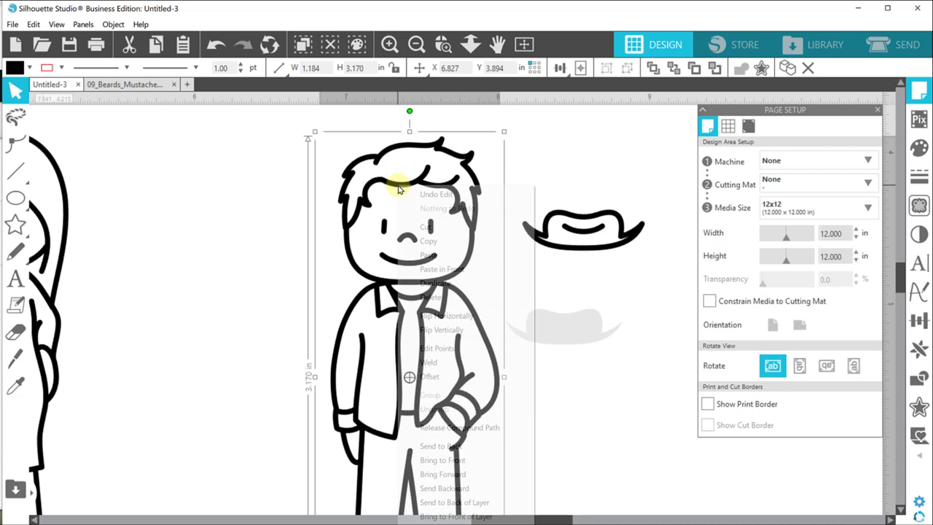
{"action": "mouse_move", "coordinate": [456, 427]}
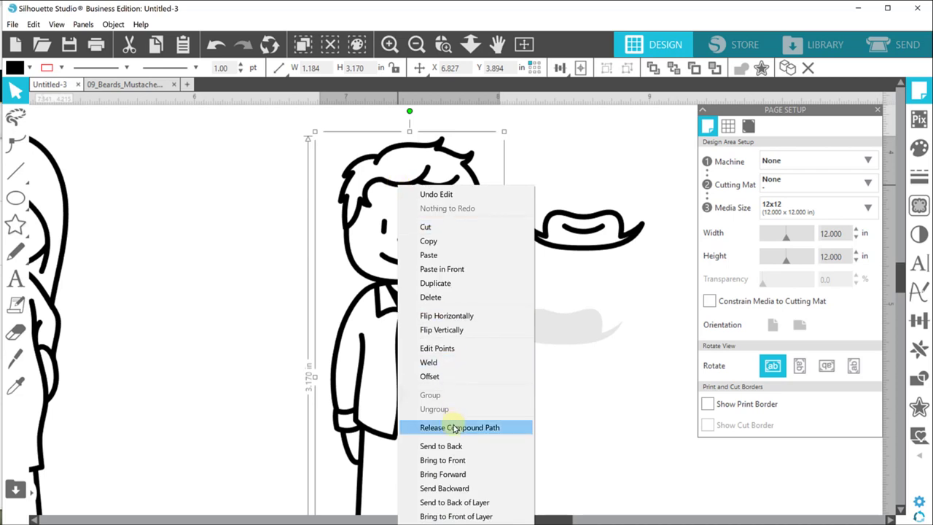
{"action": "left_click", "coordinate": [459, 427]}
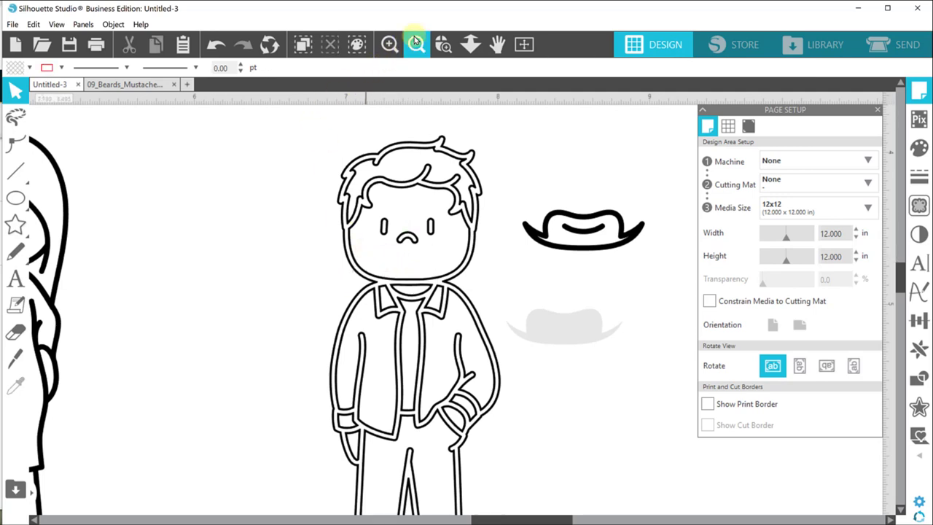
{"action": "left_click", "coordinate": [416, 43]}
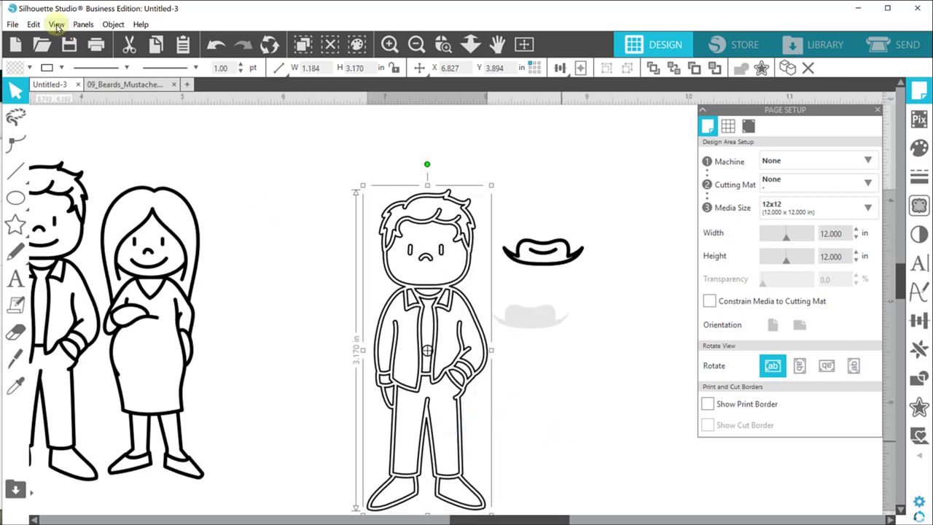
{"action": "left_click", "coordinate": [17, 69]}
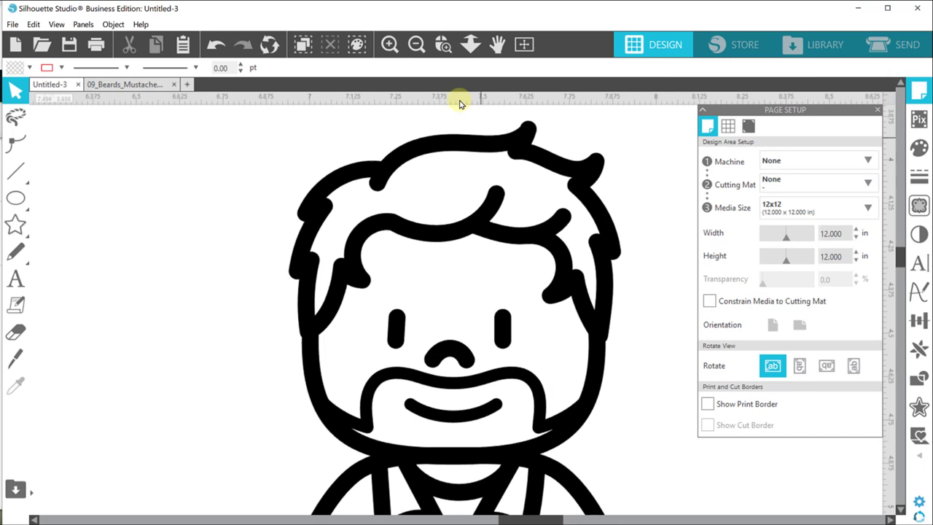
- Weld the beard onto the lone man so he becomes one bearded figure
{"action": "left_click", "coordinate": [418, 44]}
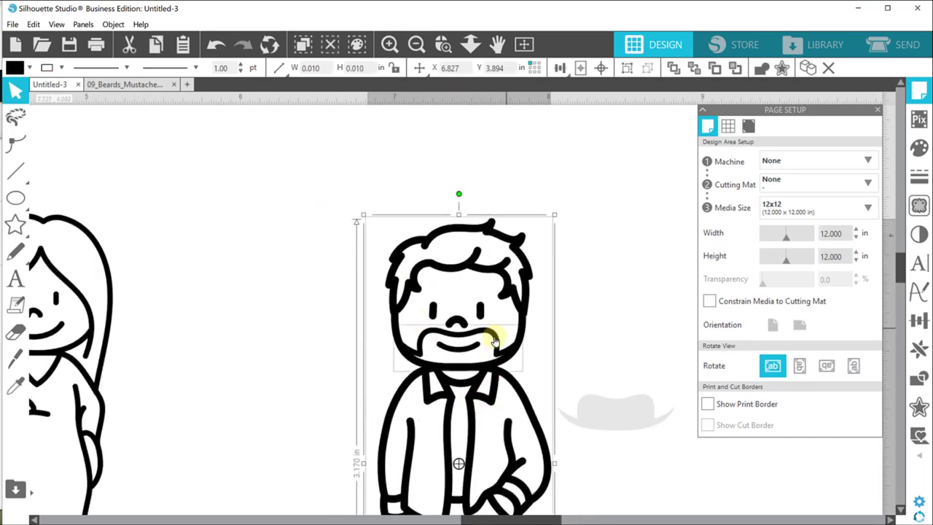
{"action": "right_click", "coordinate": [494, 341]}
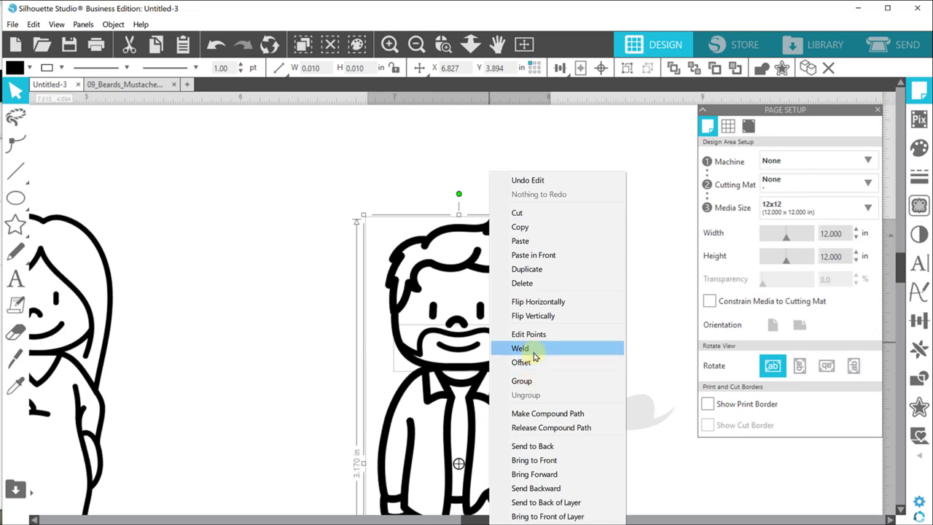
{"action": "left_click", "coordinate": [519, 347]}
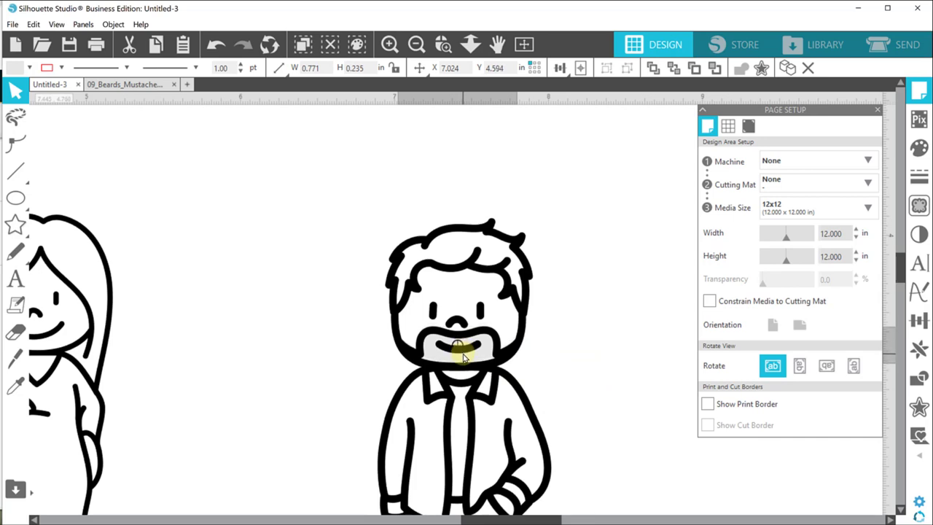
{"action": "left_click", "coordinate": [454, 354]}
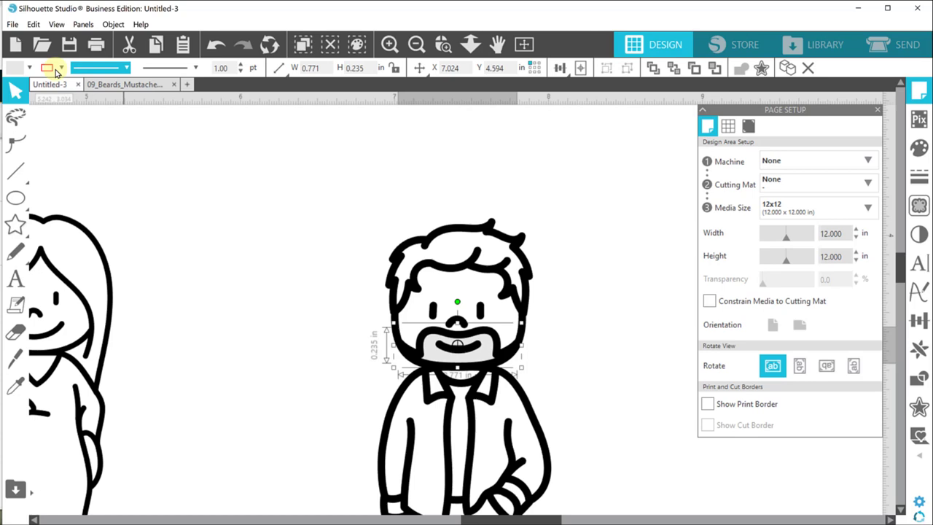
{"action": "left_click", "coordinate": [64, 67]}
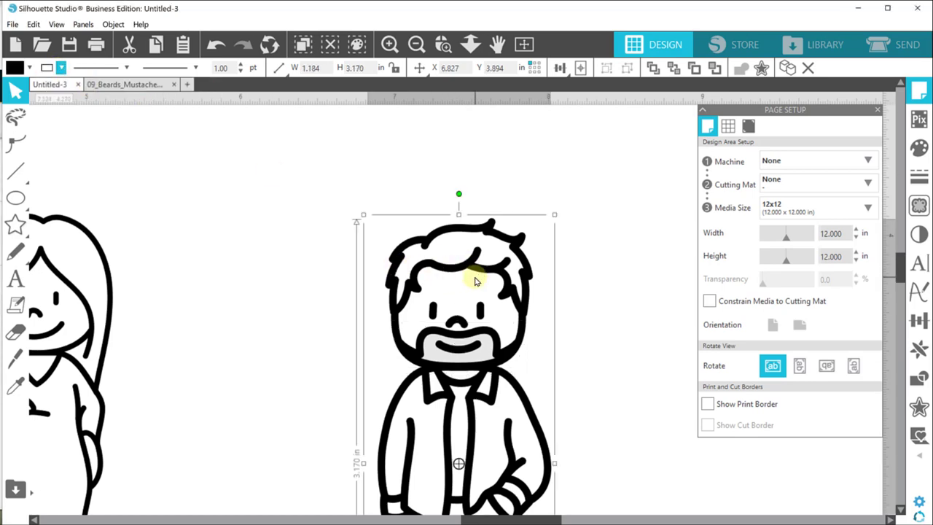
{"action": "mouse_move", "coordinate": [498, 251]}
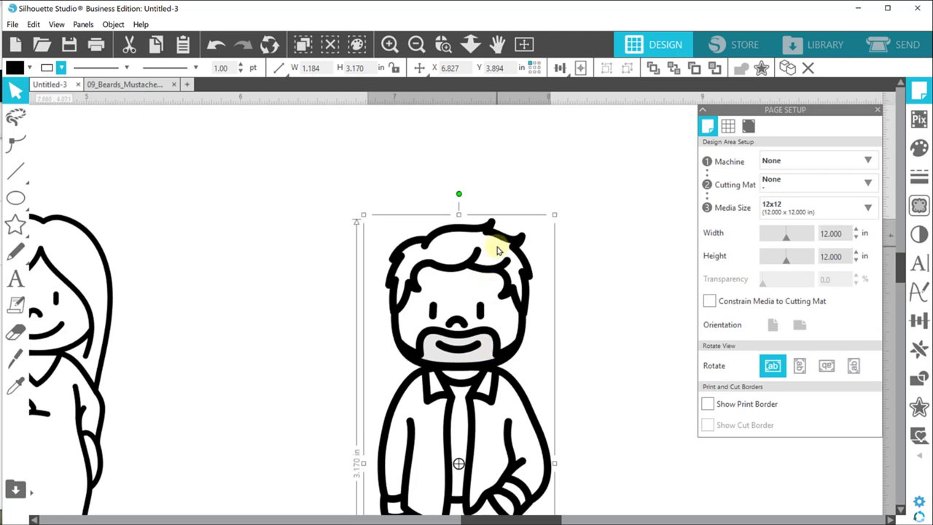
- Check the bearded man selects as one piece and zoom out to show the whole page
{"action": "left_click", "coordinate": [417, 44]}
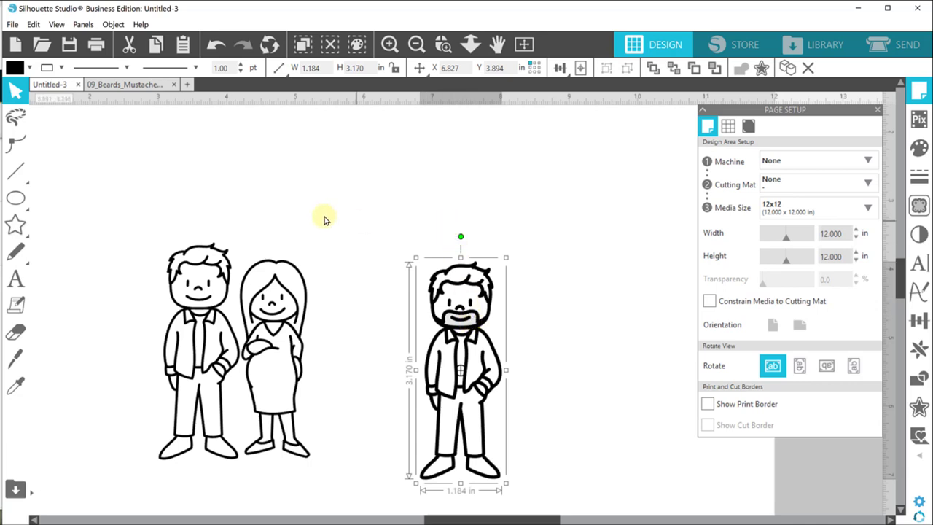
{"action": "mouse_move", "coordinate": [410, 207]}
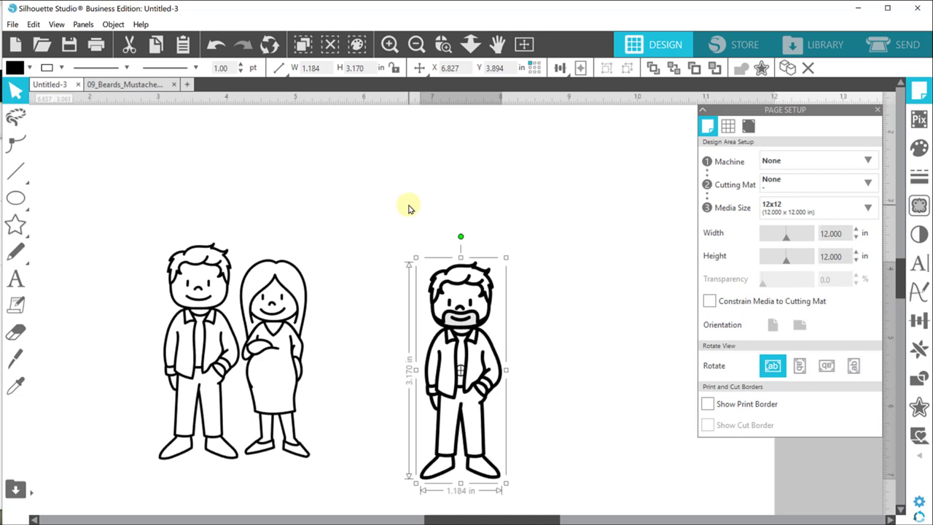
{"action": "left_click", "coordinate": [416, 44]}
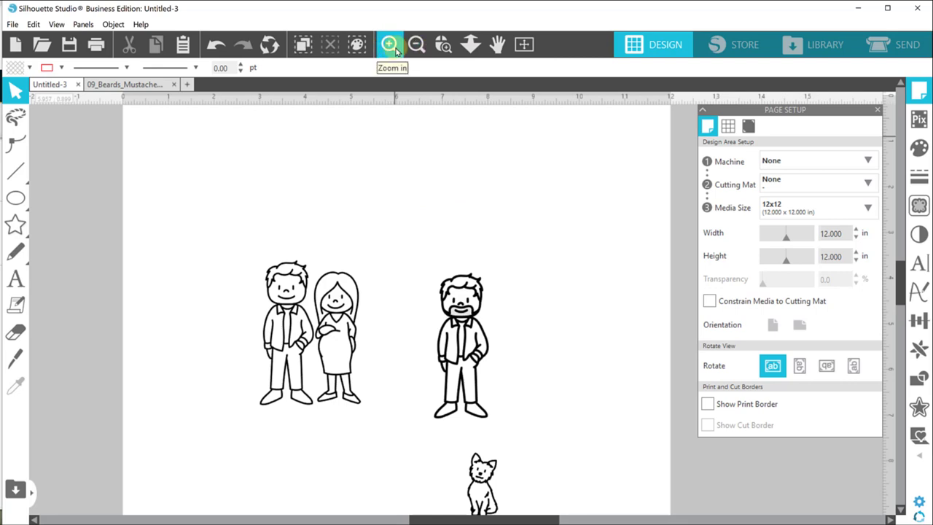
{"action": "left_click", "coordinate": [390, 43]}
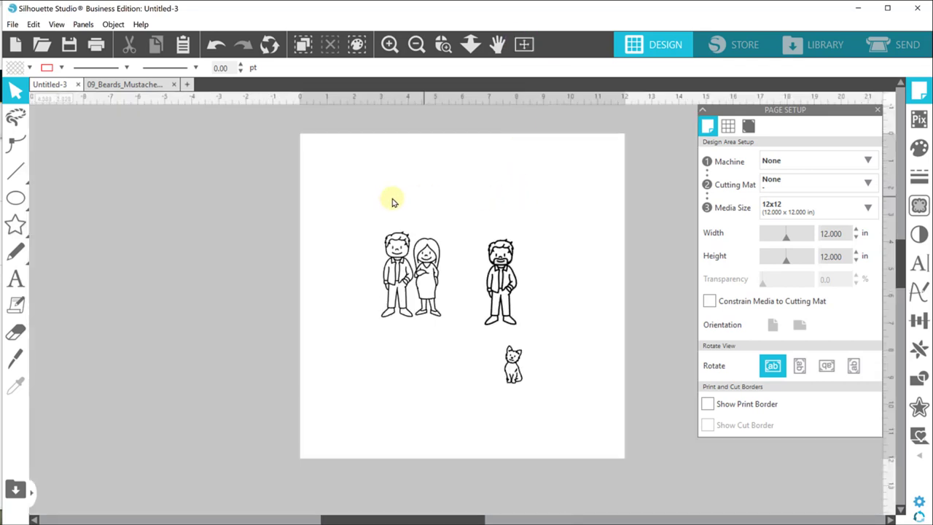
{"action": "left_click", "coordinate": [498, 277]}
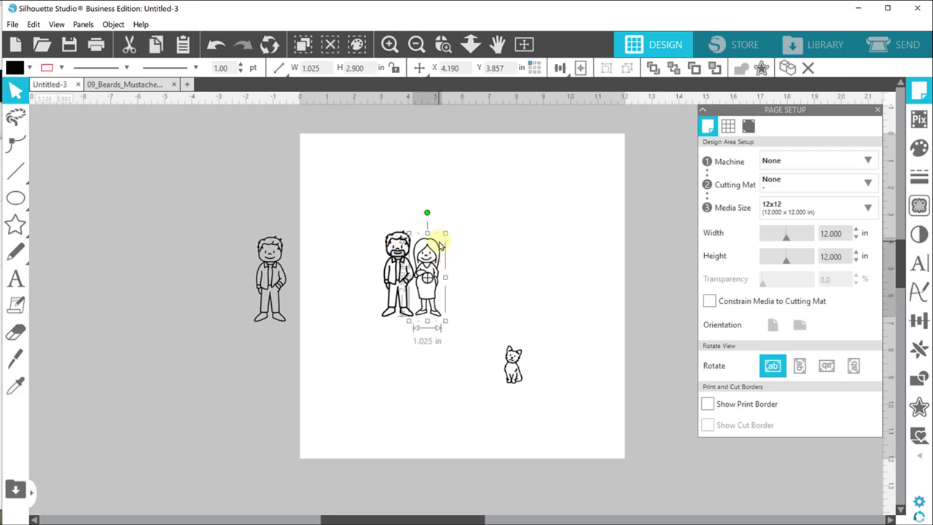
- Shrink the cat so it sits between the bearded man and the woman
{"action": "left_click", "coordinate": [64, 65]}
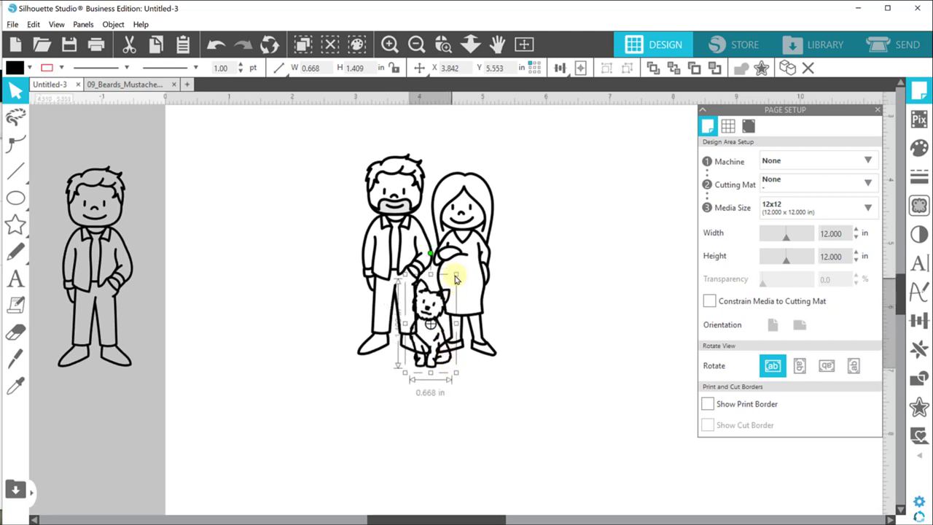
{"action": "left_click_drag", "start_coordinate": [457, 274], "coordinate": [450, 285]}
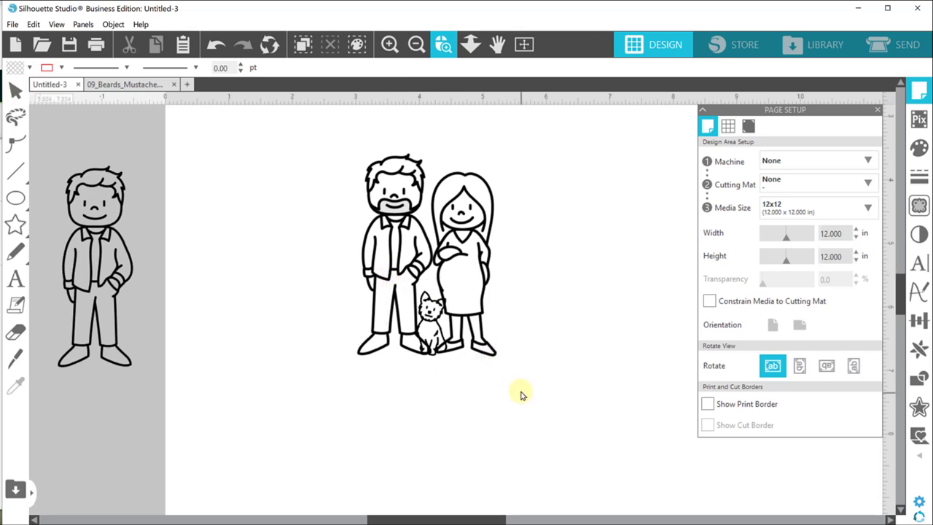
{"action": "scroll", "scroll_direction": "down", "scroll_amount": 3}
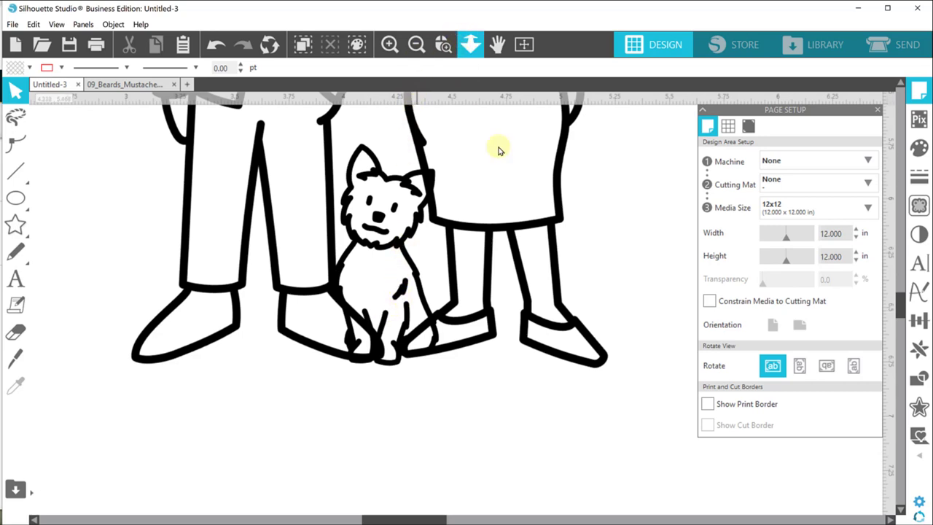
- Flip the dog figure horizontally so it faces the other way
{"action": "scroll", "scroll_direction": "down", "scroll_amount": 3}
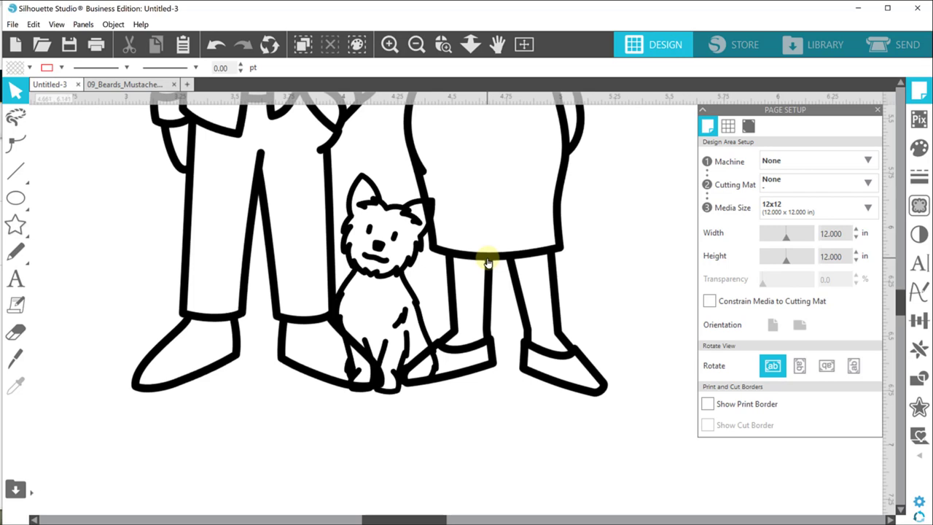
{"action": "mouse_move", "coordinate": [457, 202]}
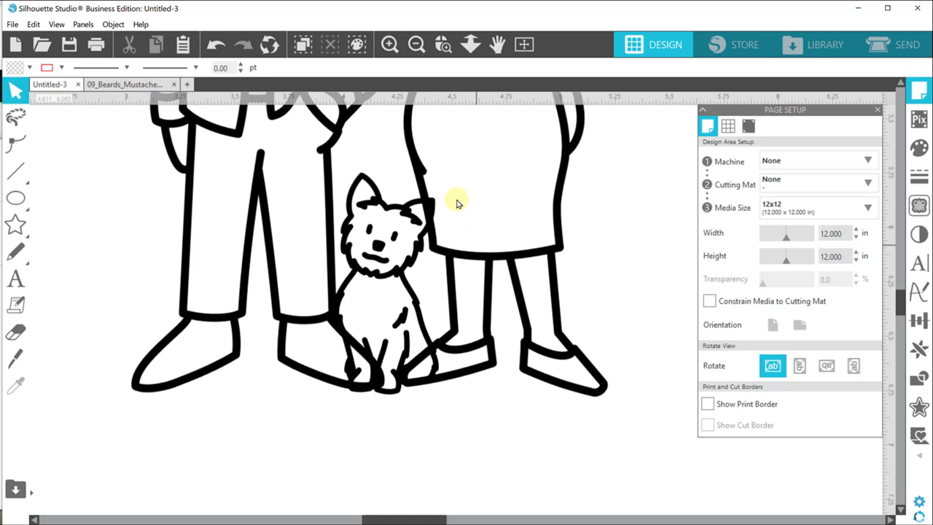
{"action": "mouse_move", "coordinate": [449, 391]}
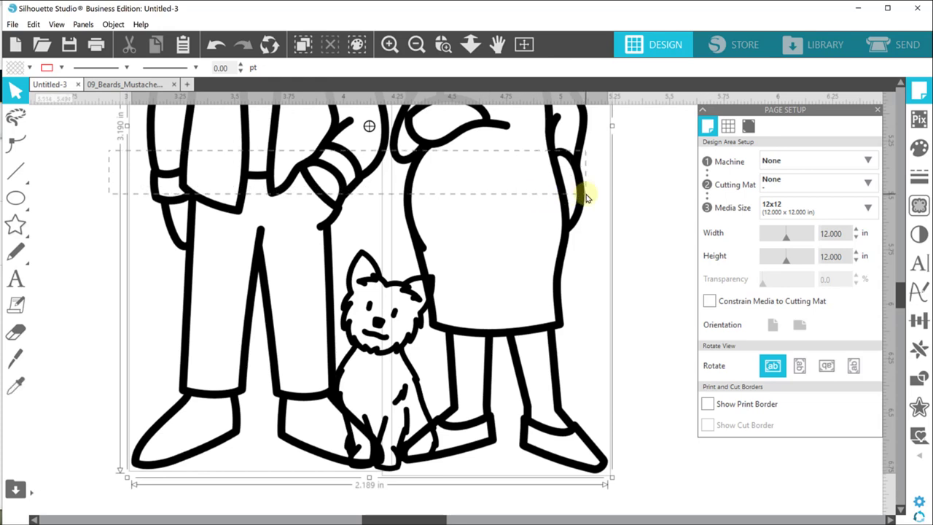
{"action": "right_click", "coordinate": [589, 198]}
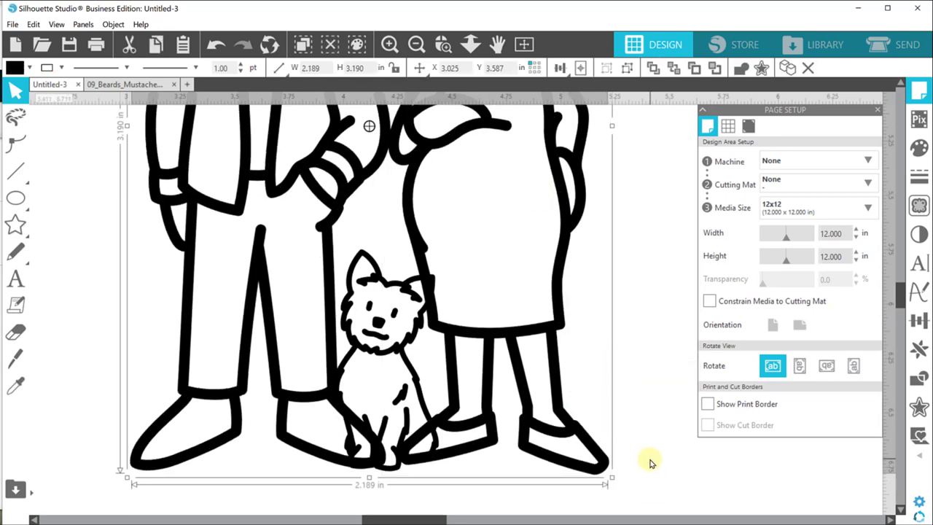
{"action": "mouse_move", "coordinate": [371, 227]}
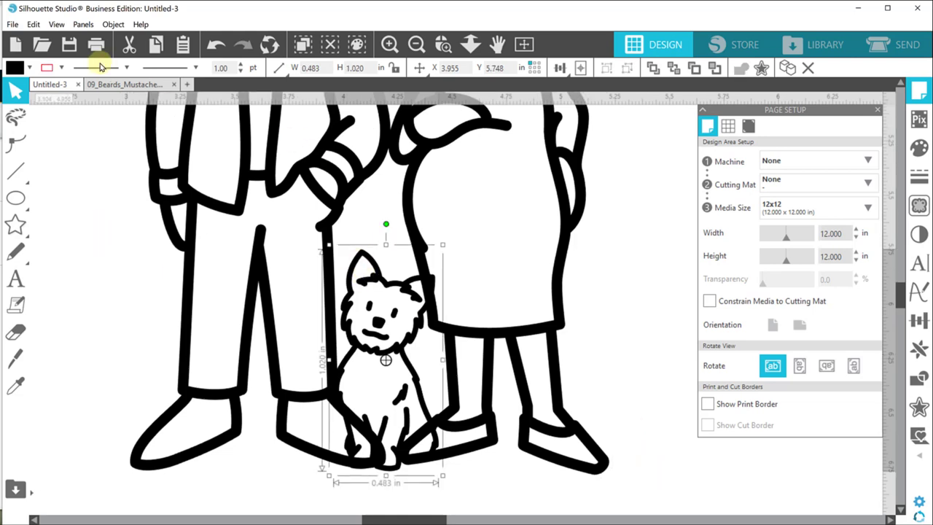
{"action": "left_click", "coordinate": [29, 65]}
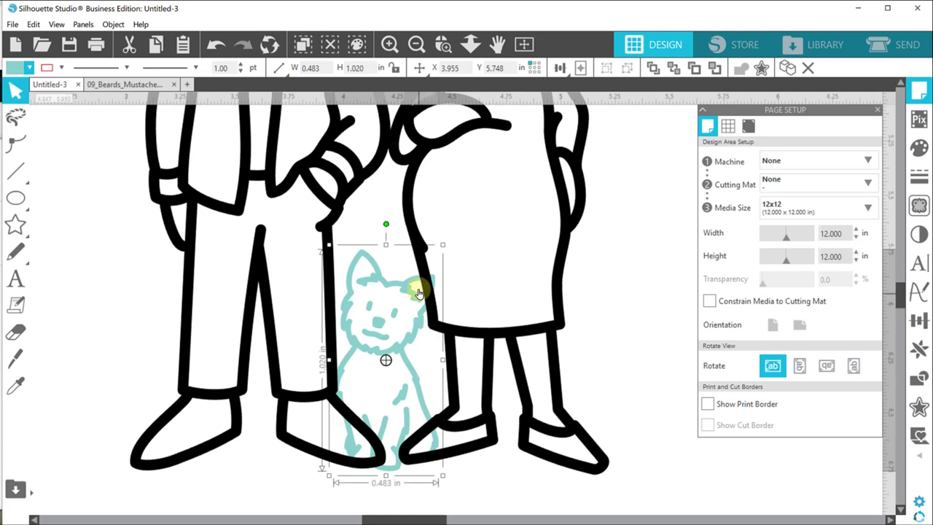
{"action": "mouse_move", "coordinate": [399, 295]}
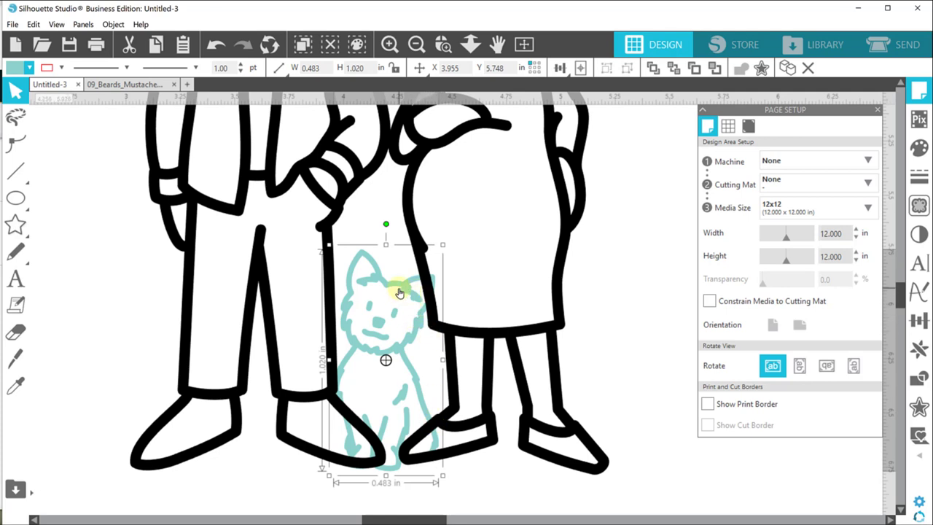
{"action": "right_click", "coordinate": [399, 293]}
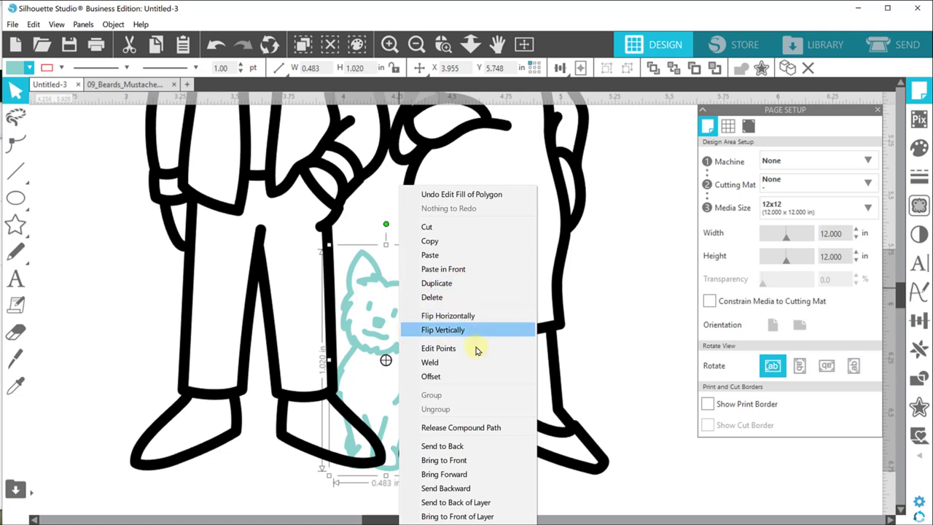
{"action": "left_click", "coordinate": [443, 330]}
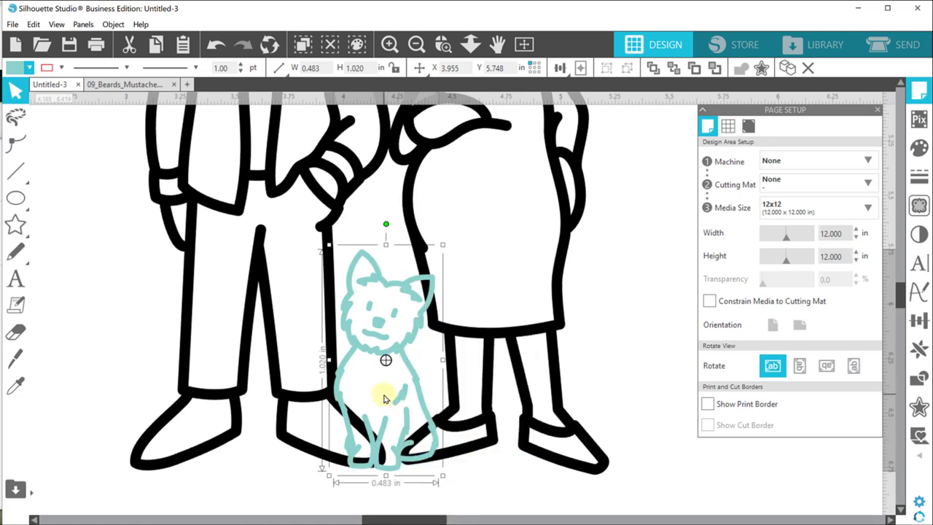
{"action": "mouse_move", "coordinate": [418, 379]}
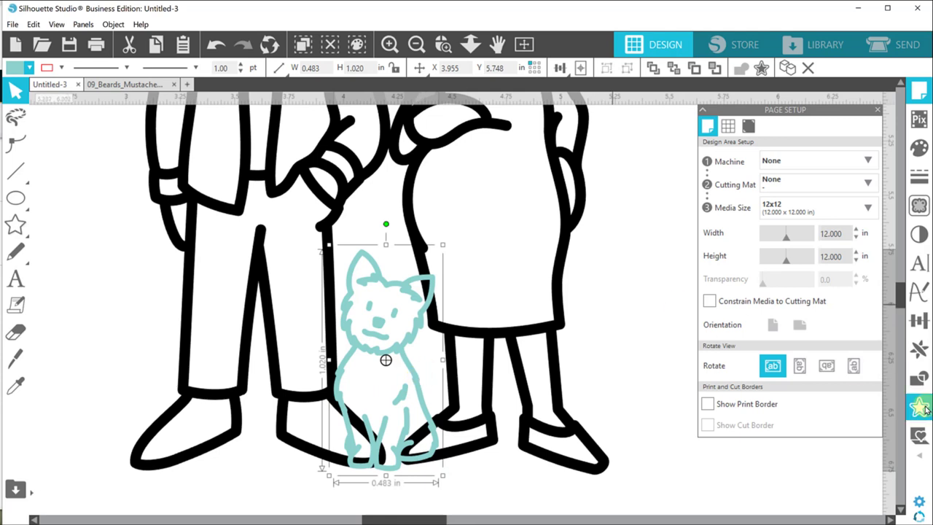
- Start an outward offset outline around the dog in the Offset panel
{"action": "left_click", "coordinate": [916, 408]}
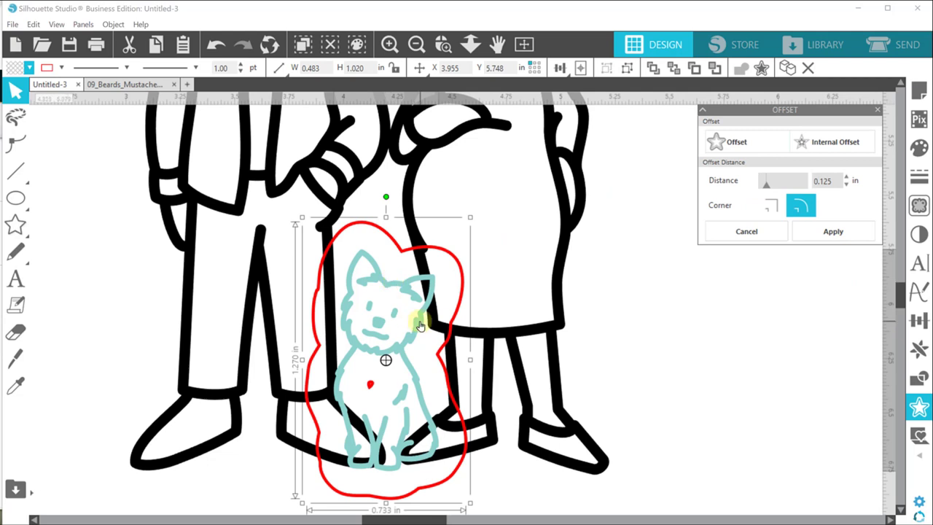
{"action": "left_click", "coordinate": [822, 181]}
{"action": "type", "text": "0.040"}
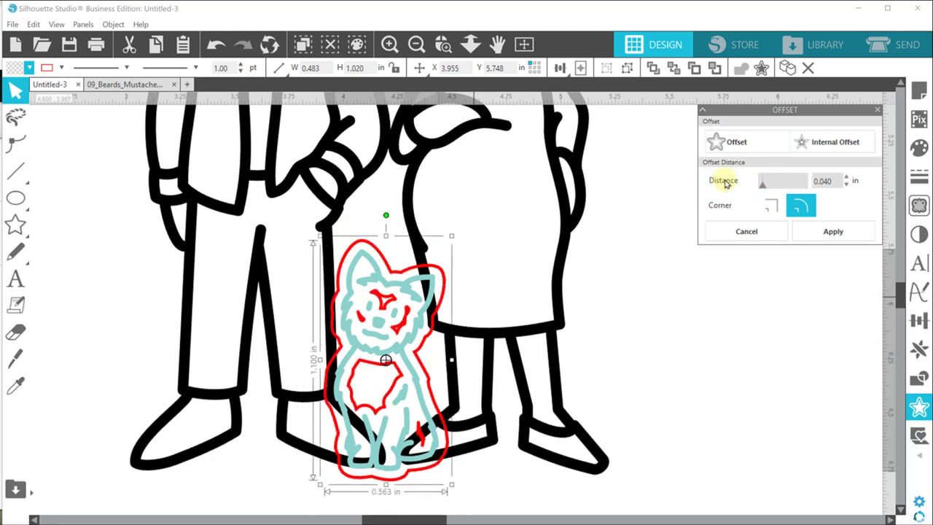
{"action": "mouse_move", "coordinate": [475, 256]}
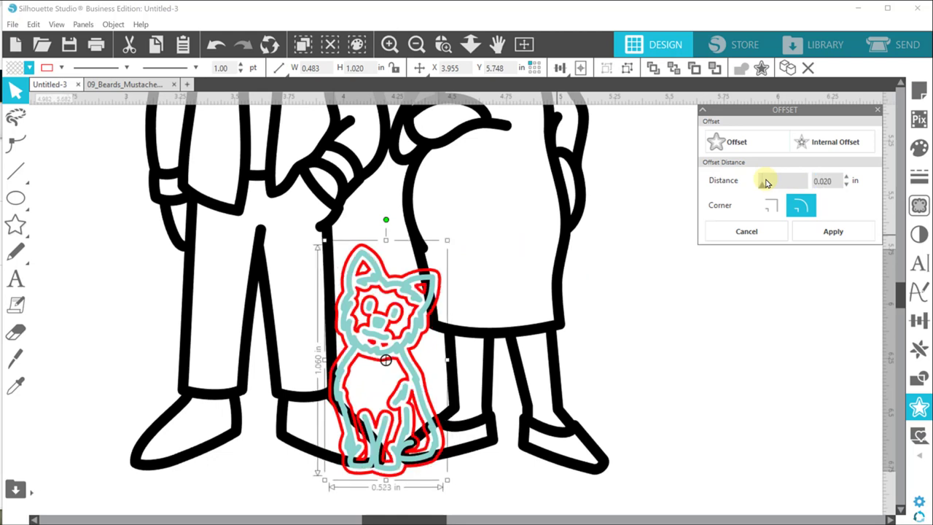
{"action": "mouse_move", "coordinate": [364, 273]}
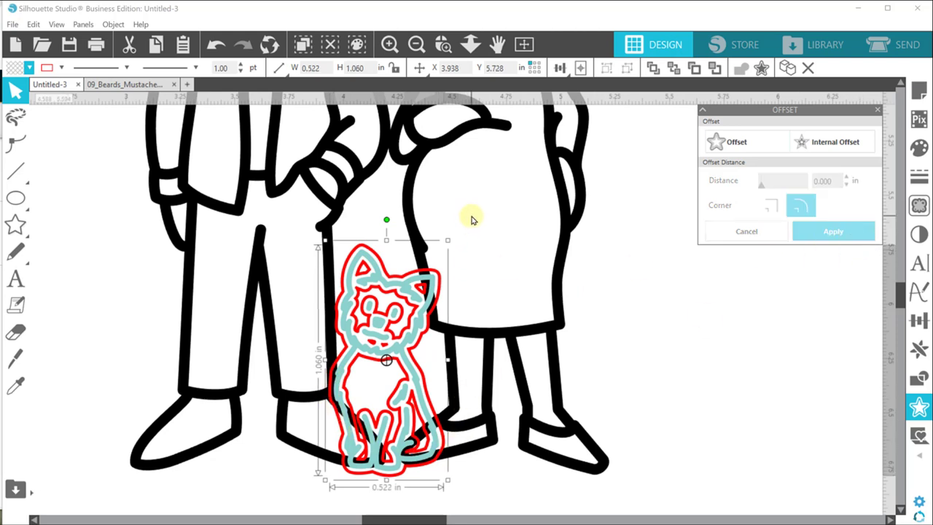
{"action": "mouse_move", "coordinate": [738, 292]}
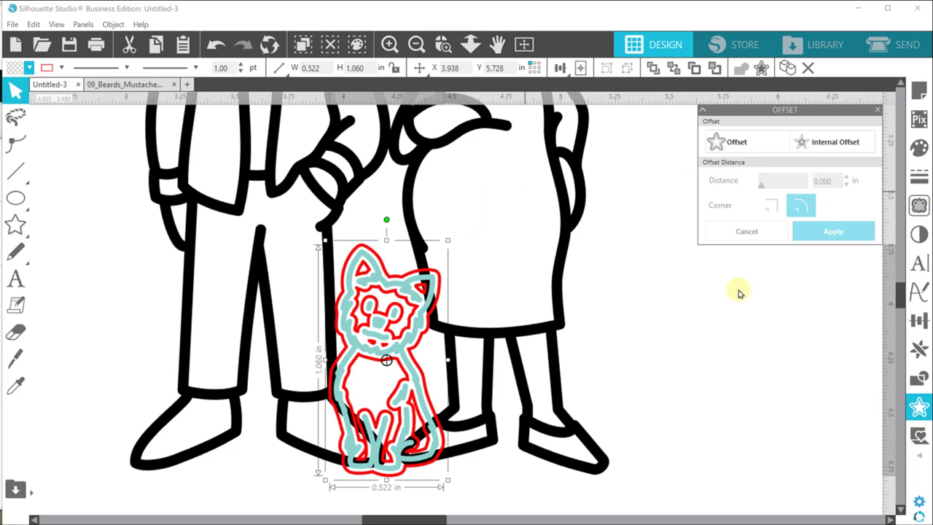
{"action": "mouse_move", "coordinate": [405, 265]}
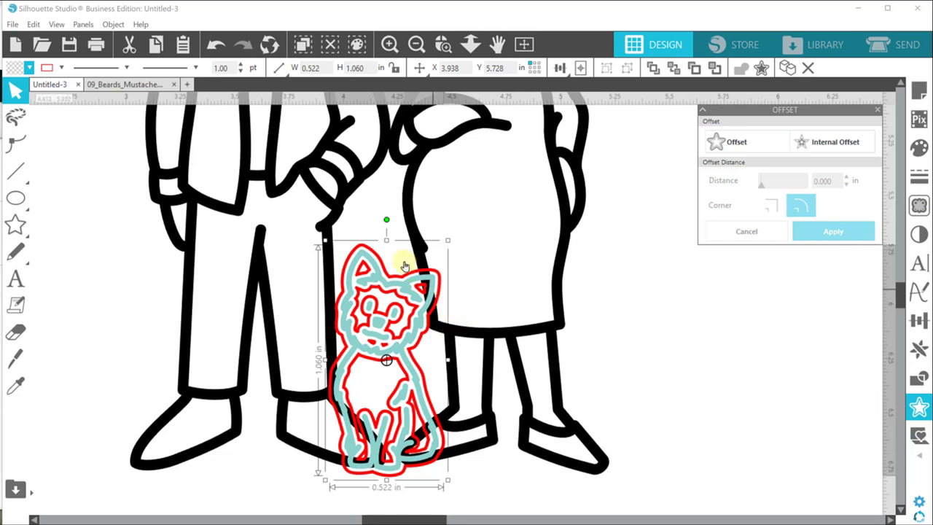
{"action": "mouse_move", "coordinate": [402, 283]}
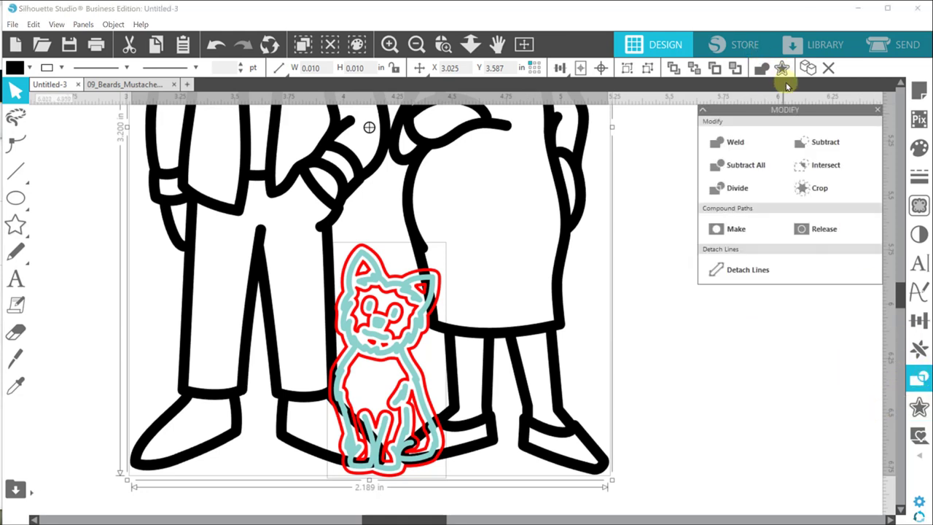
{"action": "mouse_move", "coordinate": [824, 140]}
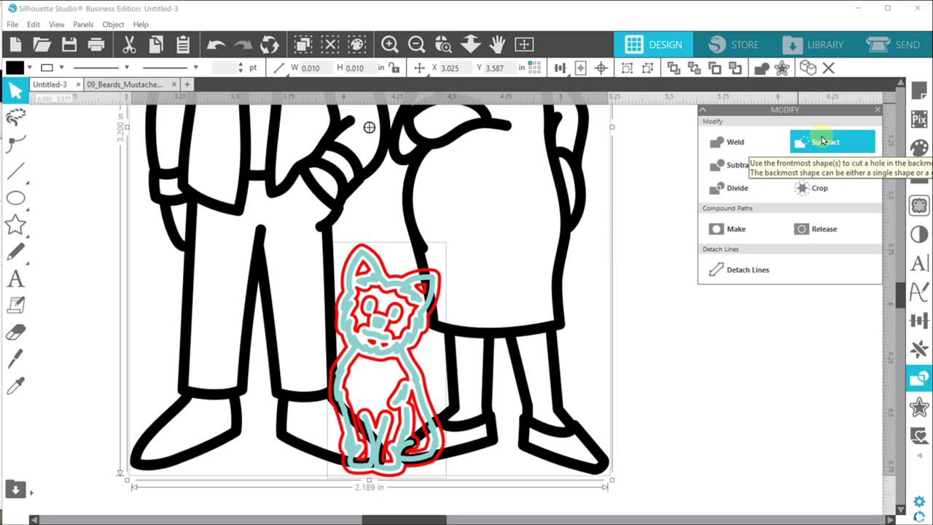
- Subtract the dog's offset outline from the family figures' black lines
{"action": "left_click", "coordinate": [831, 141]}
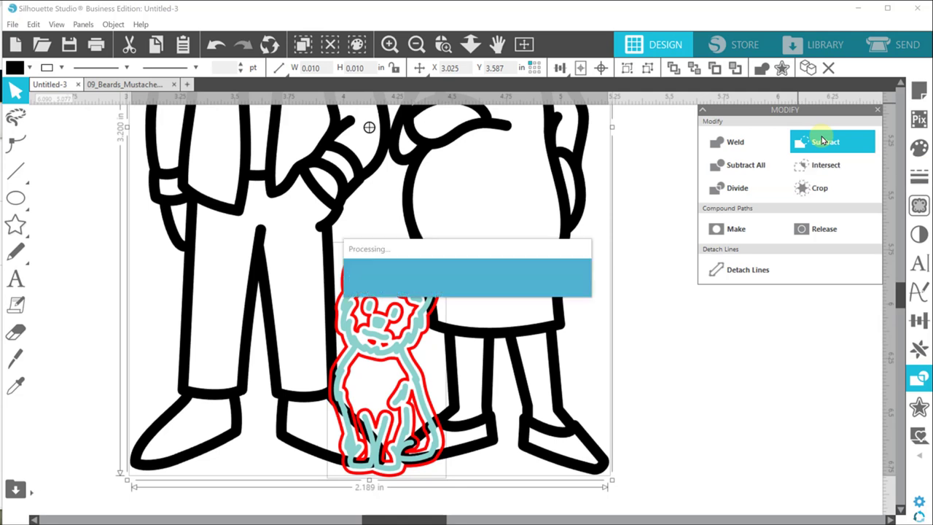
{"action": "left_click", "coordinate": [823, 141]}
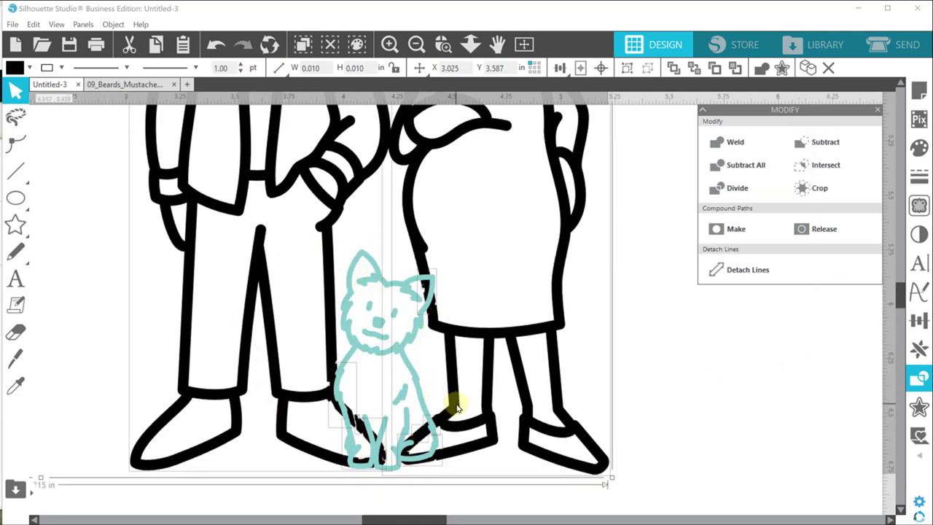
{"action": "mouse_move", "coordinate": [411, 289]}
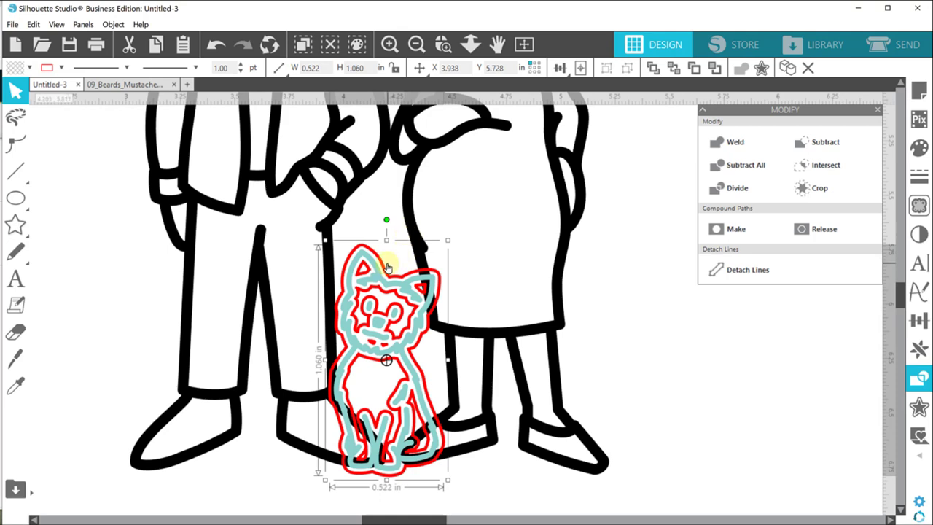
{"action": "mouse_move", "coordinate": [382, 242]}
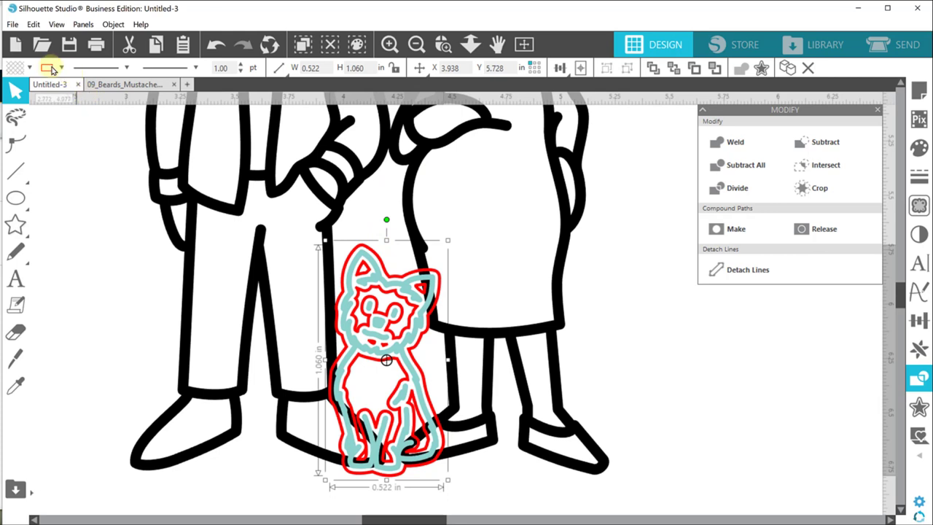
- Fill the offset shape and subtract it so lines behind the dog disappear
{"action": "left_click", "coordinate": [29, 68]}
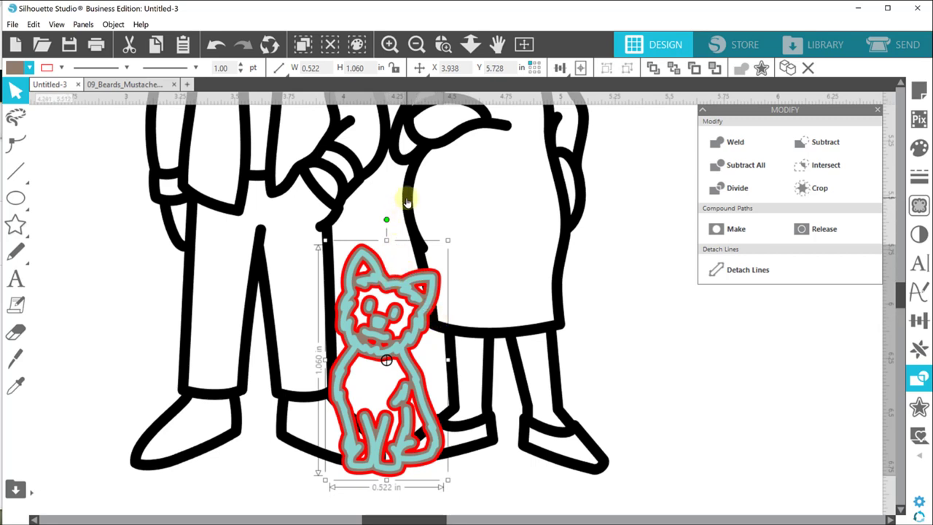
{"action": "left_click", "coordinate": [822, 141]}
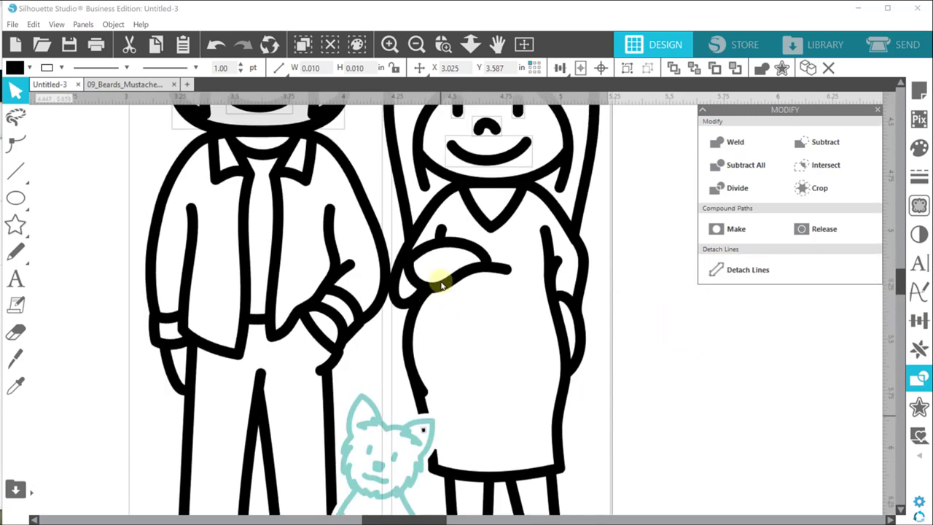
{"action": "scroll", "scroll_direction": "down", "scroll_amount": 3}
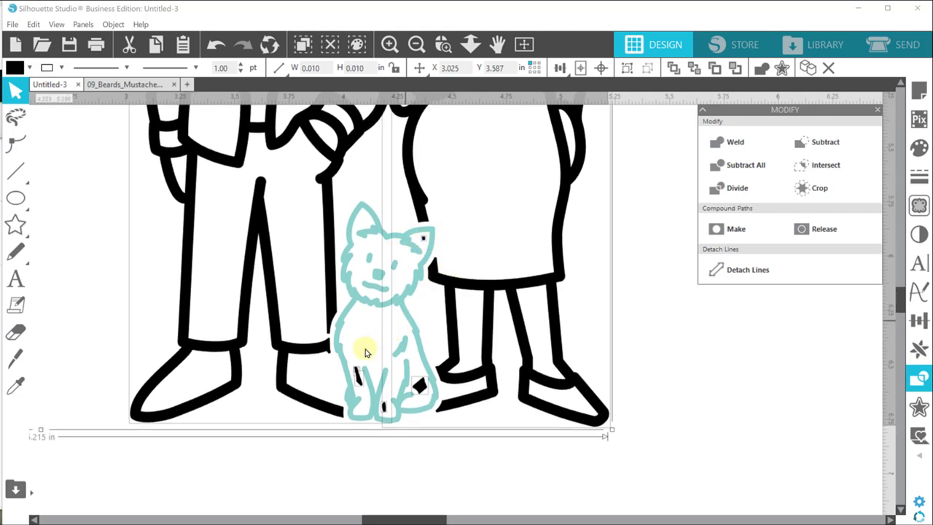
{"action": "mouse_move", "coordinate": [431, 242]}
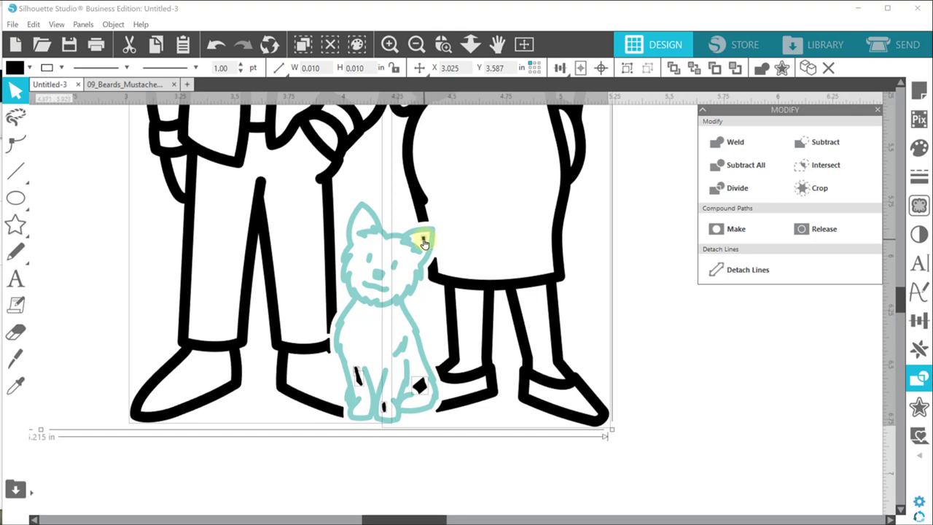
{"action": "left_click", "coordinate": [416, 44]}
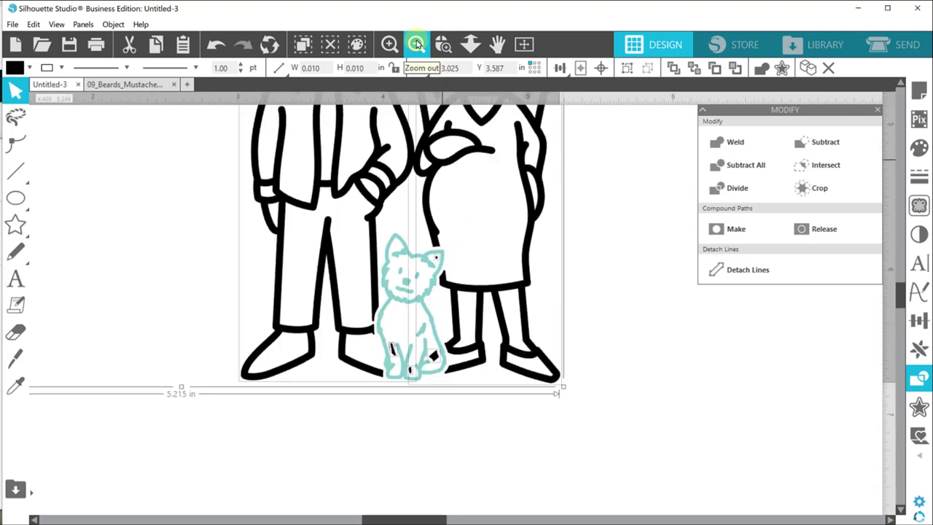
{"action": "left_click", "coordinate": [415, 43]}
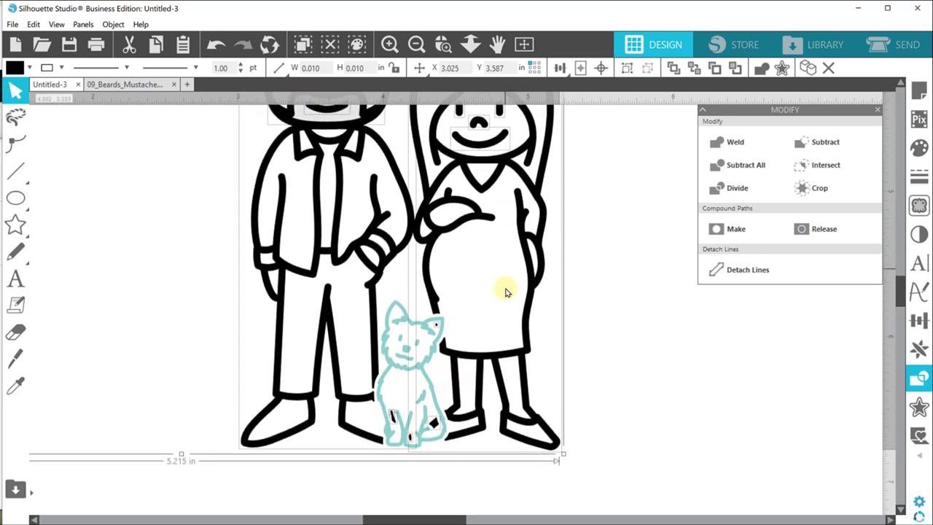
{"action": "mouse_move", "coordinate": [400, 415]}
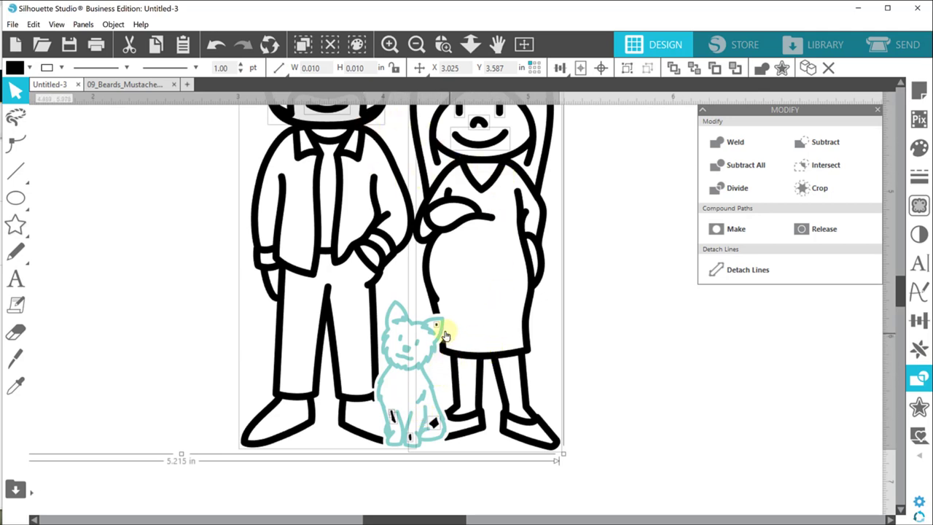
{"action": "left_click", "coordinate": [434, 344]}
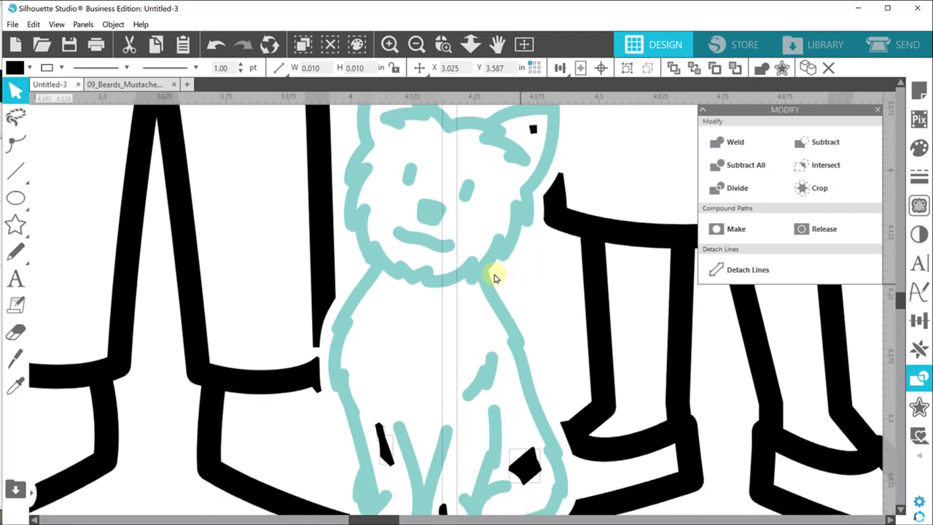
{"action": "scroll", "scroll_direction": "down", "scroll_amount": 3}
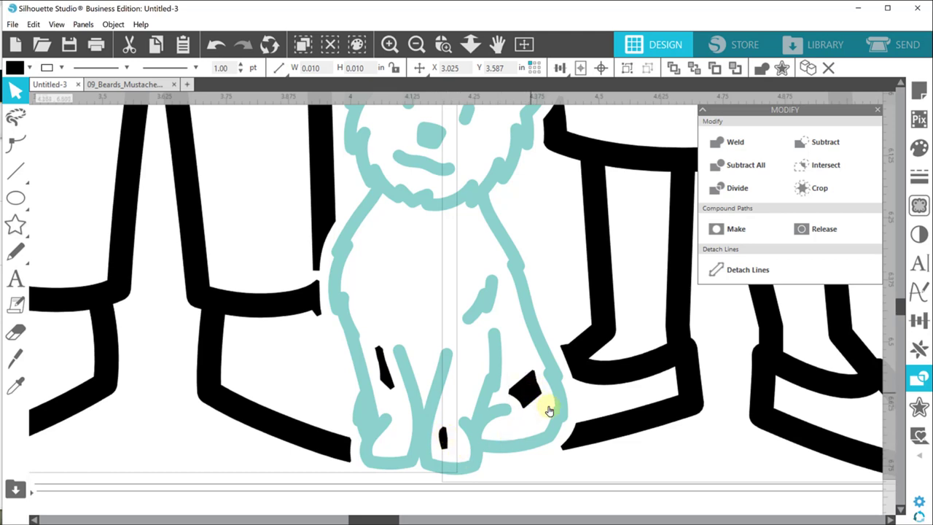
{"action": "left_click", "coordinate": [417, 43]}
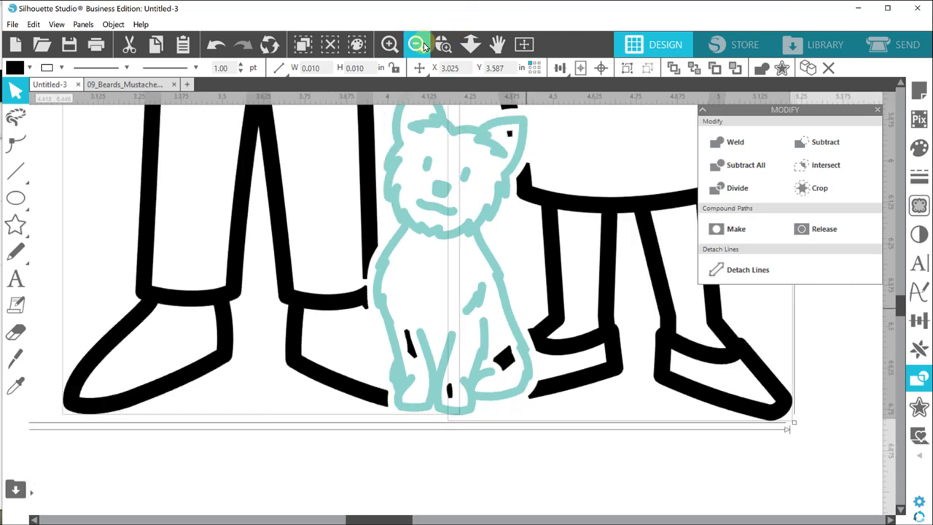
{"action": "left_click", "coordinate": [416, 43]}
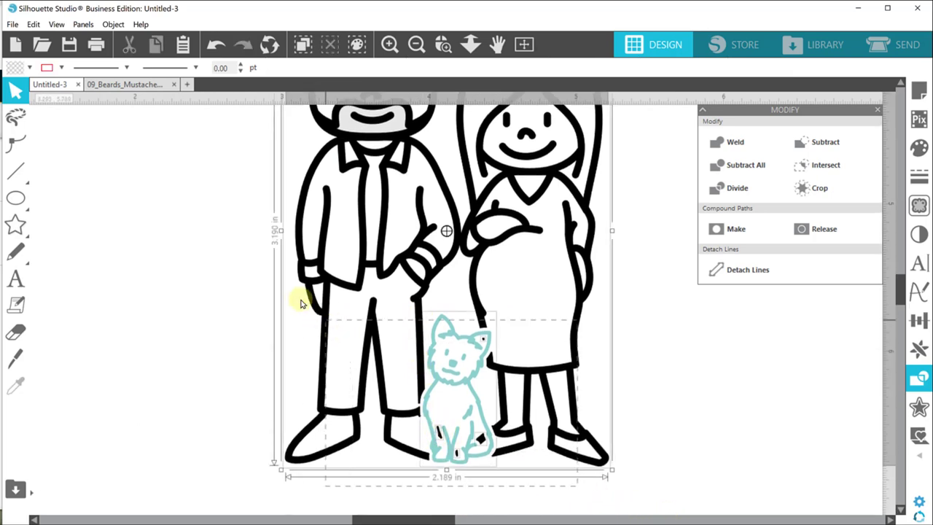
{"action": "left_click", "coordinate": [378, 236]}
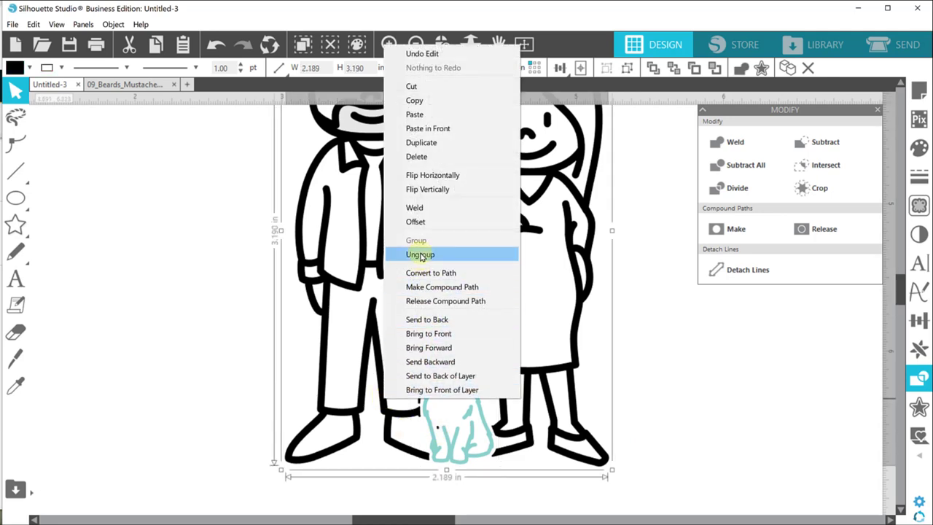
{"action": "left_click", "coordinate": [420, 254]}
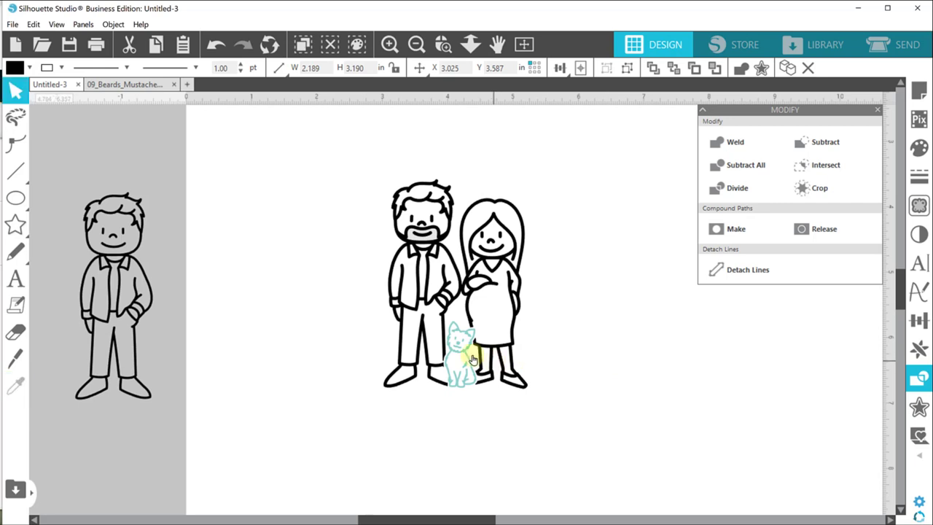
{"action": "left_click", "coordinate": [465, 366]}
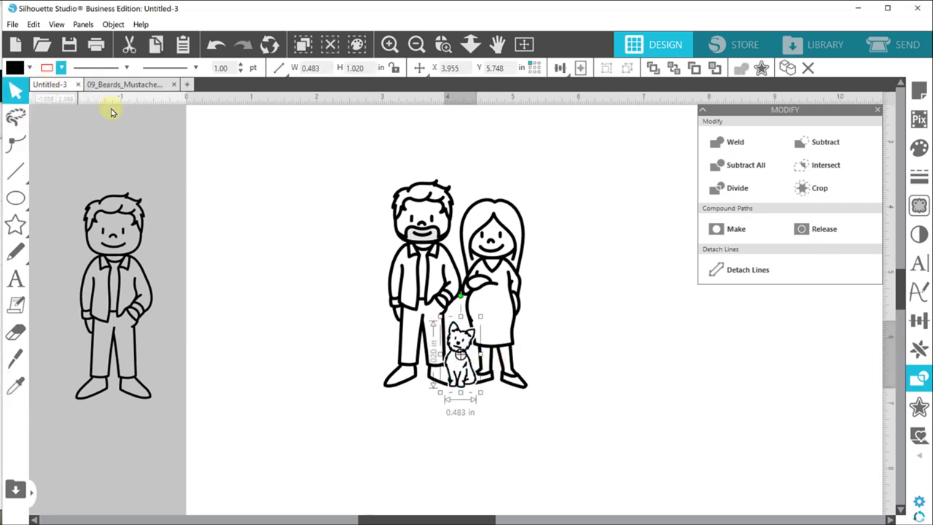
{"action": "left_click", "coordinate": [348, 210]}
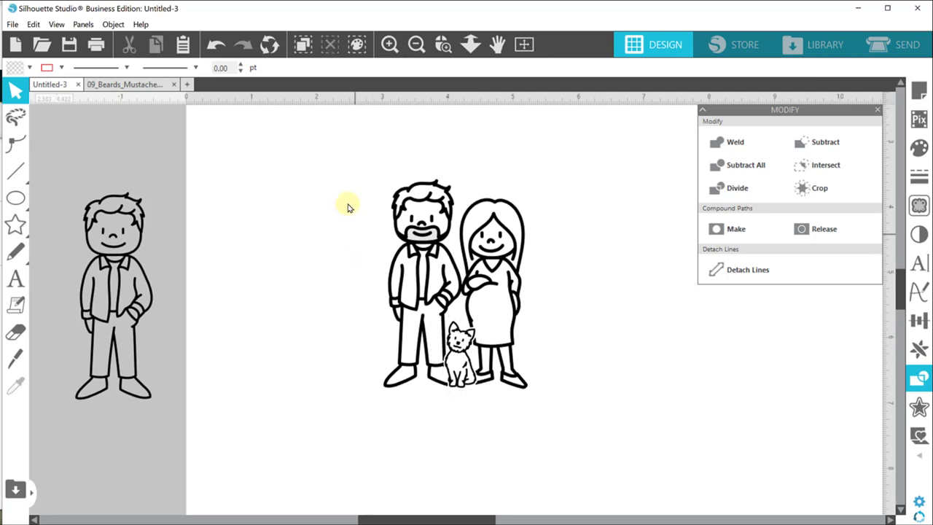
{"action": "mouse_move", "coordinate": [449, 313]}
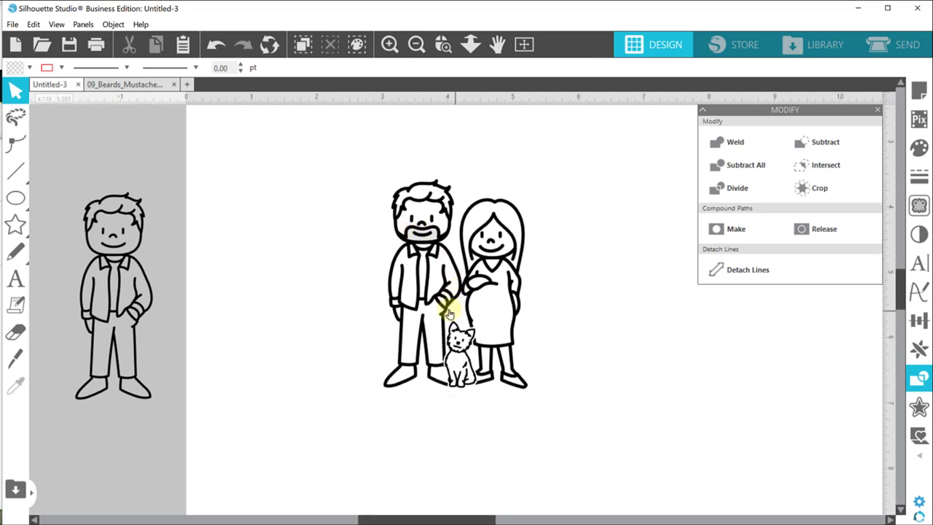
{"action": "left_click", "coordinate": [444, 309]}
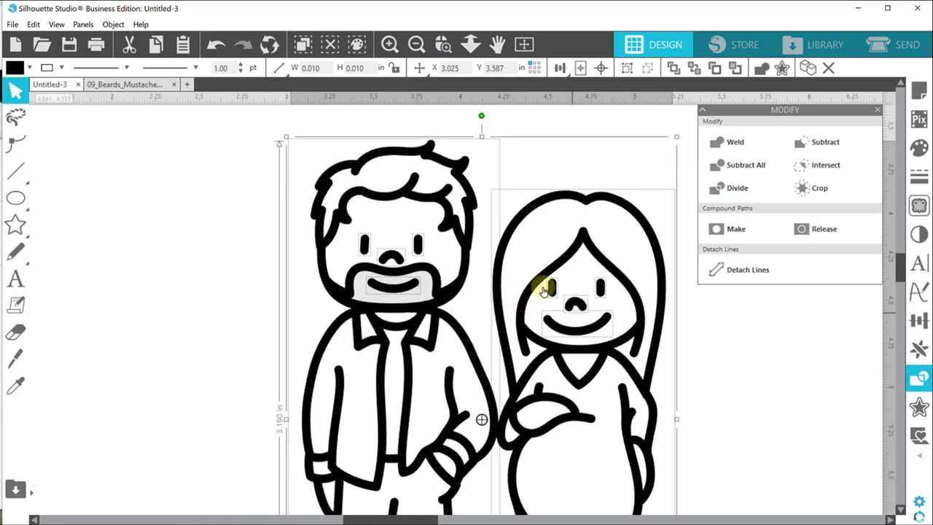
{"action": "left_click", "coordinate": [61, 64]}
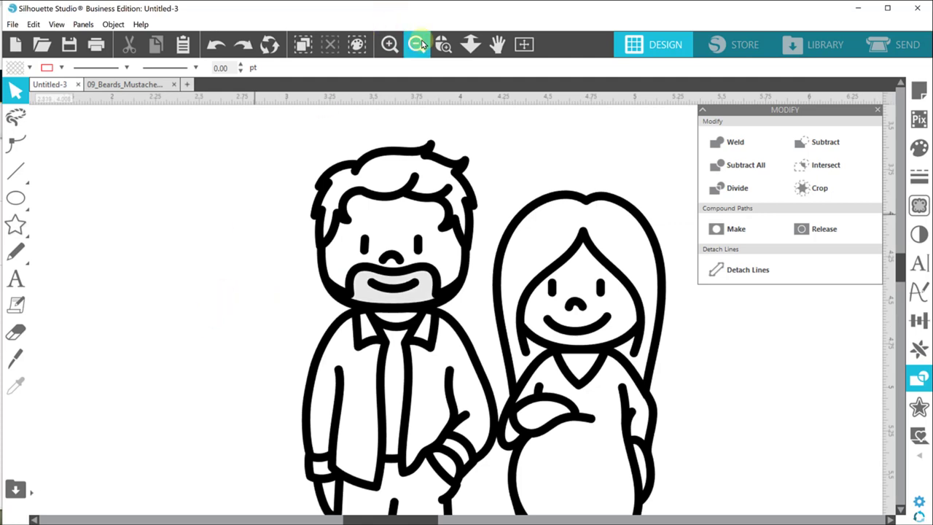
{"action": "left_click", "coordinate": [417, 43]}
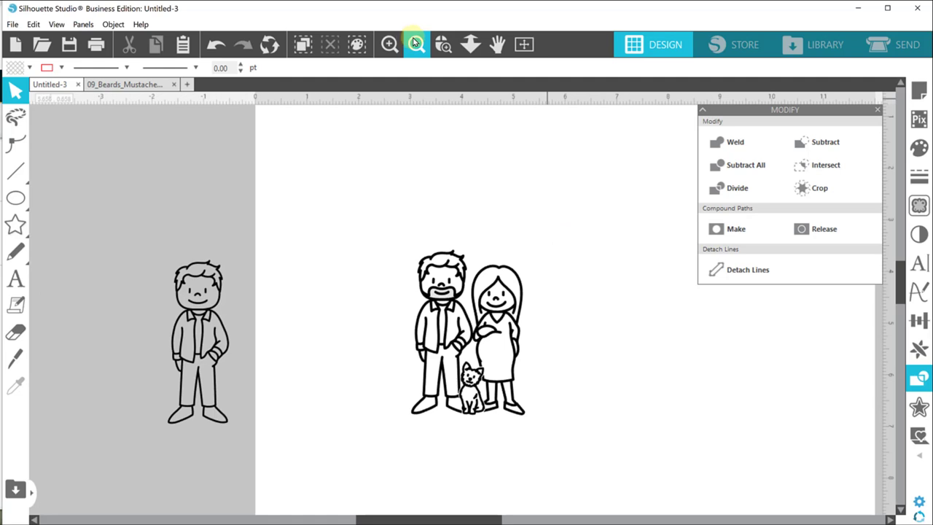
{"action": "left_click", "coordinate": [418, 44]}
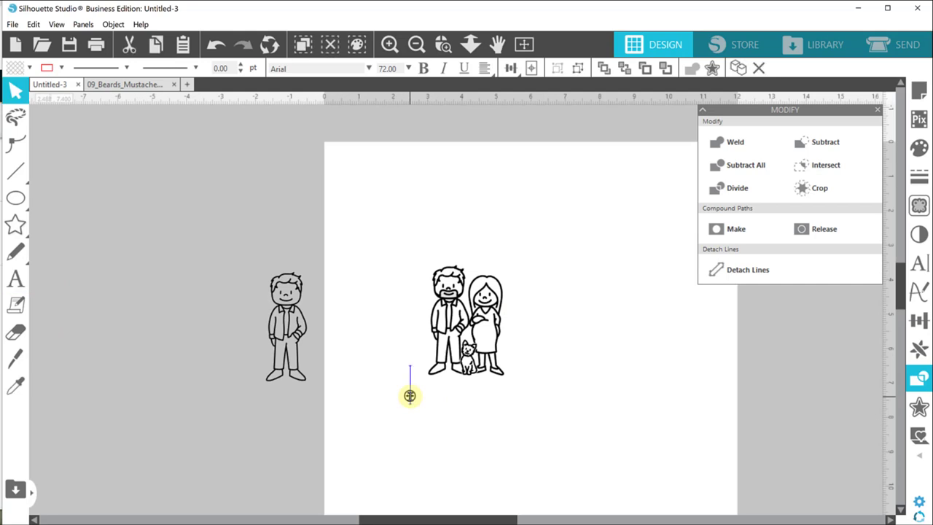
- Add the text 'The Bacigalupo Family' and give it a handwritten script font
{"action": "type", "text": "The Baci"}
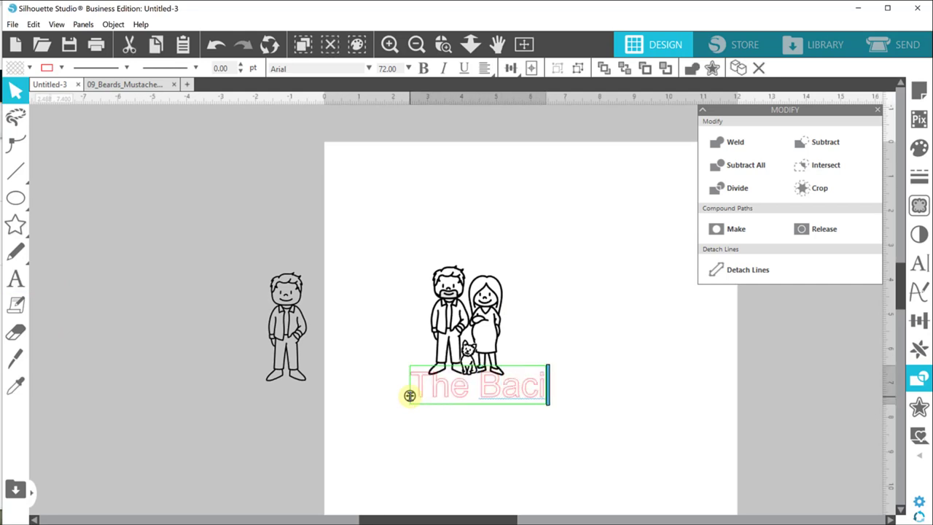
{"action": "type", "text": "galupo"}
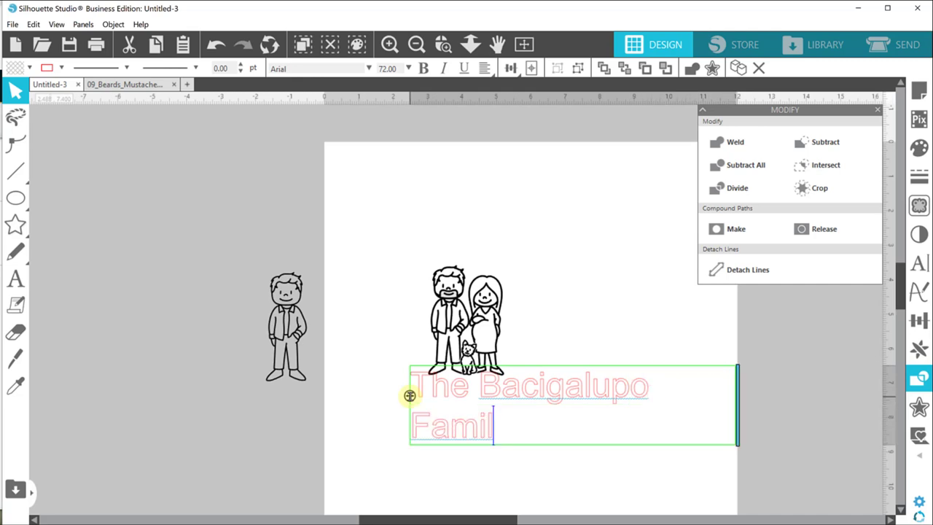
{"action": "type", "text": "y"}
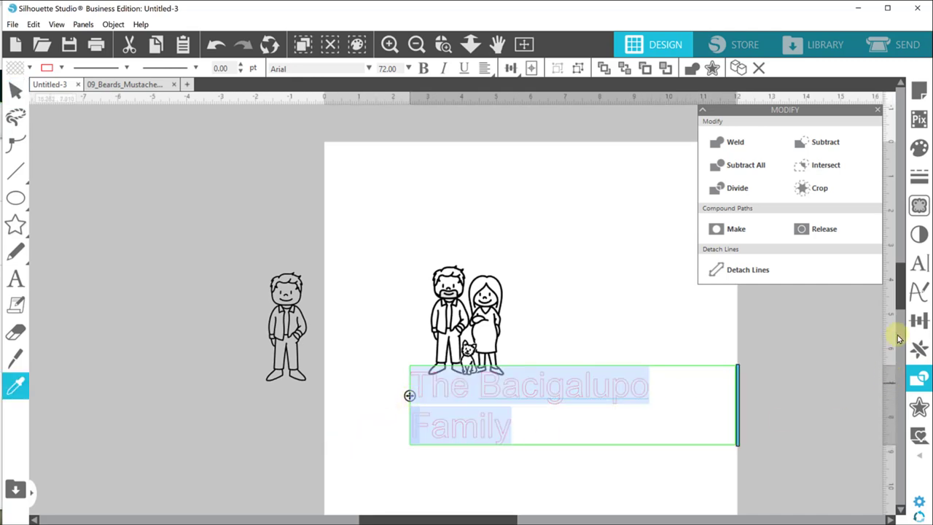
{"action": "left_click", "coordinate": [918, 265]}
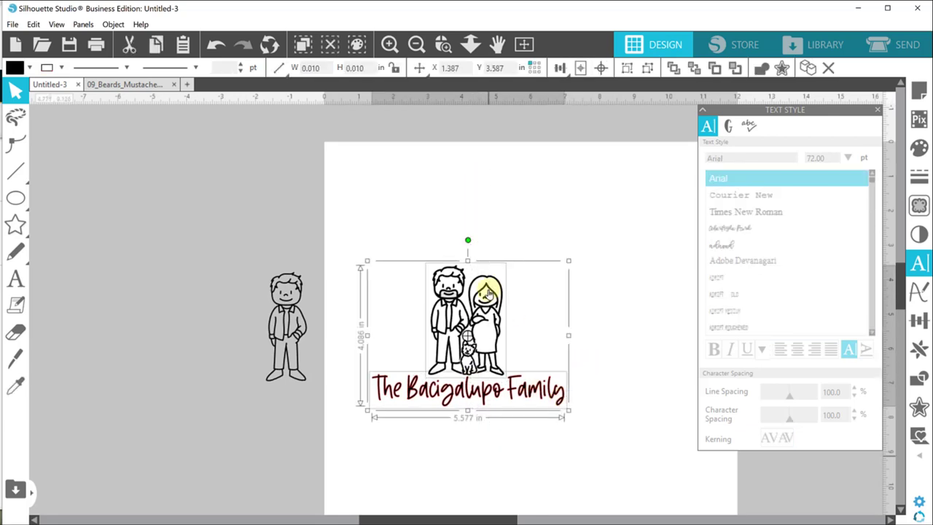
- Shrink the family name to the figures' width and begin a new text line below
{"action": "left_click", "coordinate": [553, 68]}
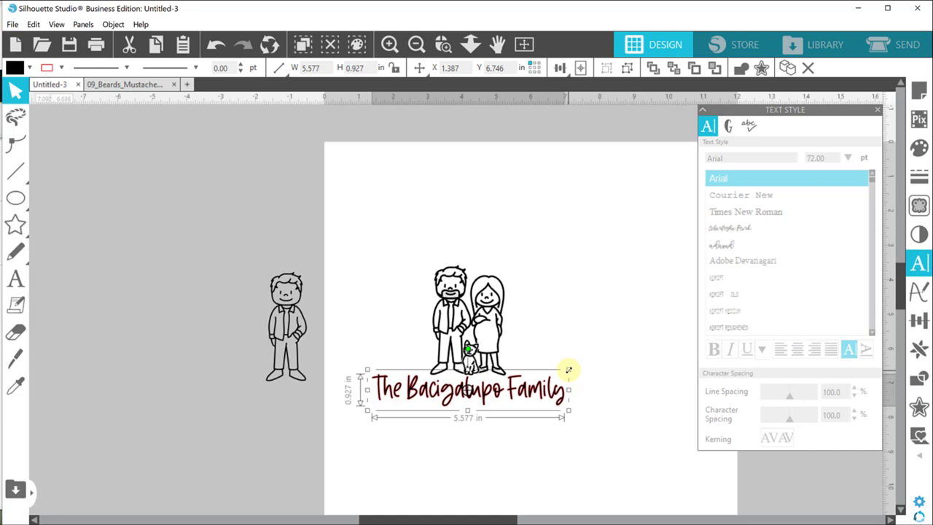
{"action": "left_click_drag", "start_coordinate": [569, 370], "coordinate": [552, 378]}
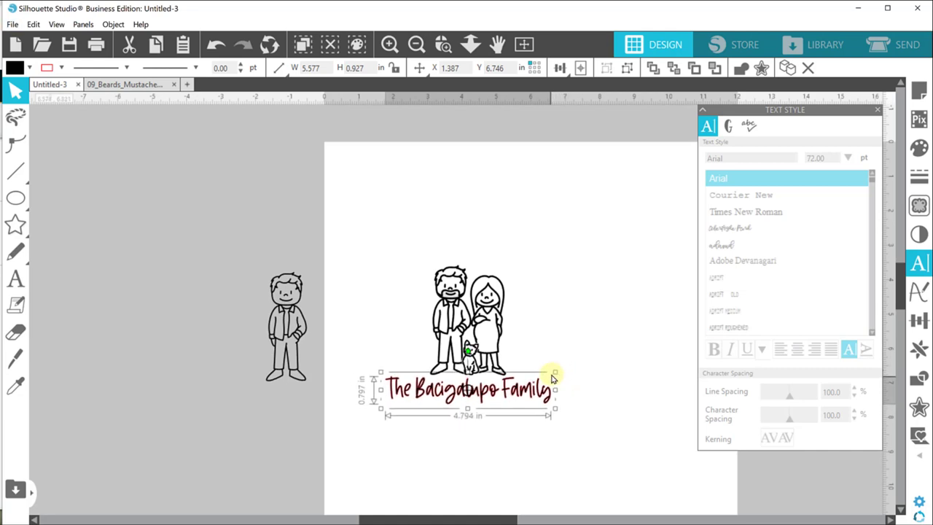
{"action": "left_click_drag", "start_coordinate": [548, 389], "coordinate": [539, 379]}
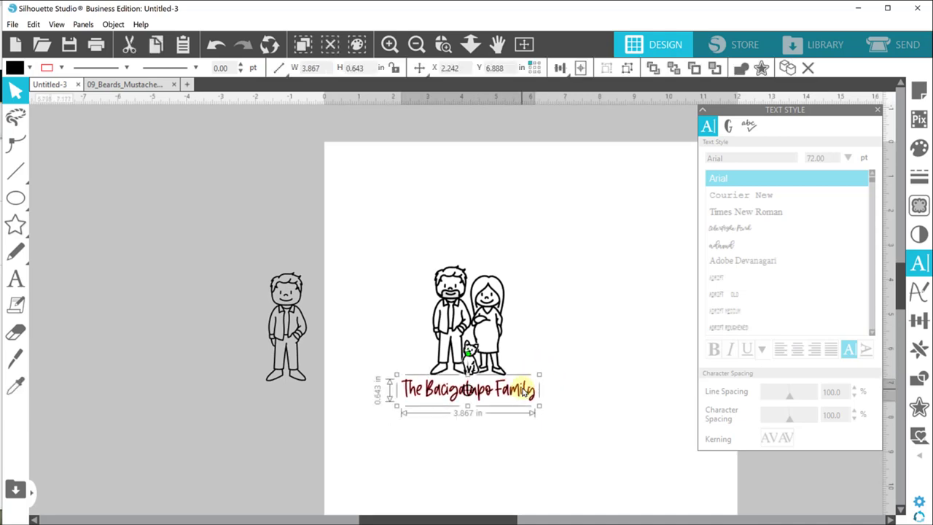
{"action": "left_click", "coordinate": [580, 379]}
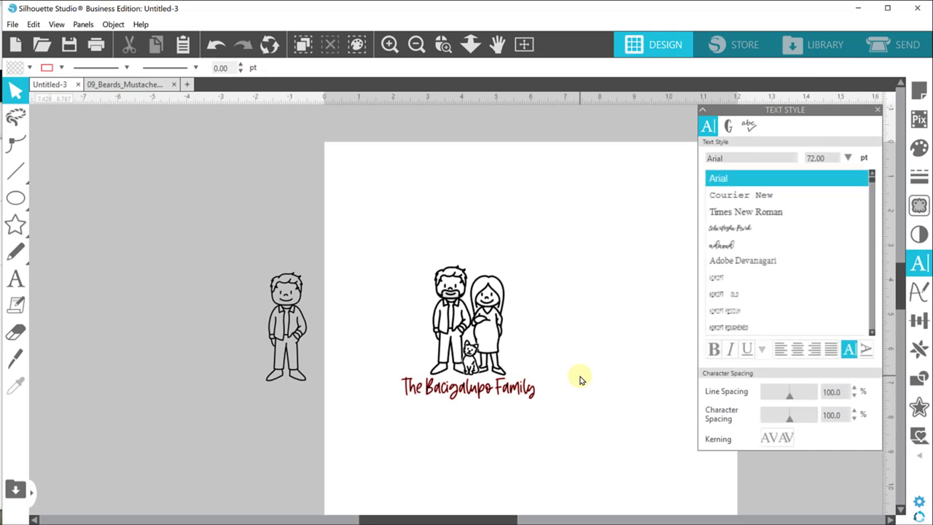
{"action": "left_click", "coordinate": [469, 388]}
{"action": "type", "text": "2021"}
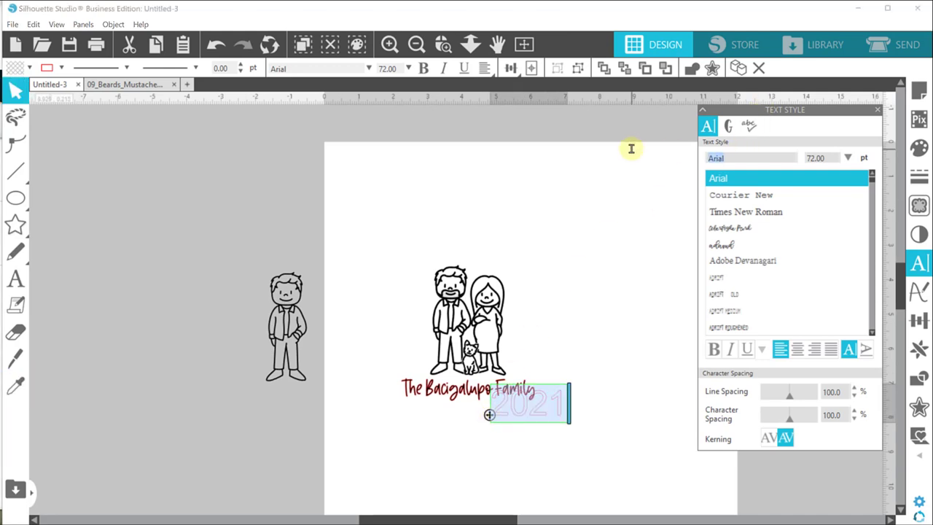
- Set the year 2021 in the Brayden font and resize it under the name
{"action": "type", "text": "brayden"}
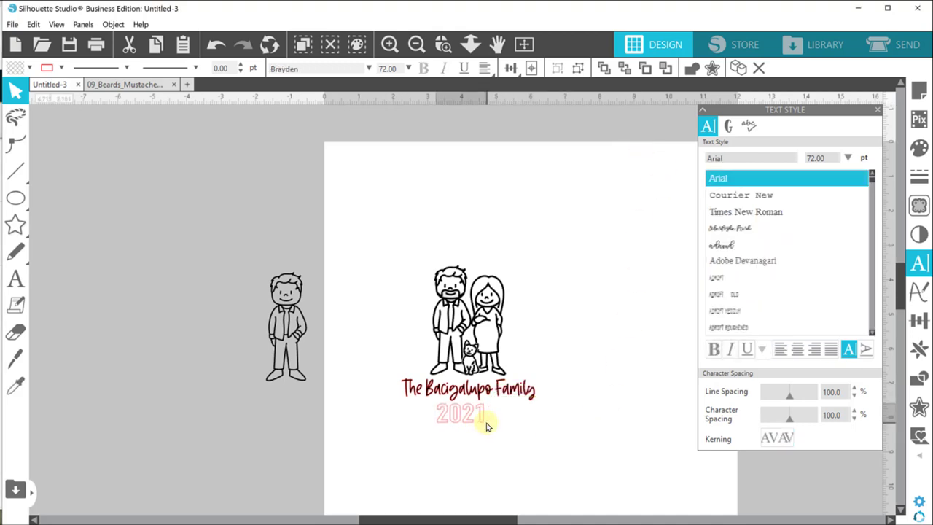
{"action": "left_click", "coordinate": [463, 417]}
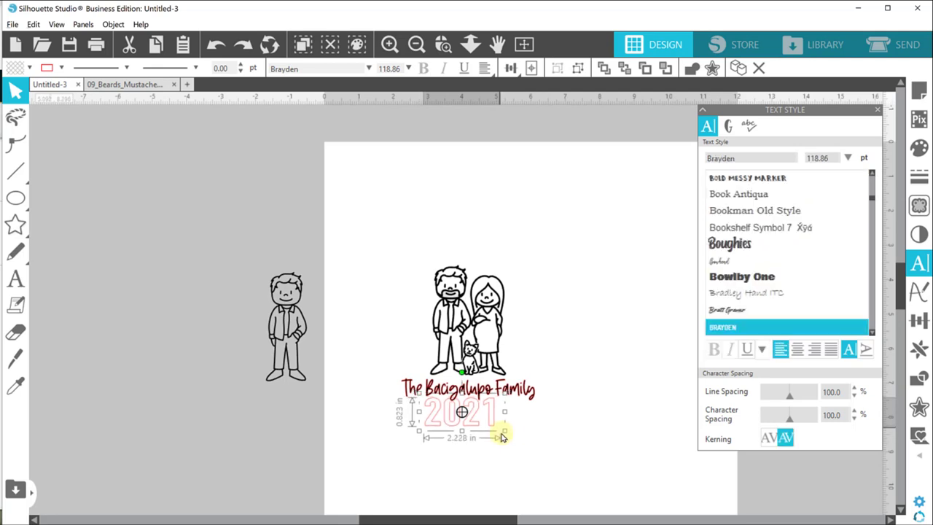
{"action": "left_click_drag", "start_coordinate": [503, 438], "coordinate": [487, 429]}
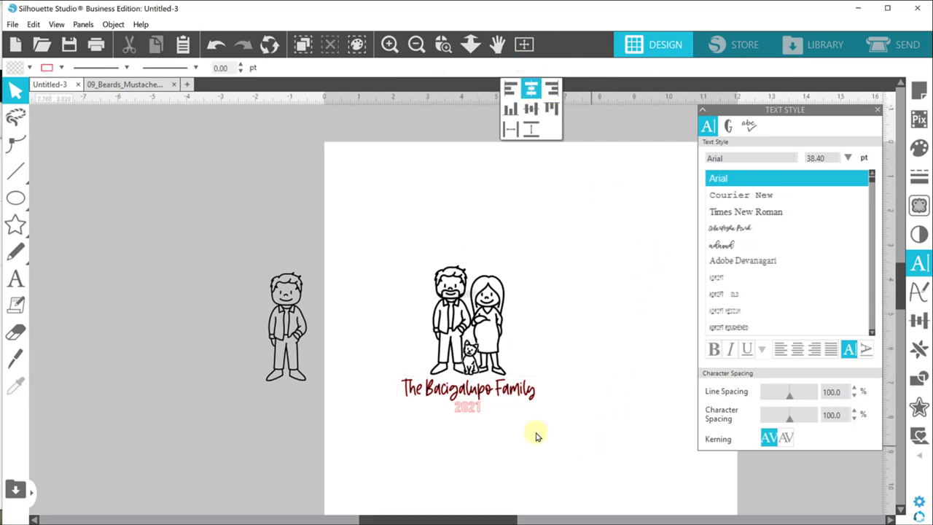
- Center the year on the family name and make both text lines black
{"action": "left_click", "coordinate": [468, 389]}
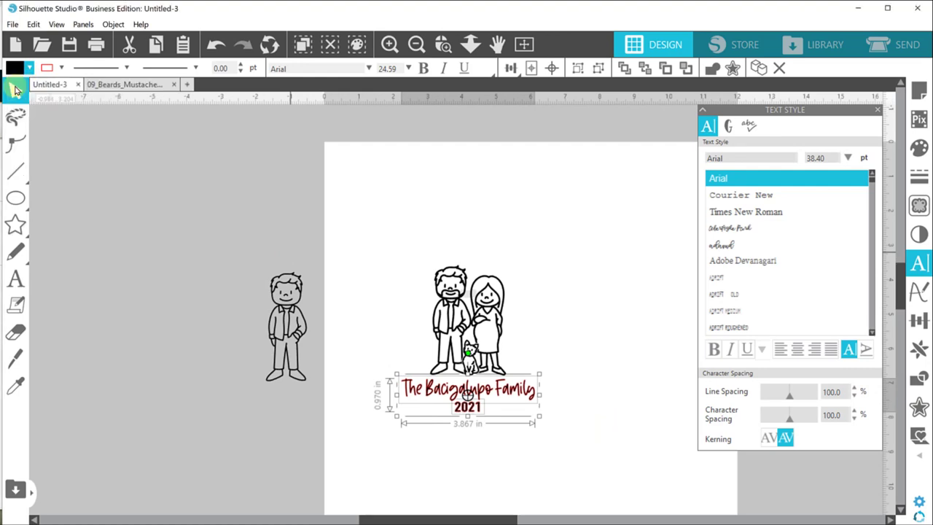
{"action": "left_click", "coordinate": [67, 64]}
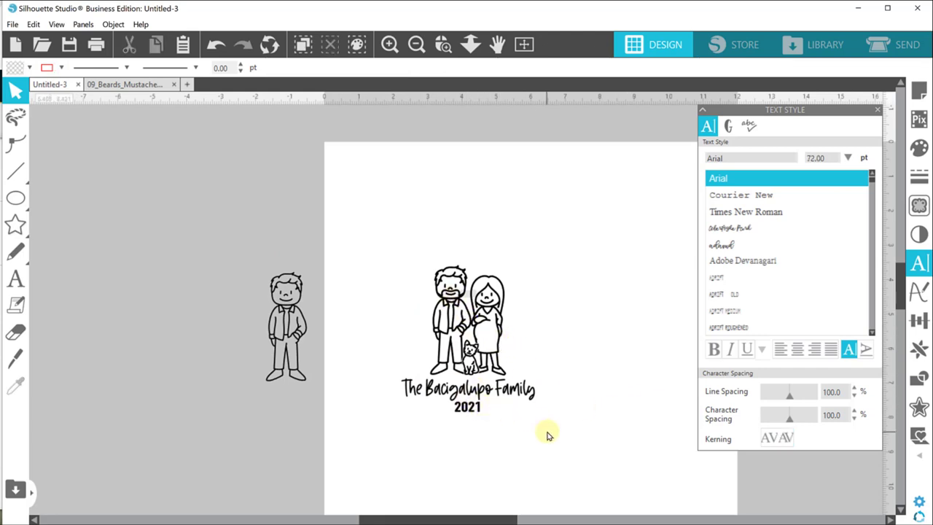
{"action": "left_click", "coordinate": [463, 328]}
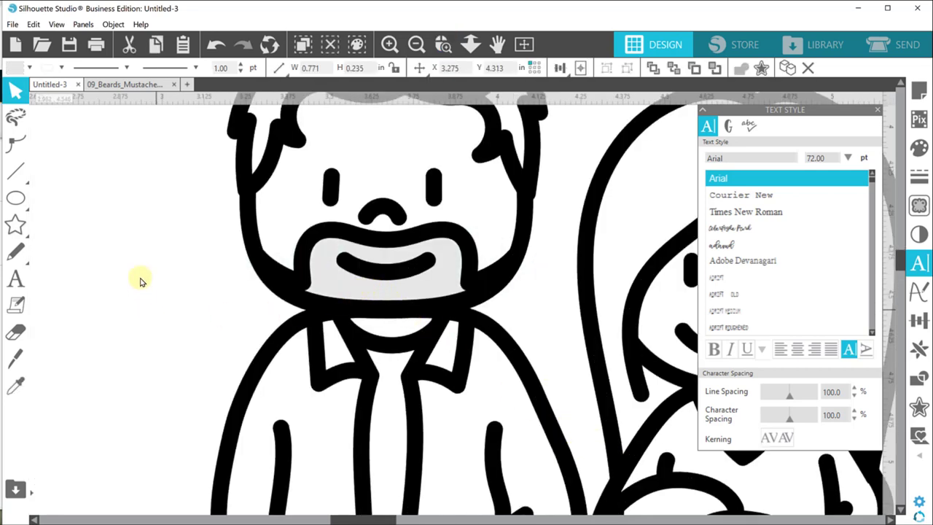
{"action": "left_click", "coordinate": [443, 44]}
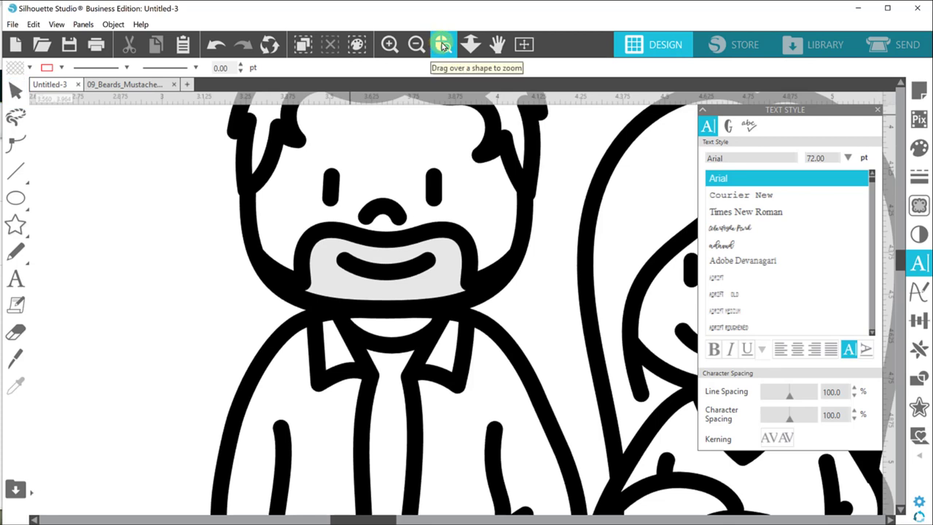
{"action": "left_click", "coordinate": [416, 44]}
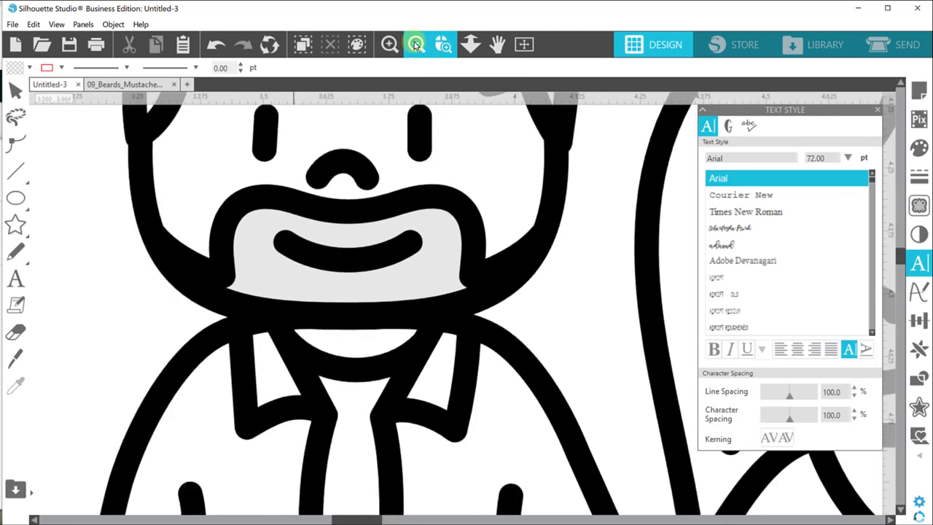
{"action": "left_click", "coordinate": [416, 44]}
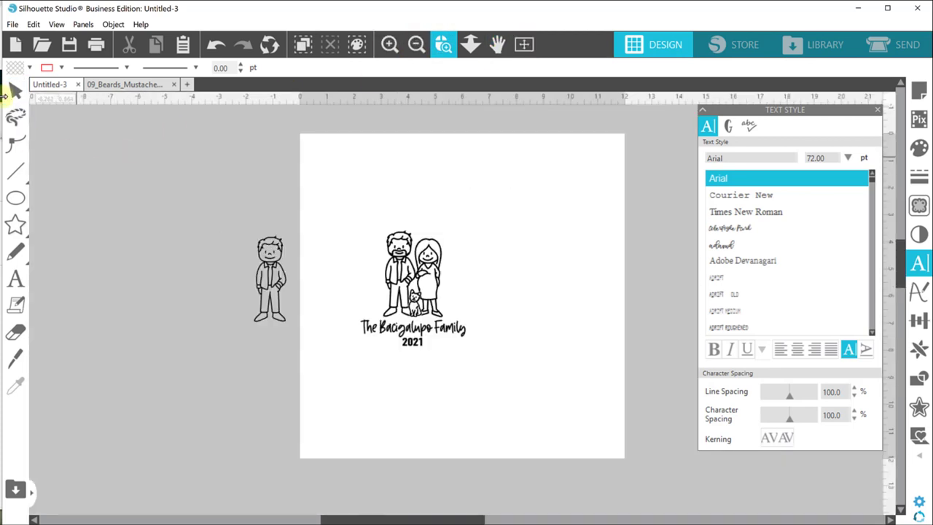
{"action": "left_click", "coordinate": [408, 280]}
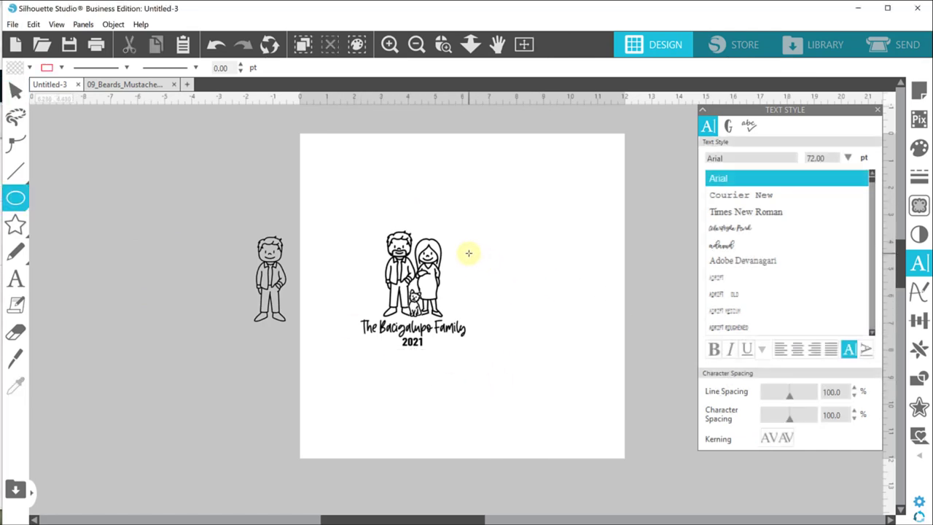
- Draw a 3.25 in circle to the right of the family design
{"action": "left_click_drag", "start_coordinate": [469, 254], "coordinate": [552, 348]}
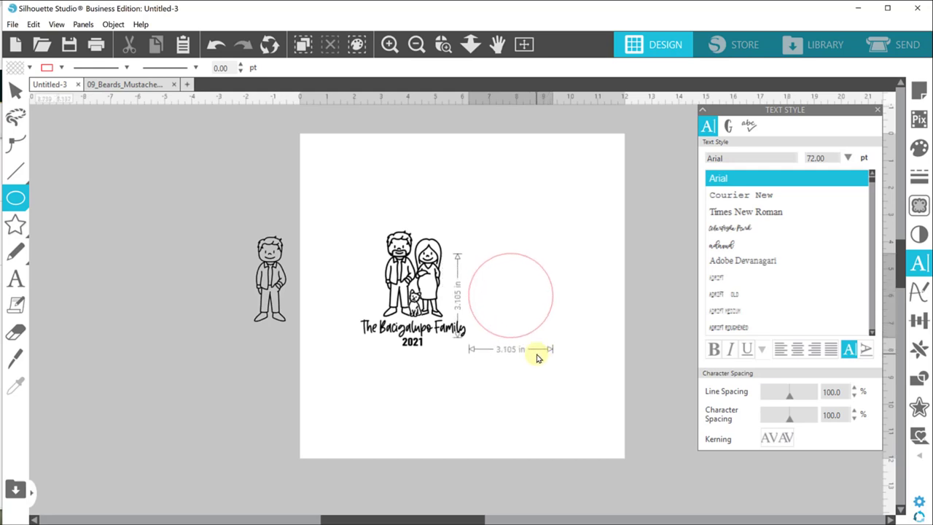
{"action": "left_click", "coordinate": [510, 294]}
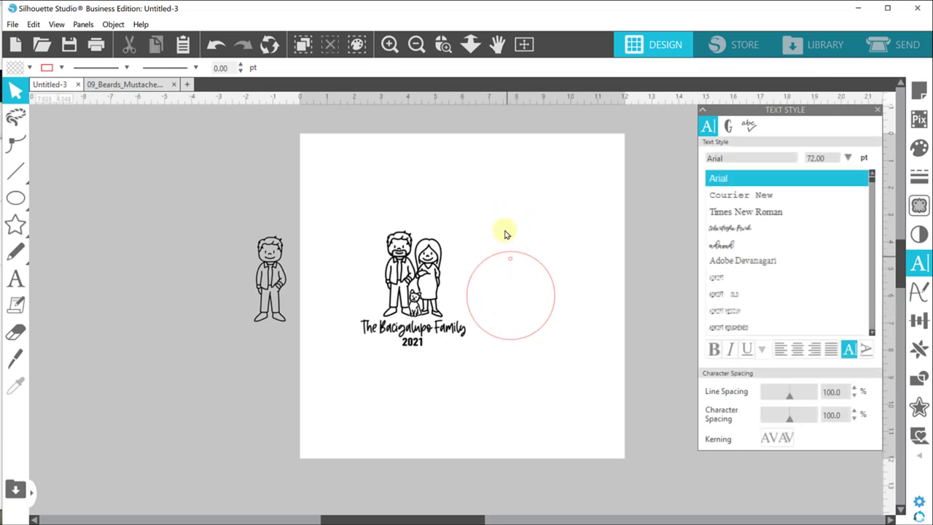
{"action": "left_click", "coordinate": [509, 295]}
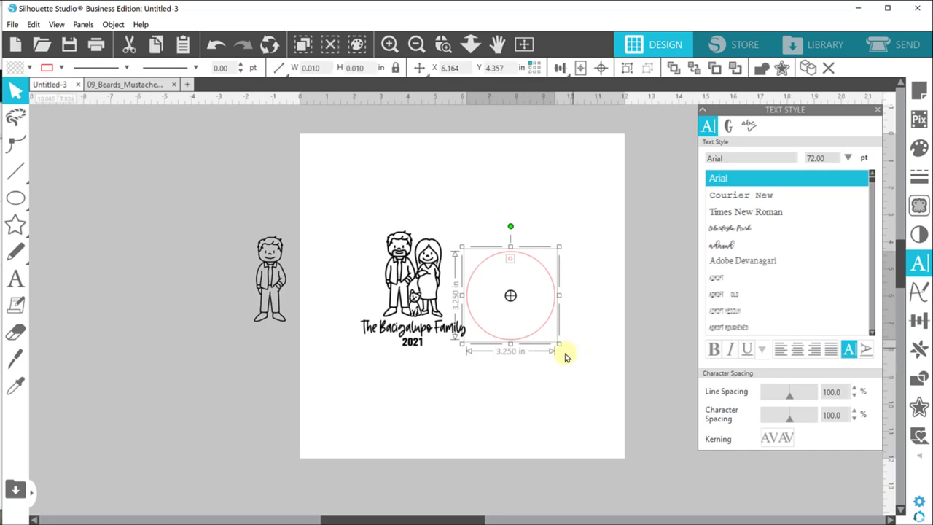
- Select the 3.25 in circle together with the family design for alignment
{"action": "left_click", "coordinate": [569, 67]}
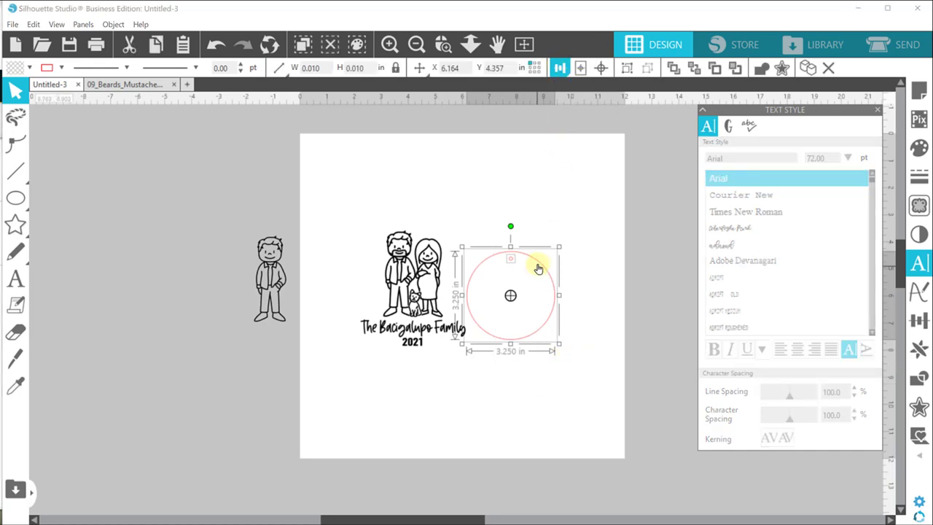
{"action": "right_click", "coordinate": [538, 268]}
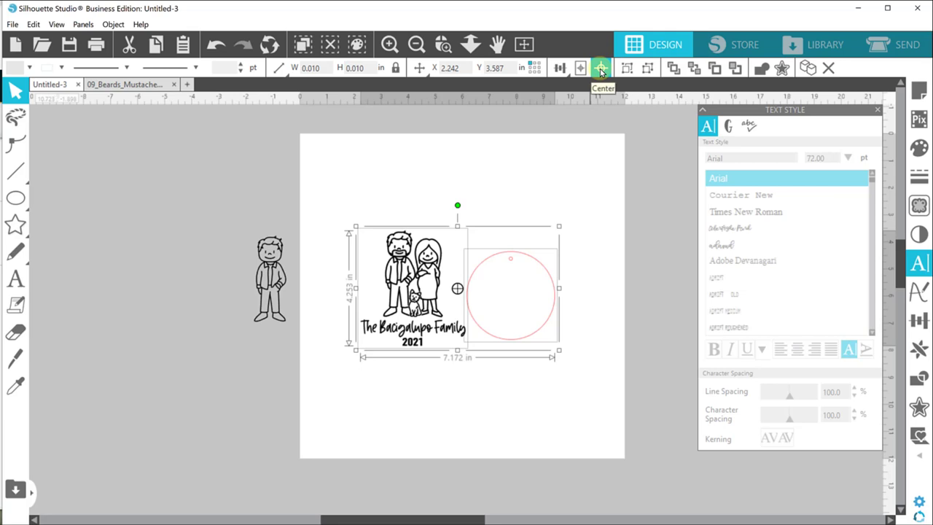
- Center the circle on the design, then scale the figures and text down to fit inside it
{"action": "left_click", "coordinate": [598, 67]}
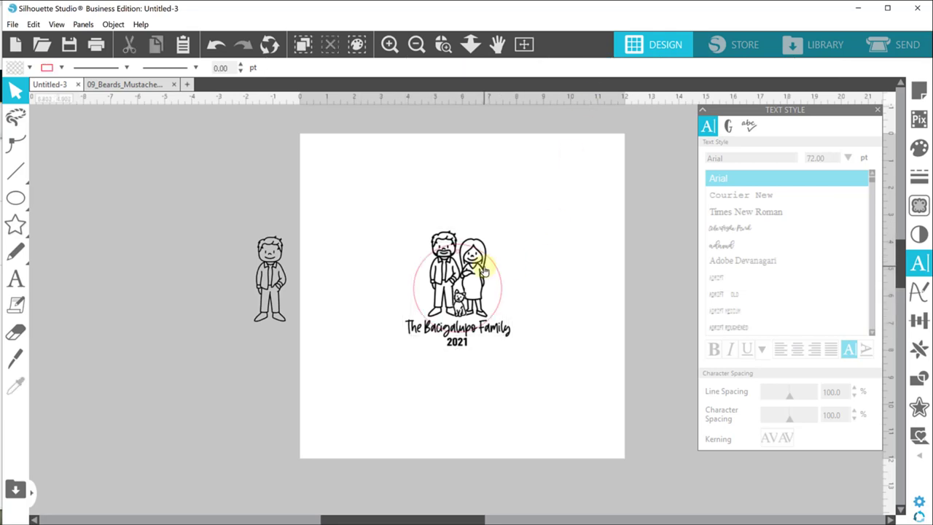
{"action": "left_click", "coordinate": [469, 288]}
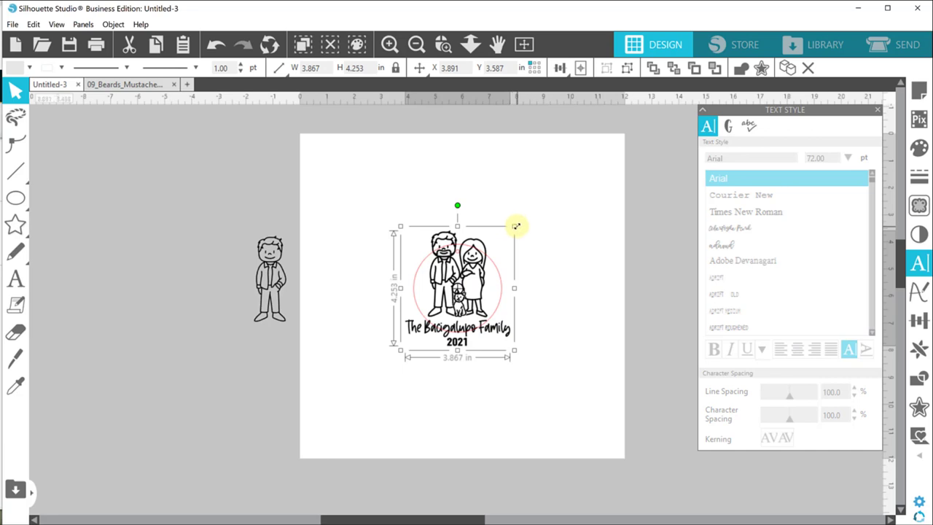
{"action": "left_click_drag", "start_coordinate": [516, 225], "coordinate": [506, 241]}
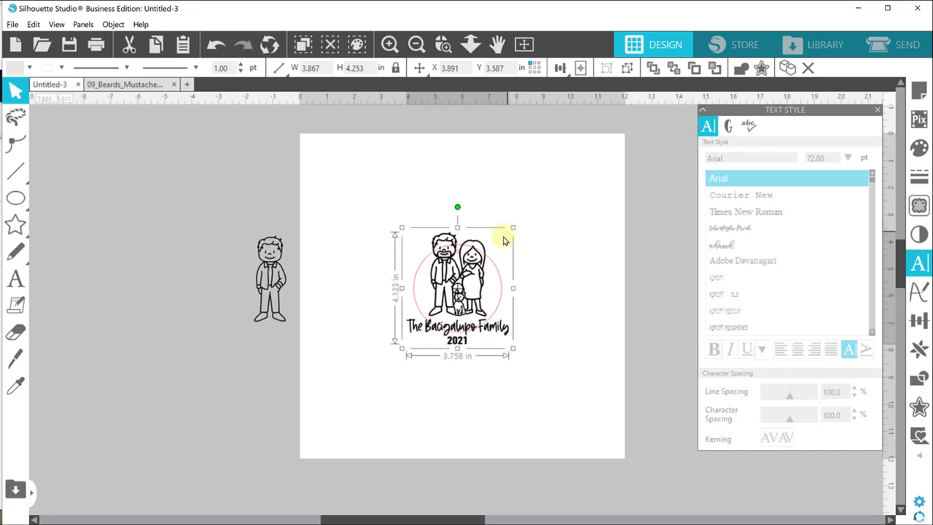
{"action": "left_click_drag", "start_coordinate": [513, 227], "coordinate": [489, 251]}
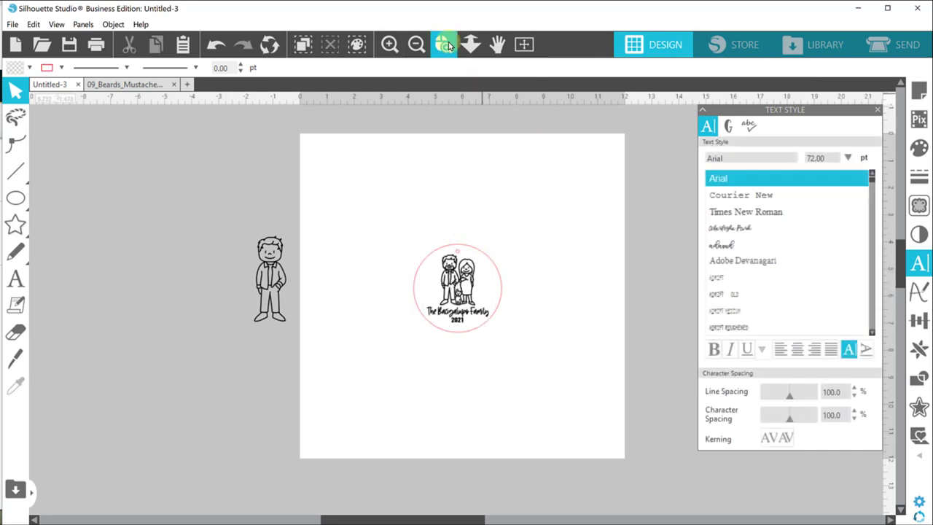
- Zoom in and check the figures, name and 2021 sit neatly inside the circle below the hole
{"action": "left_click", "coordinate": [440, 43]}
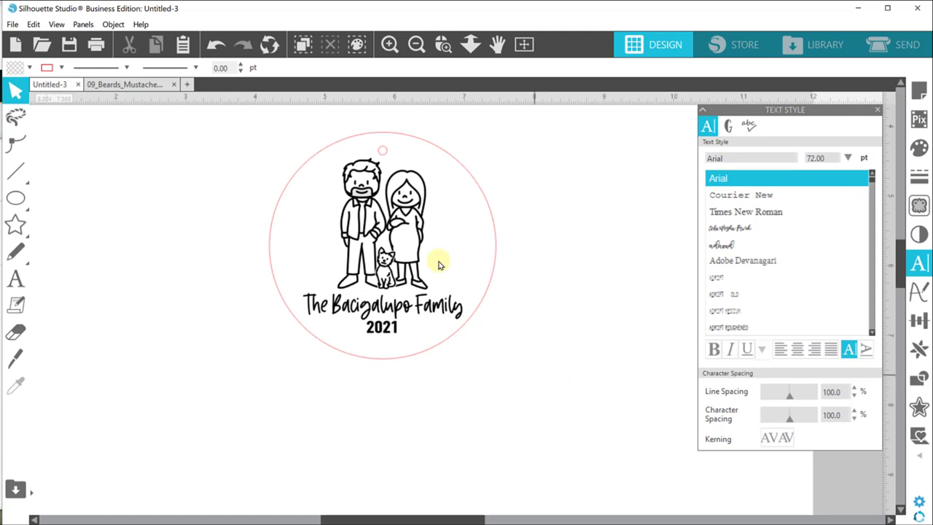
{"action": "left_click", "coordinate": [379, 233]}
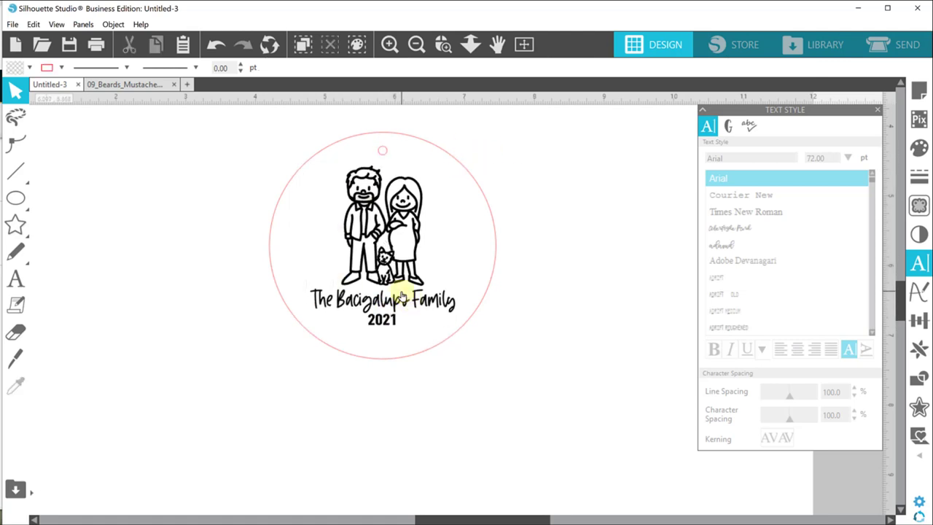
{"action": "left_click", "coordinate": [390, 302]}
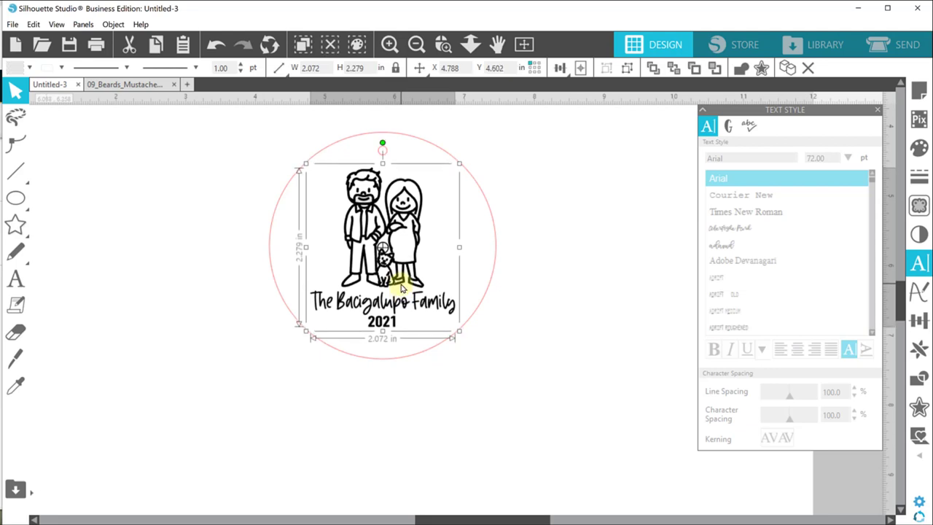
{"action": "left_click", "coordinate": [520, 347]}
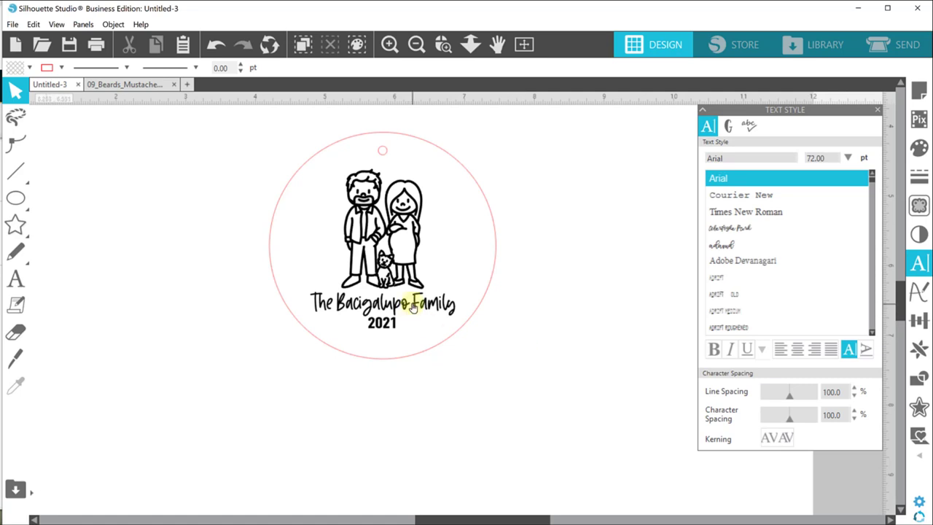
{"action": "left_click", "coordinate": [411, 304]}
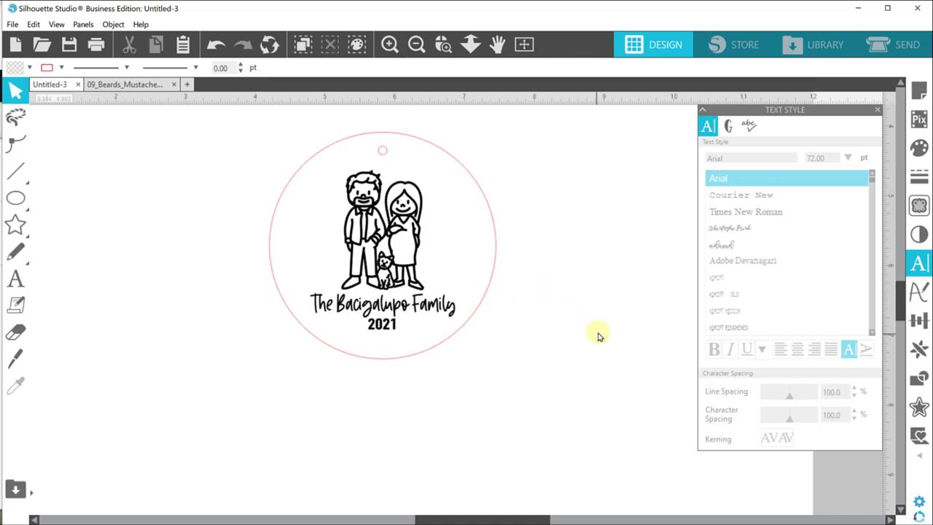
{"action": "mouse_move", "coordinate": [449, 328]}
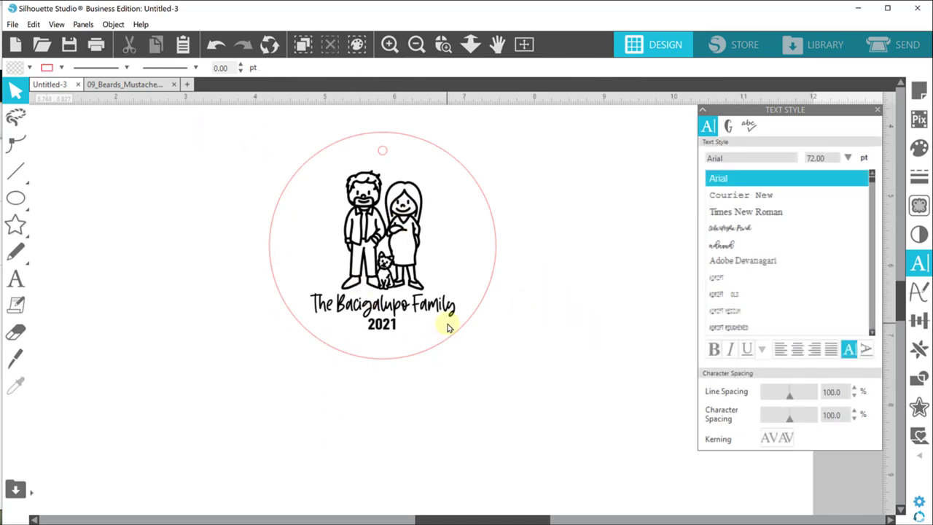
{"action": "mouse_move", "coordinate": [481, 86]}
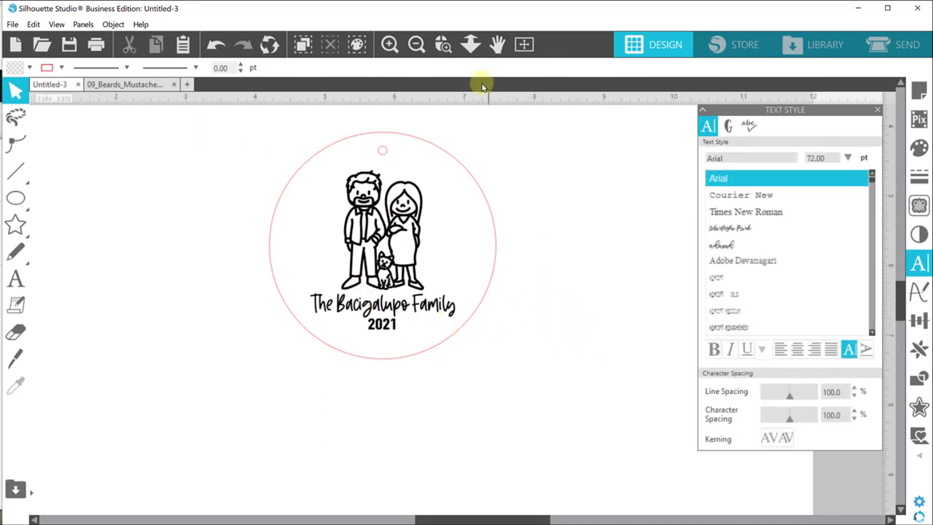
- Save the whole selected ornament, circle included, to the hard drive
{"action": "left_click", "coordinate": [382, 241]}
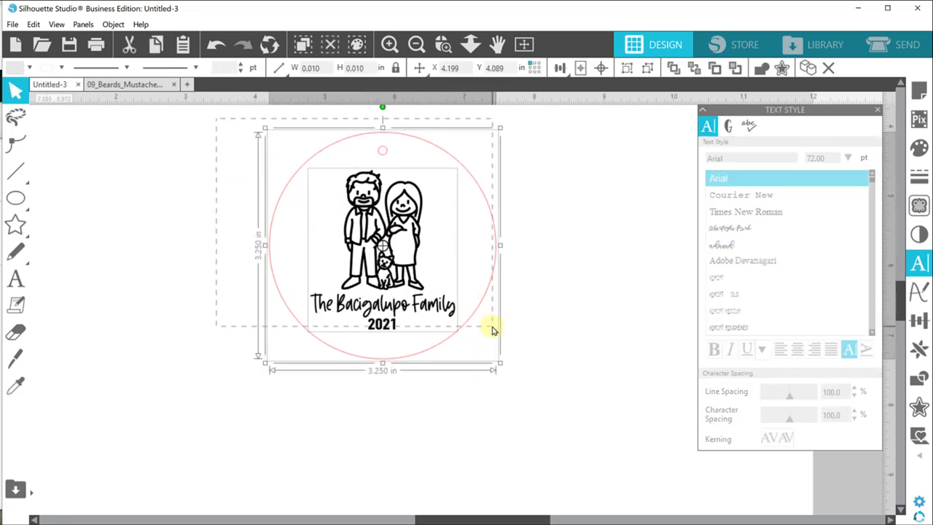
{"action": "left_click", "coordinate": [8, 26]}
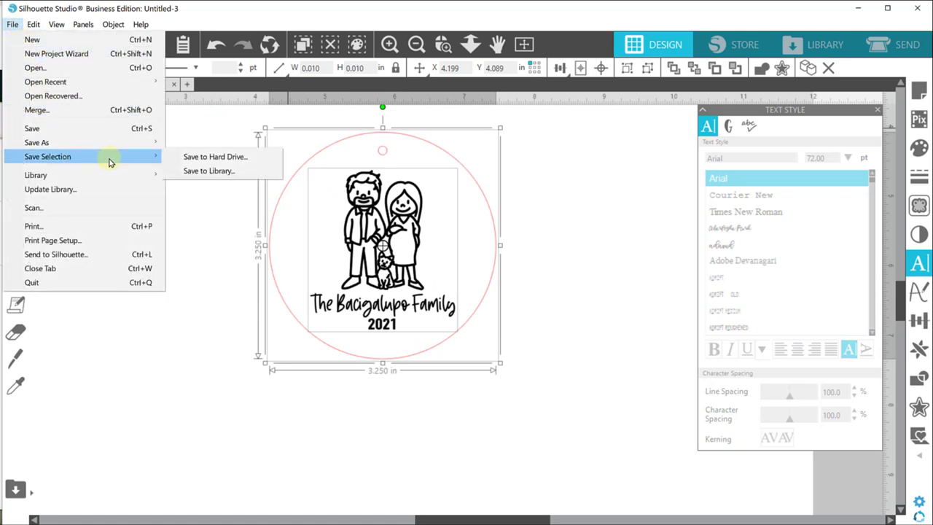
{"action": "left_click", "coordinate": [214, 157]}
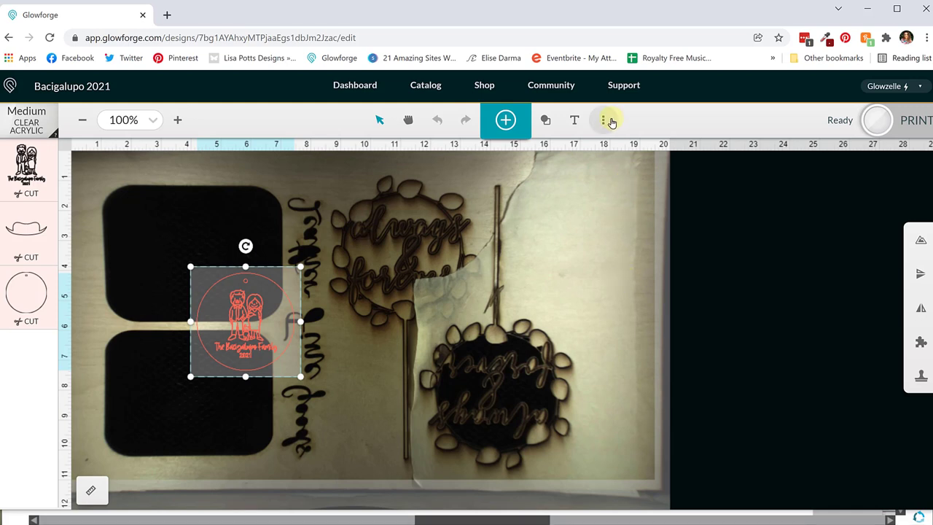
- Use uncertified material with a thickness of .125 in and submit it
{"action": "left_click", "coordinate": [603, 119]}
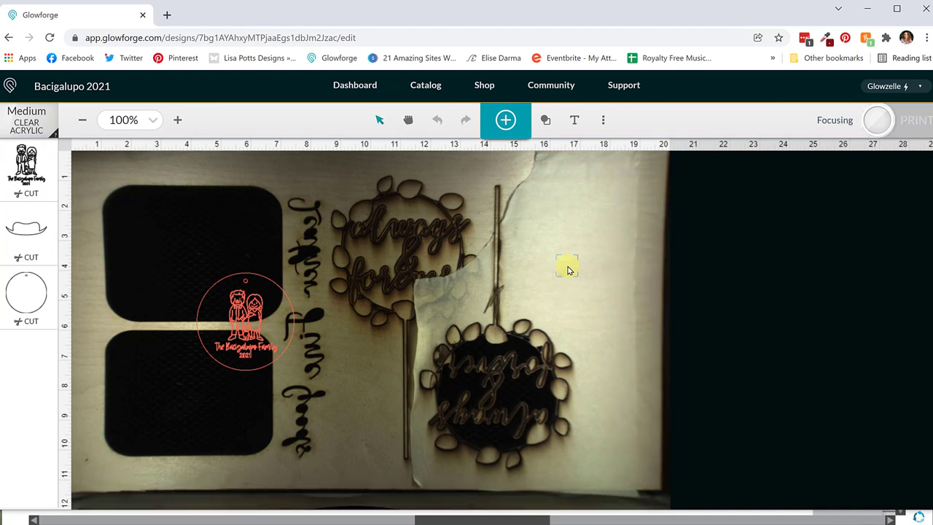
{"action": "mouse_move", "coordinate": [603, 120]}
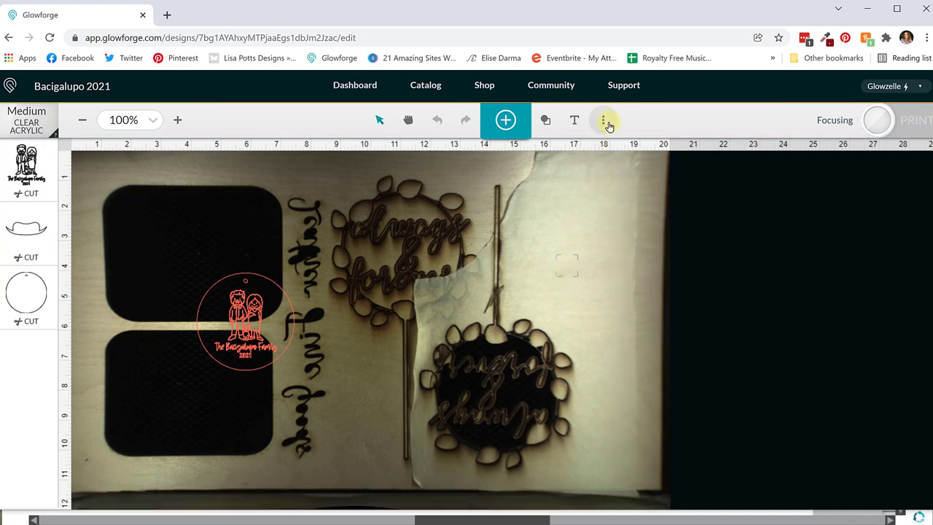
{"action": "mouse_move", "coordinate": [605, 120]}
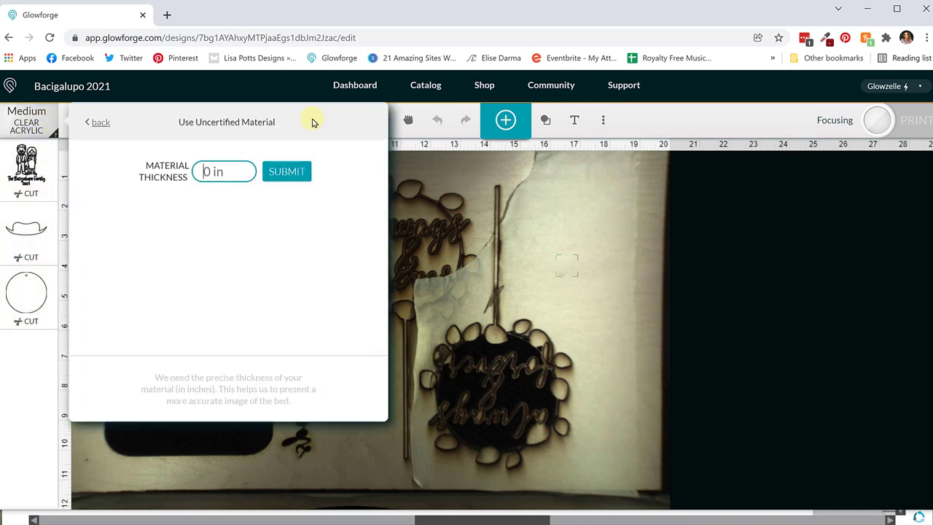
{"action": "type", "text": ".125"}
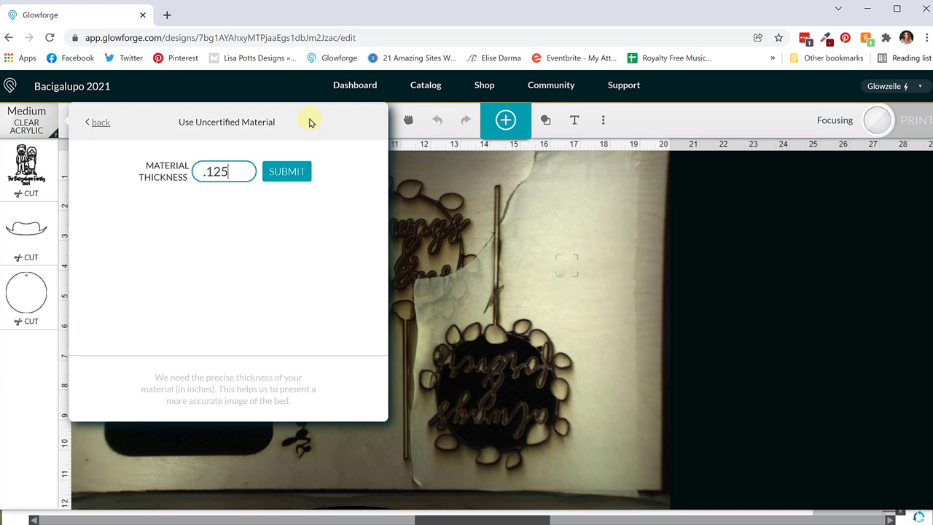
{"action": "left_click", "coordinate": [285, 172]}
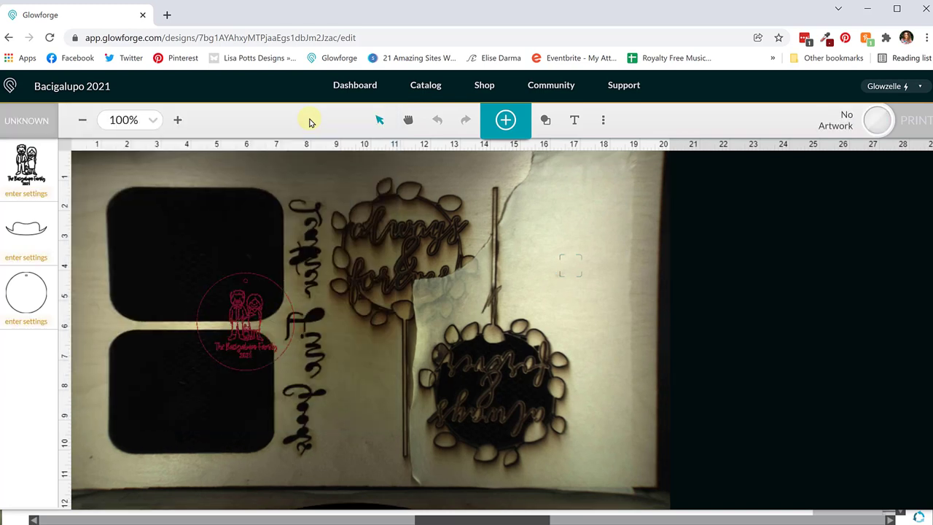
- Start Set Focus from the ⋮ menu so the camera focuses on the material
{"action": "left_click", "coordinate": [603, 120]}
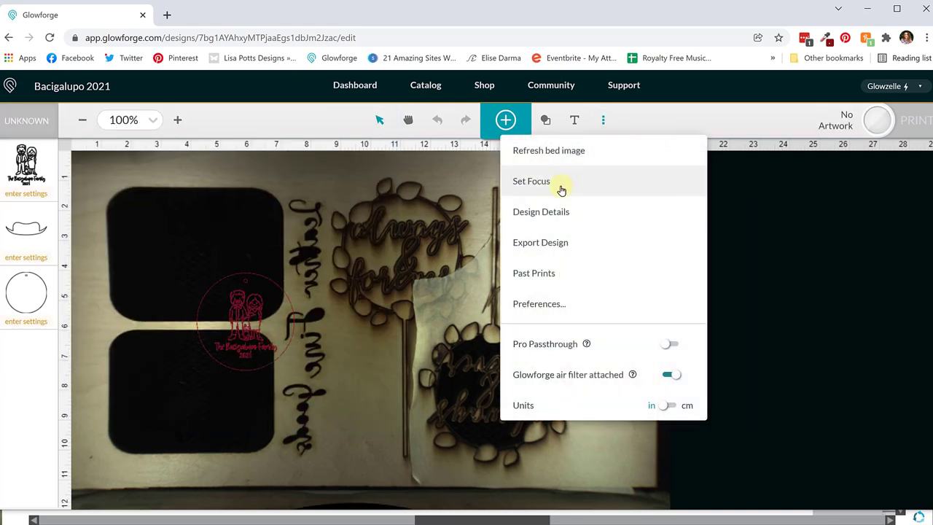
{"action": "left_click", "coordinate": [530, 181]}
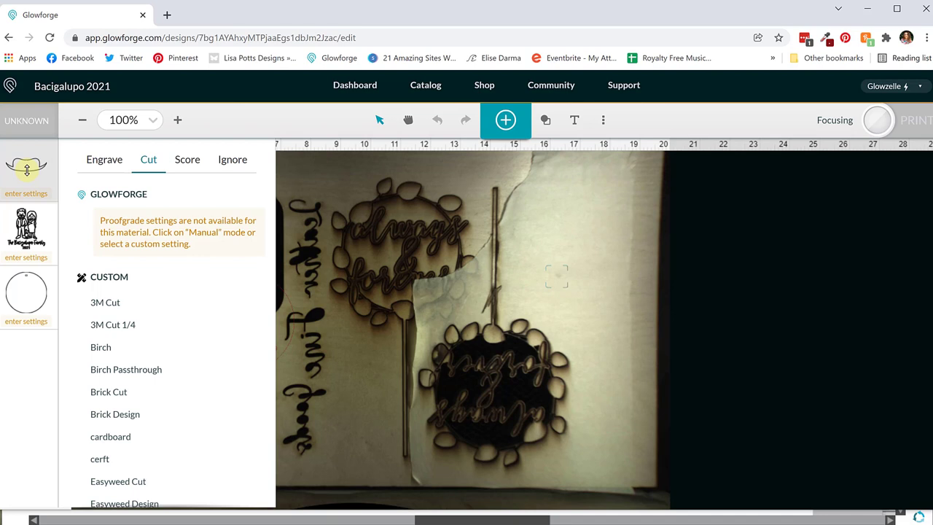
- Give the small shape the saved cut setting and the figures and text the Birch_Light engrave setting
{"action": "left_click", "coordinate": [105, 159]}
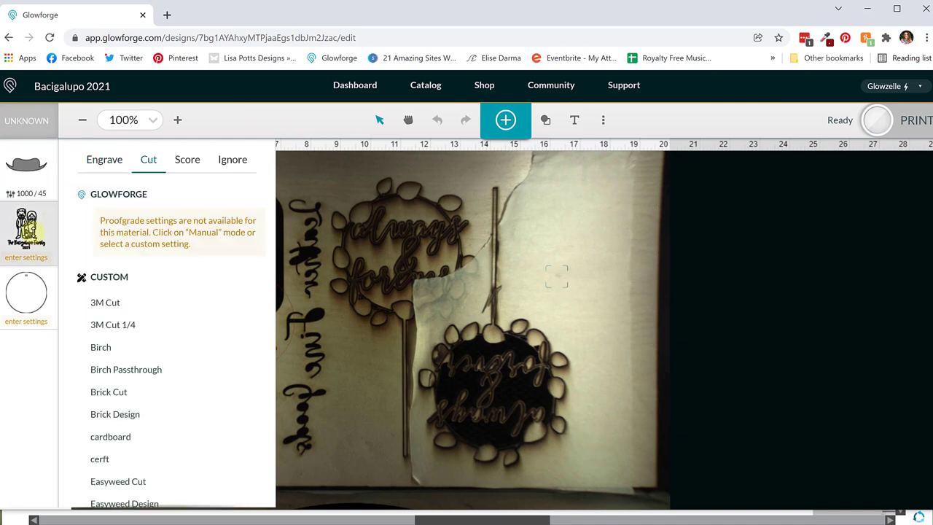
{"action": "left_click", "coordinate": [105, 159]}
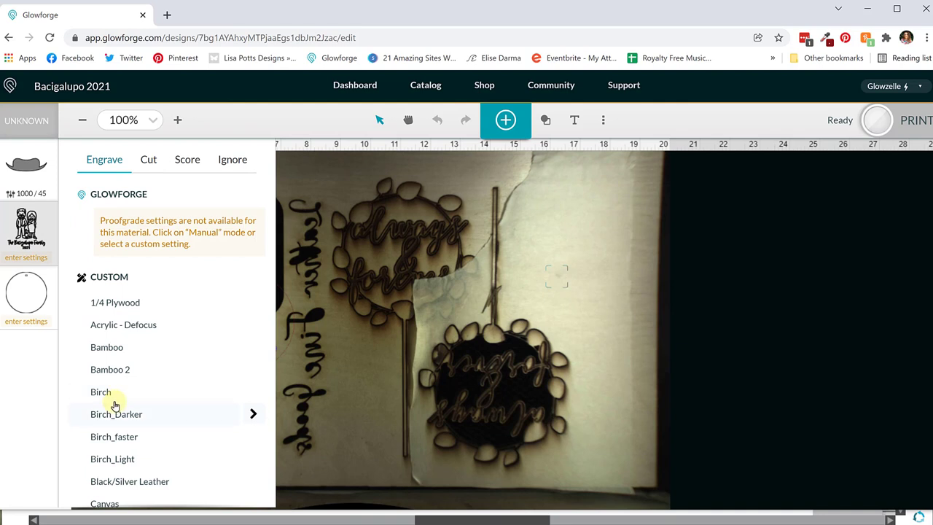
{"action": "left_click", "coordinate": [100, 390]}
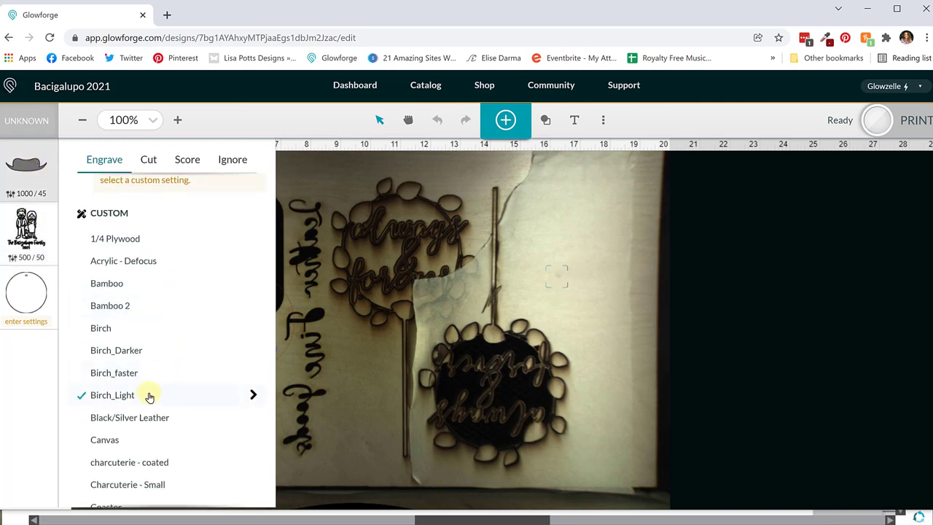
{"action": "mouse_move", "coordinate": [226, 397]}
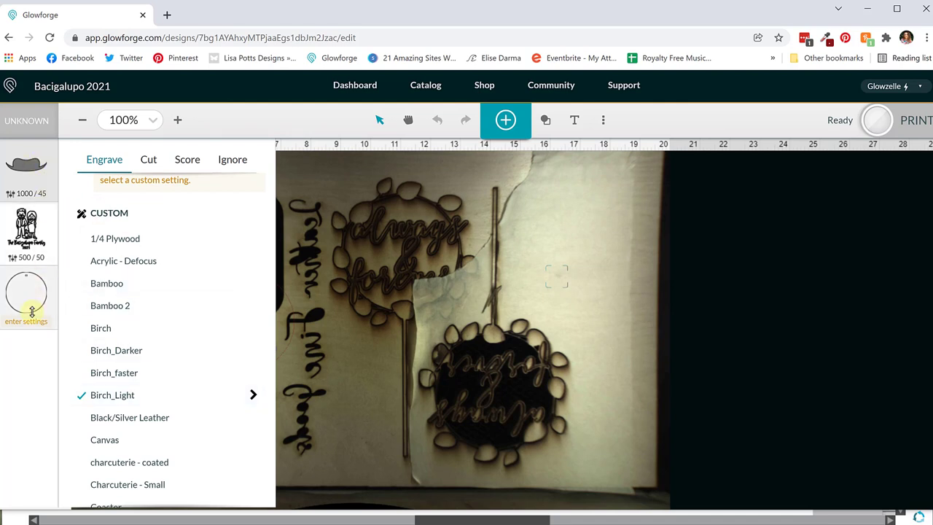
- Give the circle outline the Birch cut setting
{"action": "left_click", "coordinate": [149, 159]}
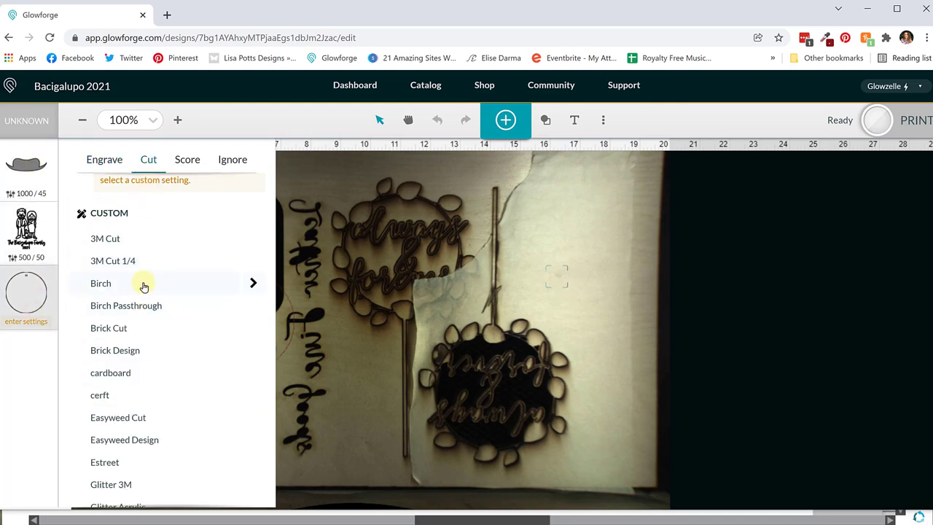
{"action": "left_click", "coordinate": [101, 283]}
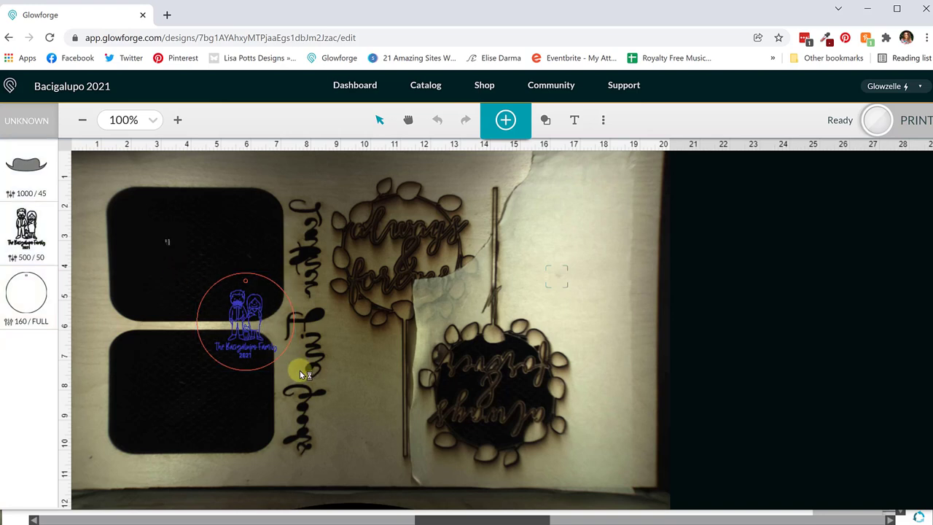
- Move the ornament onto a clear area of the material and start the print
{"action": "left_click", "coordinate": [245, 321]}
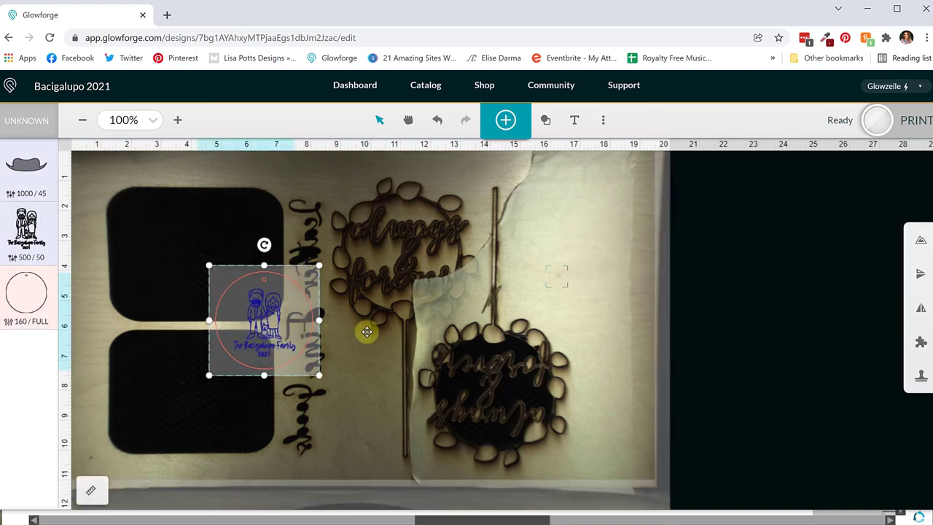
{"action": "left_click_drag", "start_coordinate": [264, 319], "coordinate": [551, 270]}
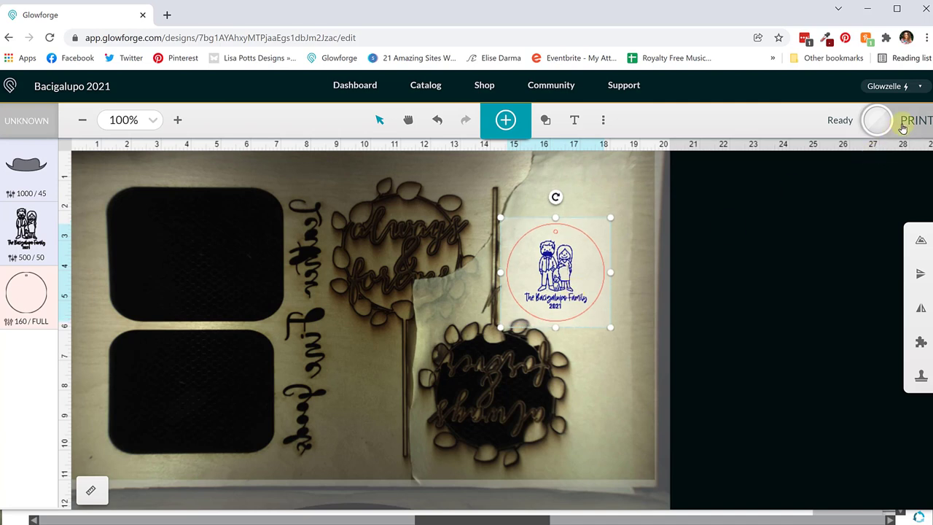
{"action": "left_click", "coordinate": [917, 122]}
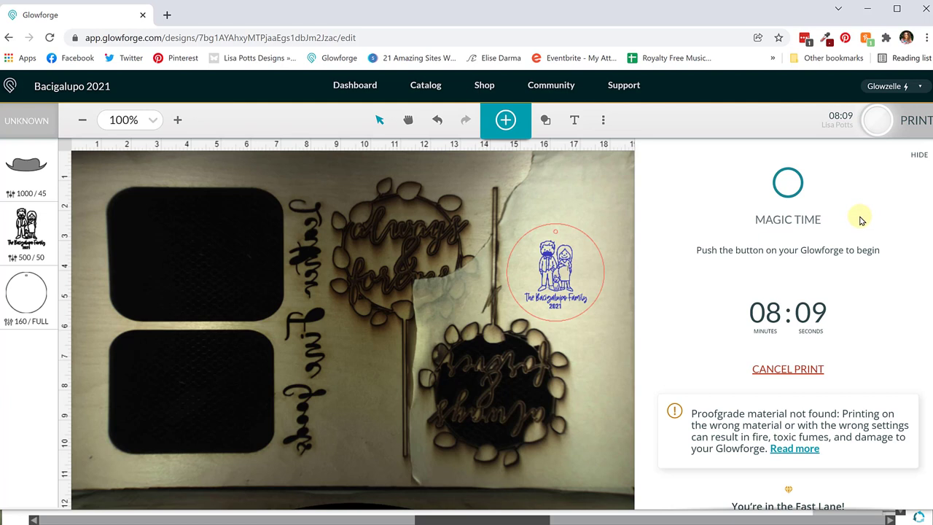
{"action": "mouse_move", "coordinate": [836, 224]}
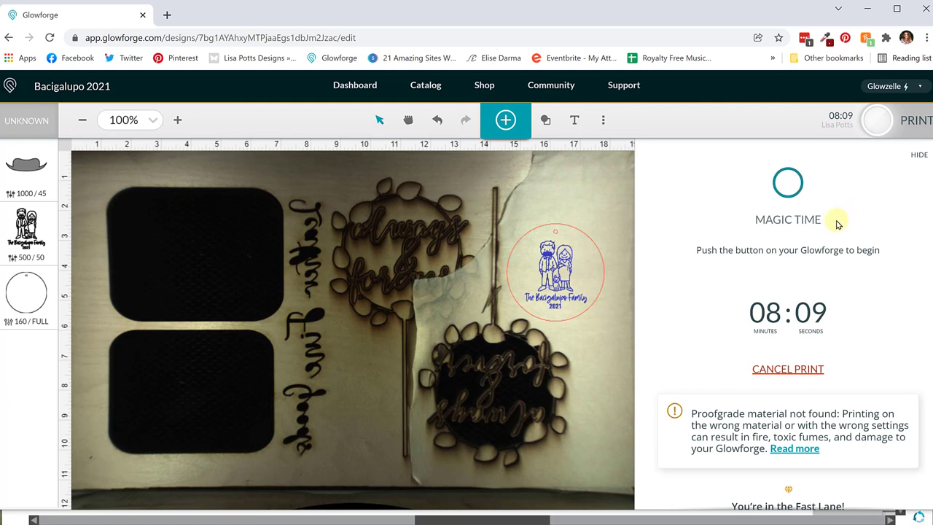